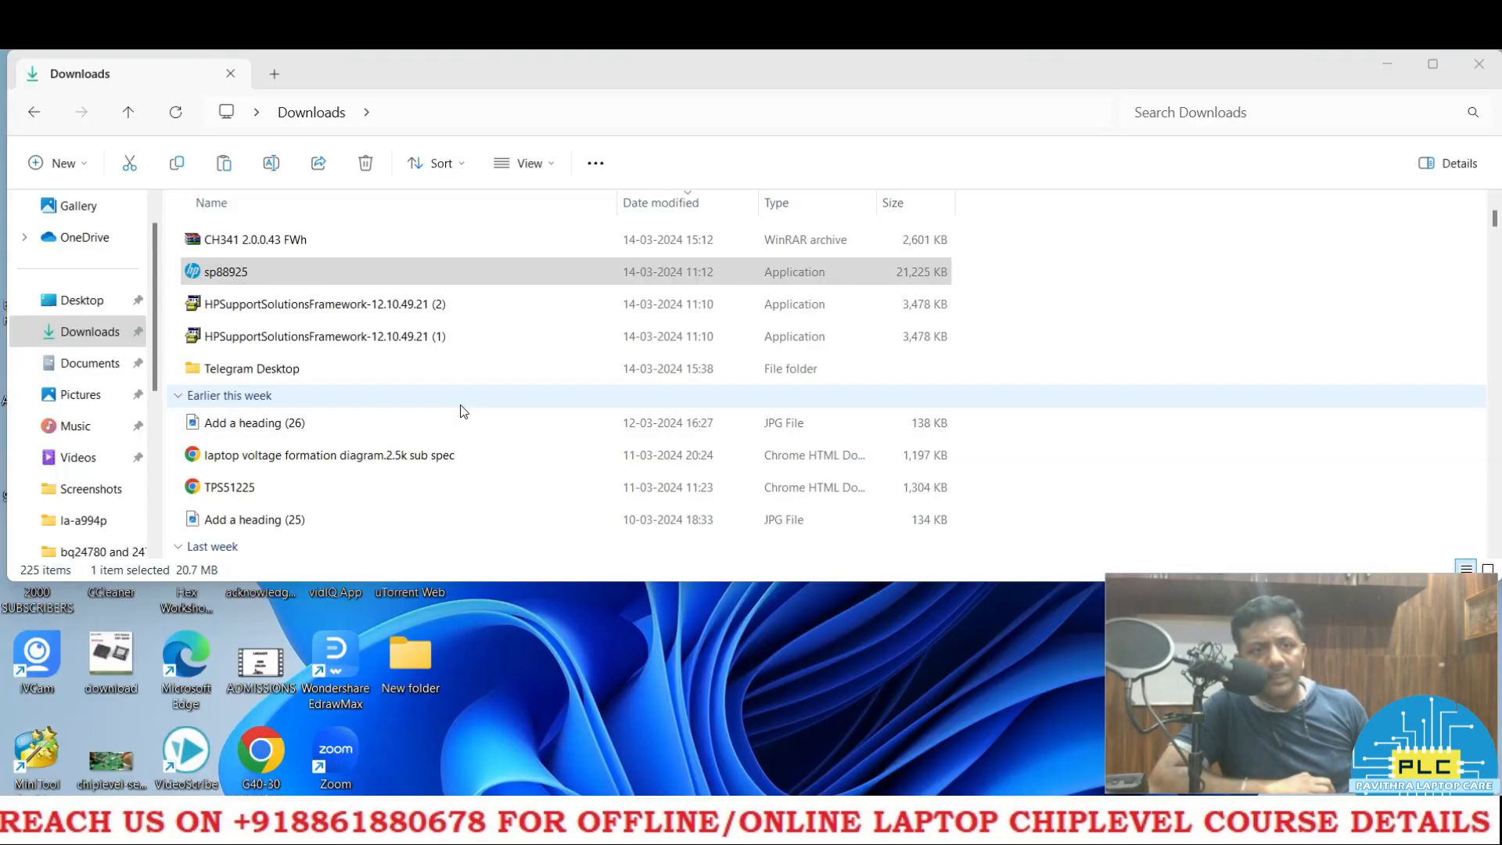
- Launch sp88925 from Downloads, accept its licence agreement and let it extract its files
{"action": "left_click", "coordinate": [225, 271]}
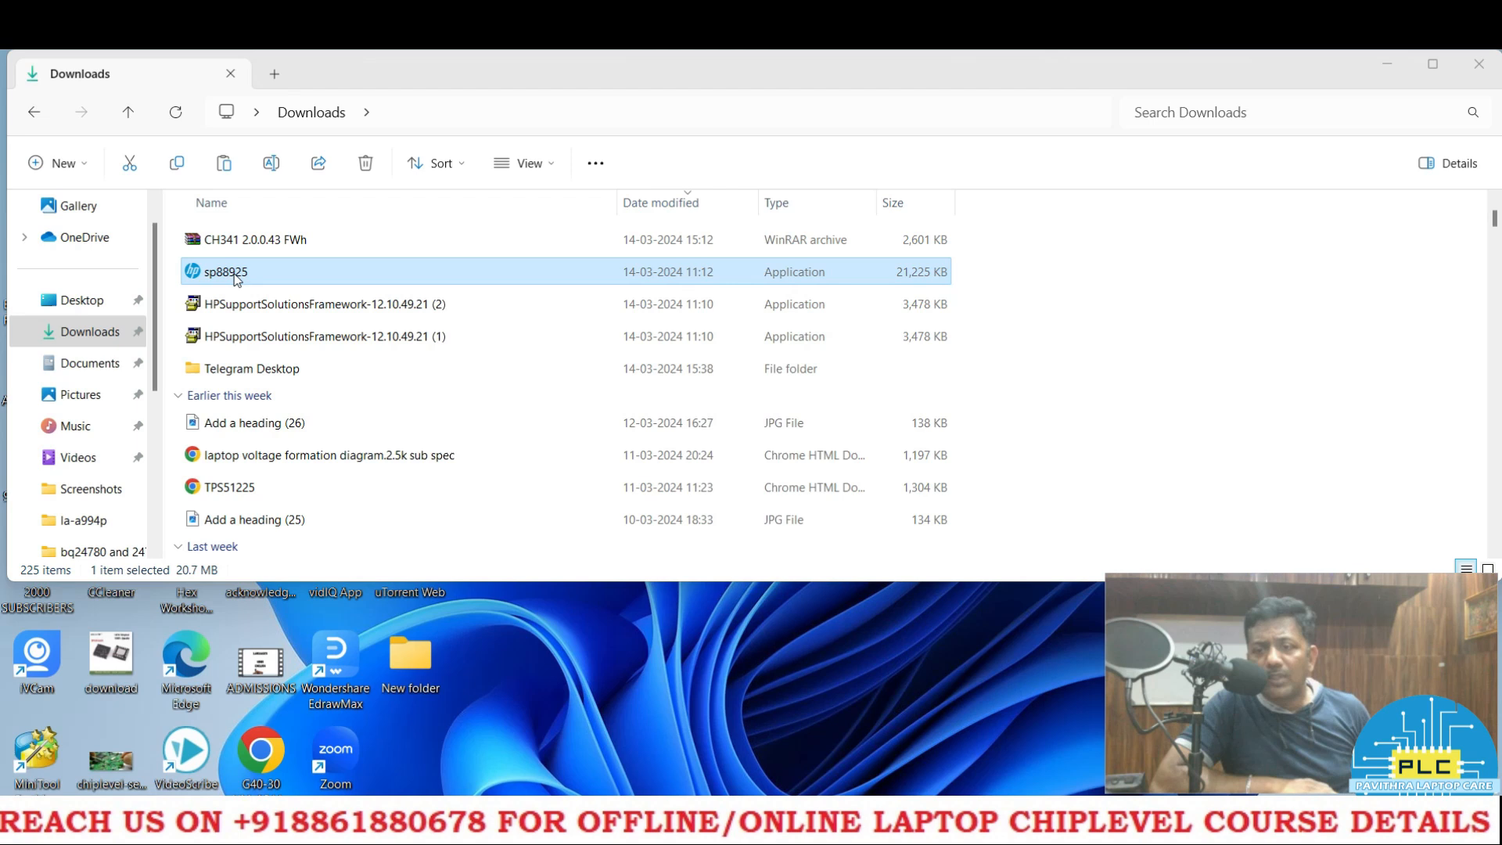
{"action": "mouse_move", "coordinate": [253, 293]}
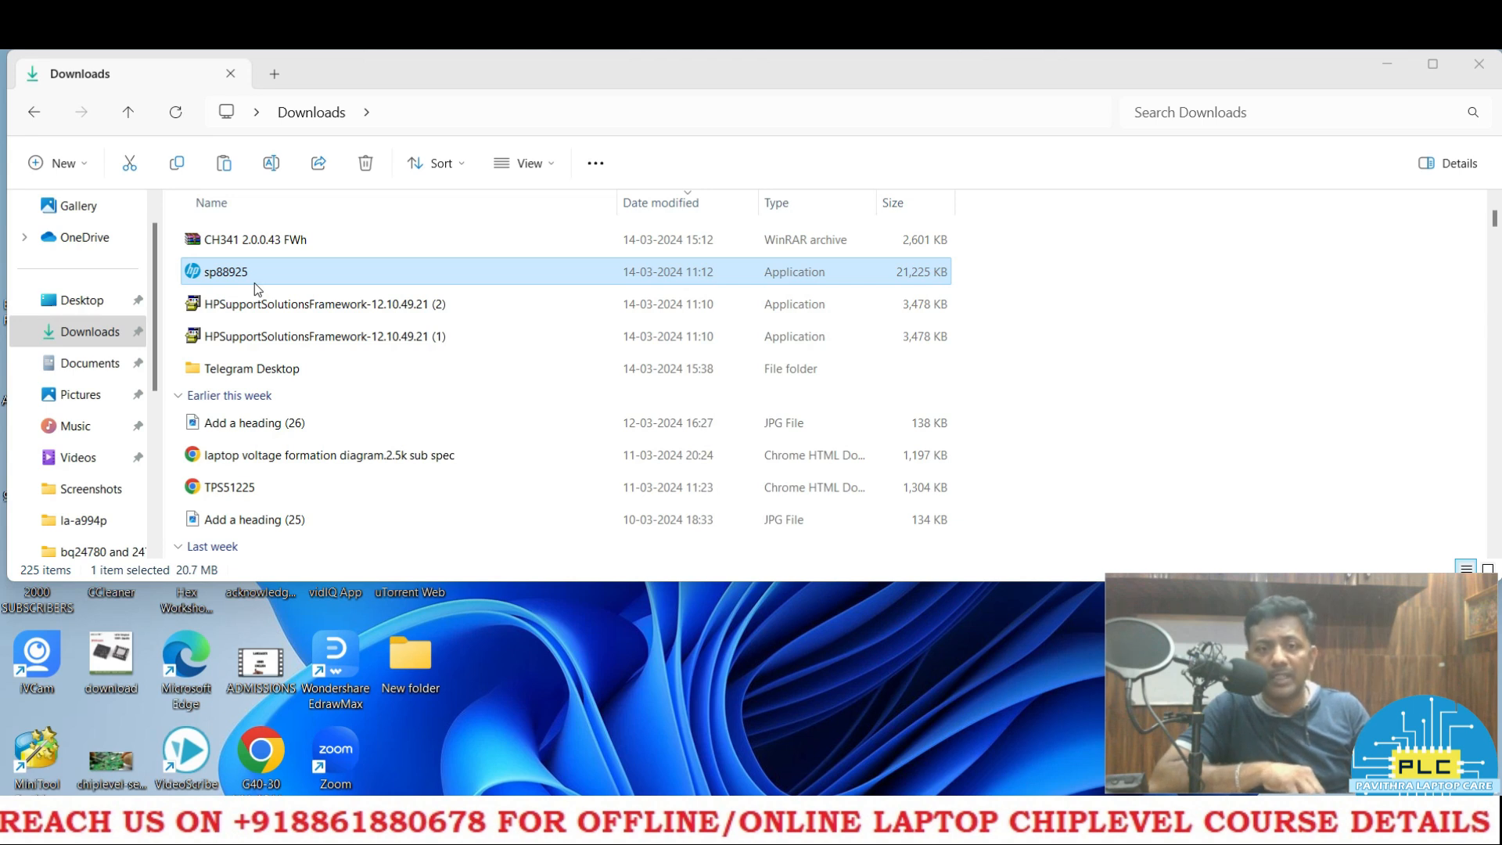
{"action": "mouse_move", "coordinate": [294, 280]}
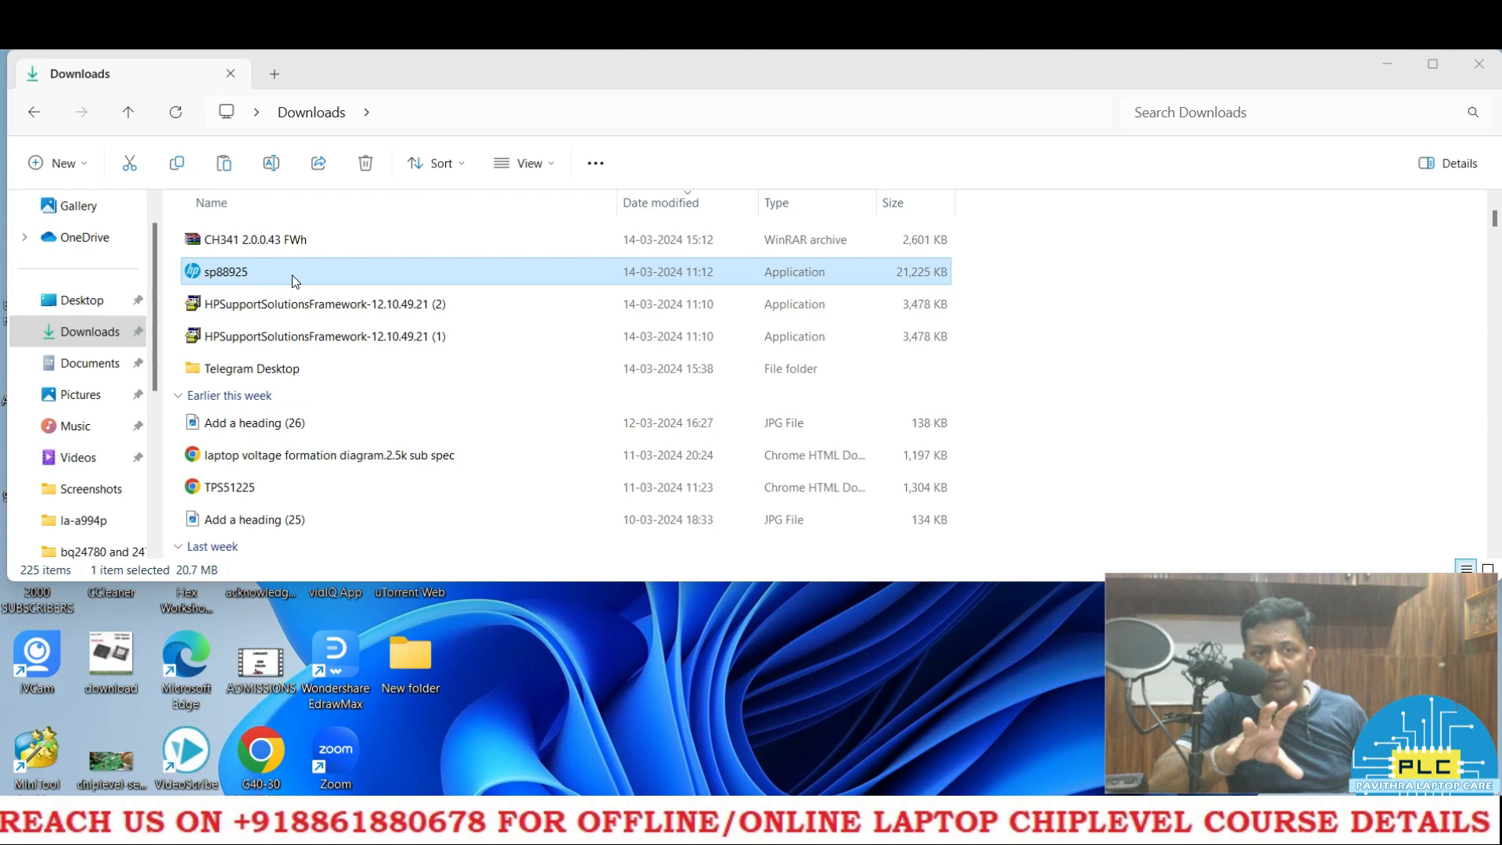
{"action": "double_click", "coordinate": [225, 270]}
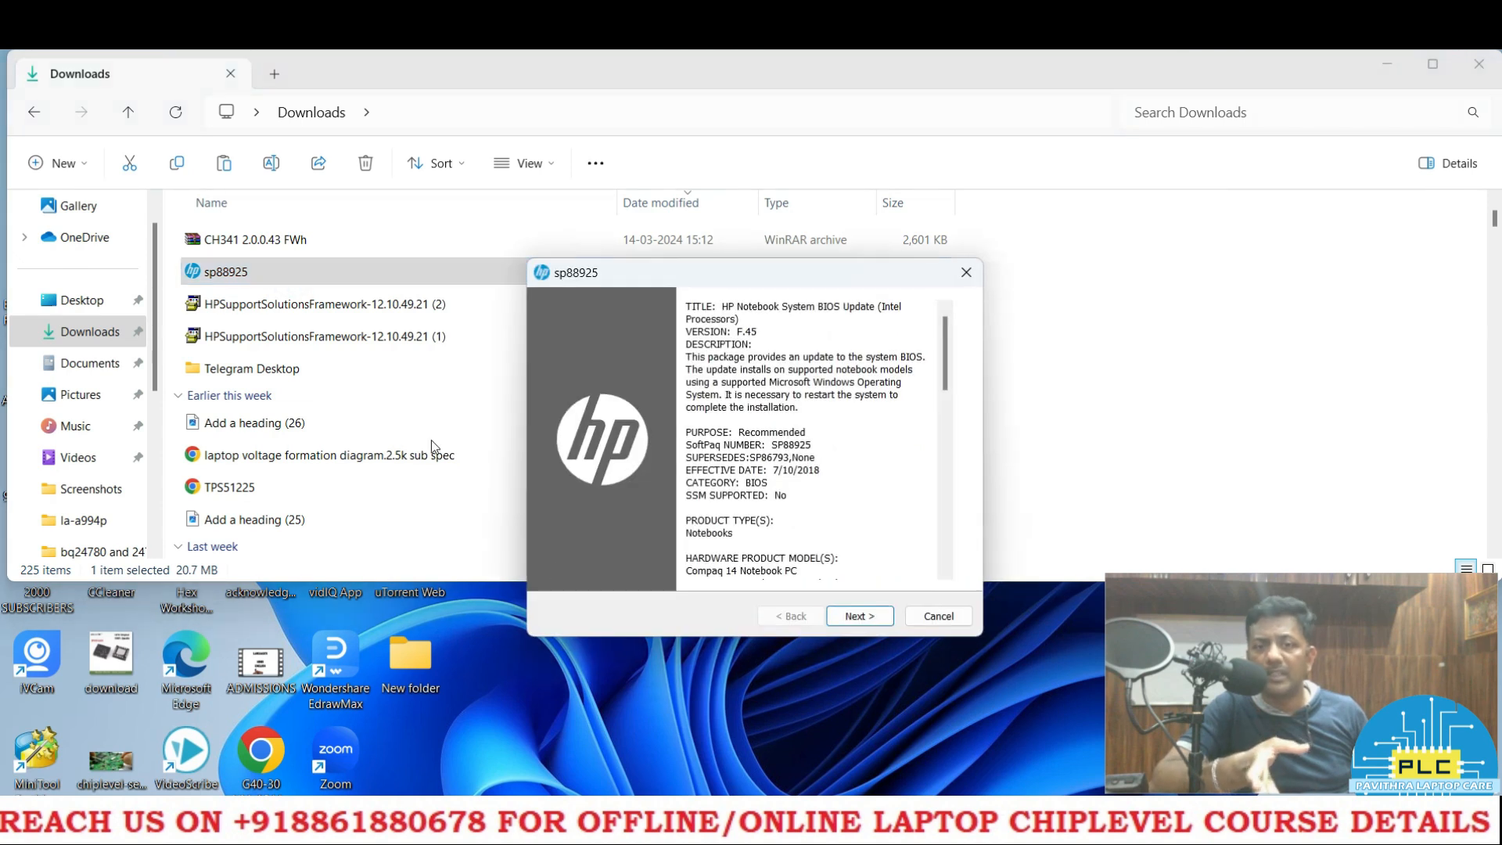
{"action": "mouse_move", "coordinate": [794, 323]}
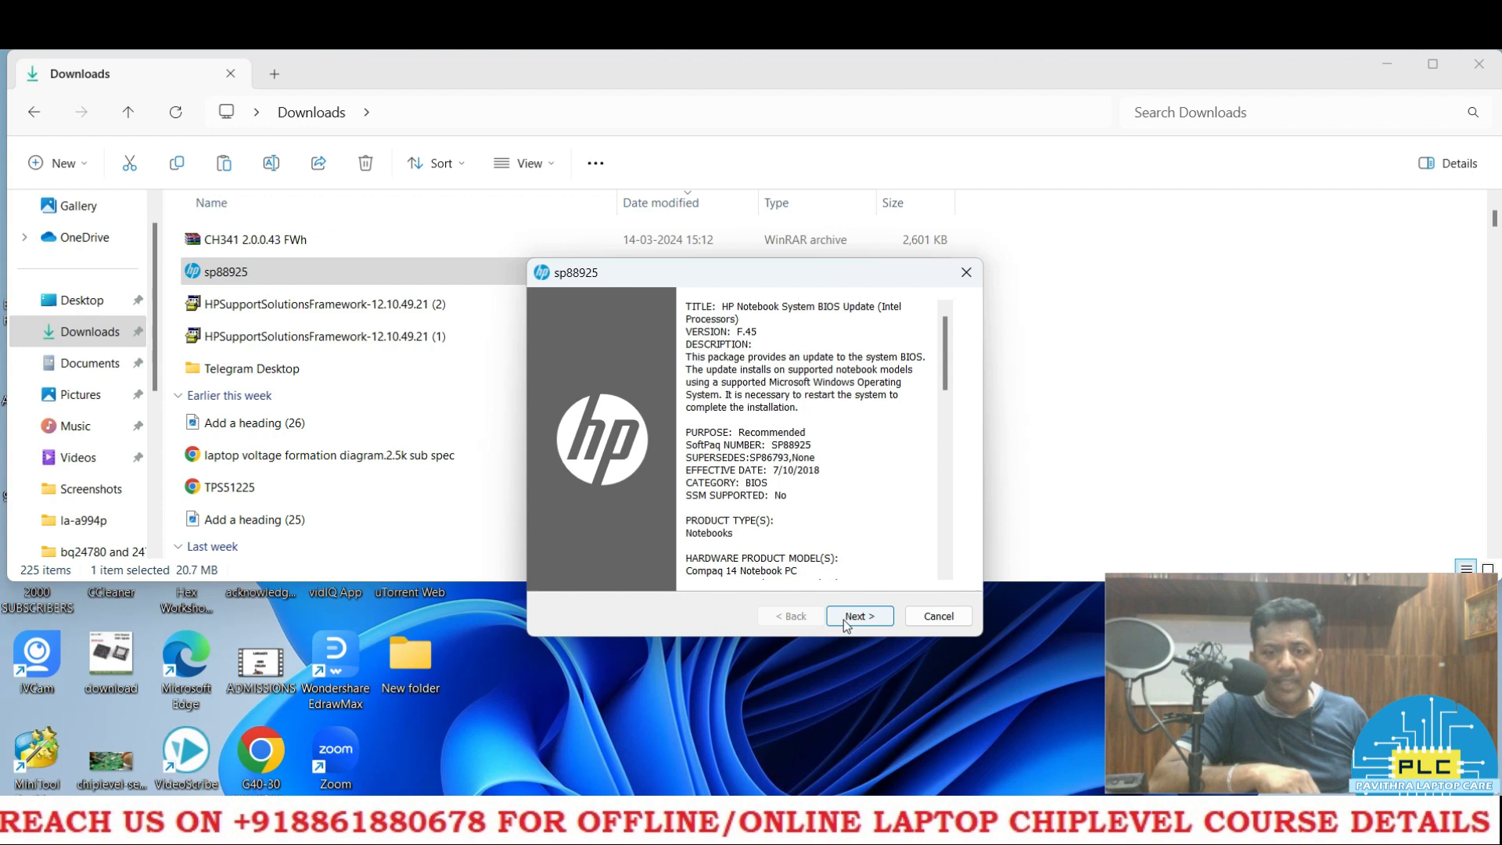
{"action": "left_click", "coordinate": [858, 617]}
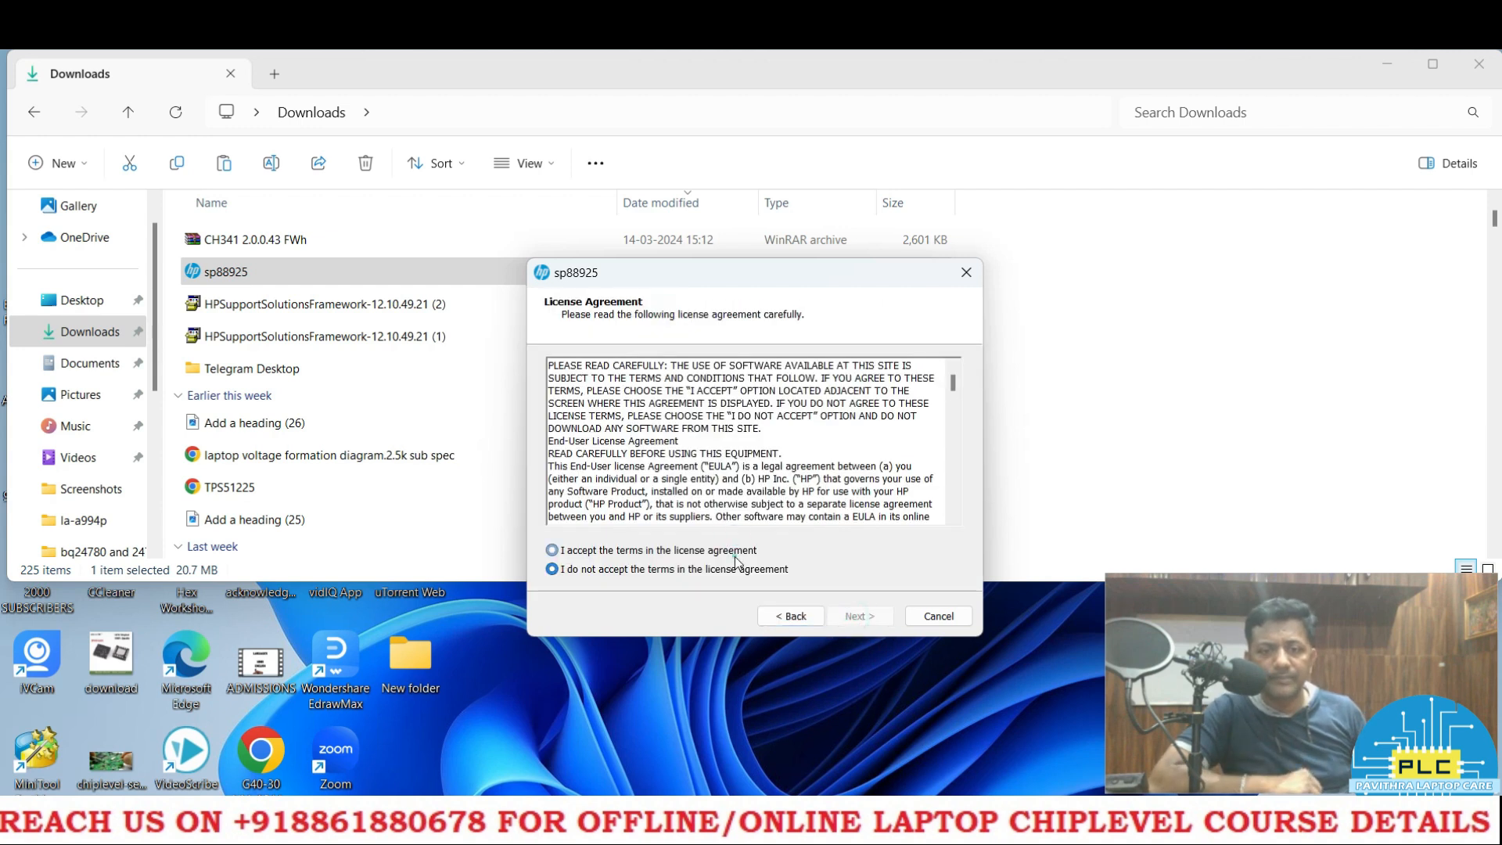
{"action": "left_click", "coordinate": [859, 617]}
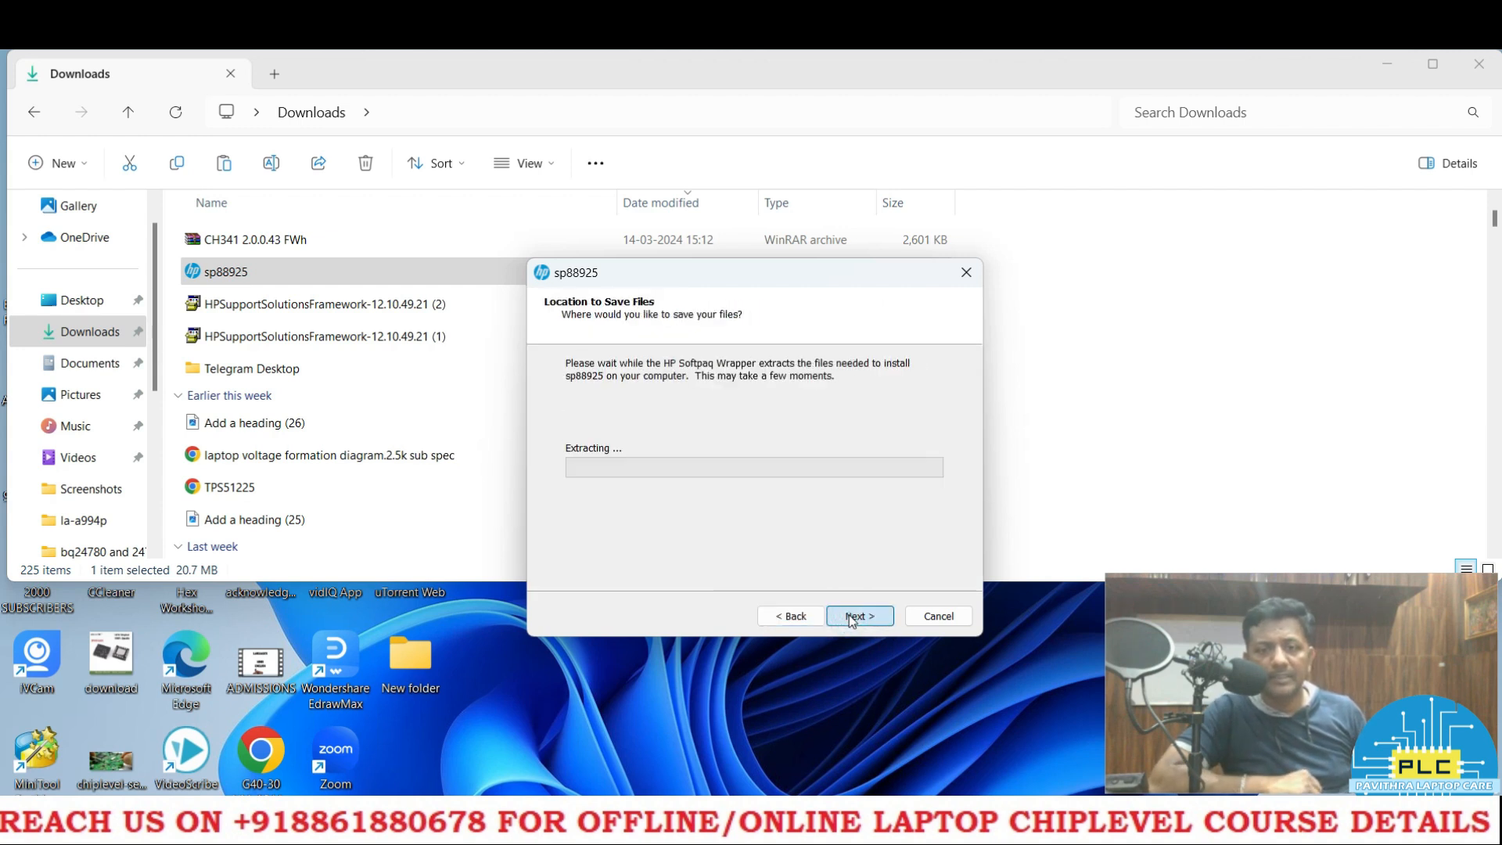
{"action": "left_click", "coordinate": [859, 615]}
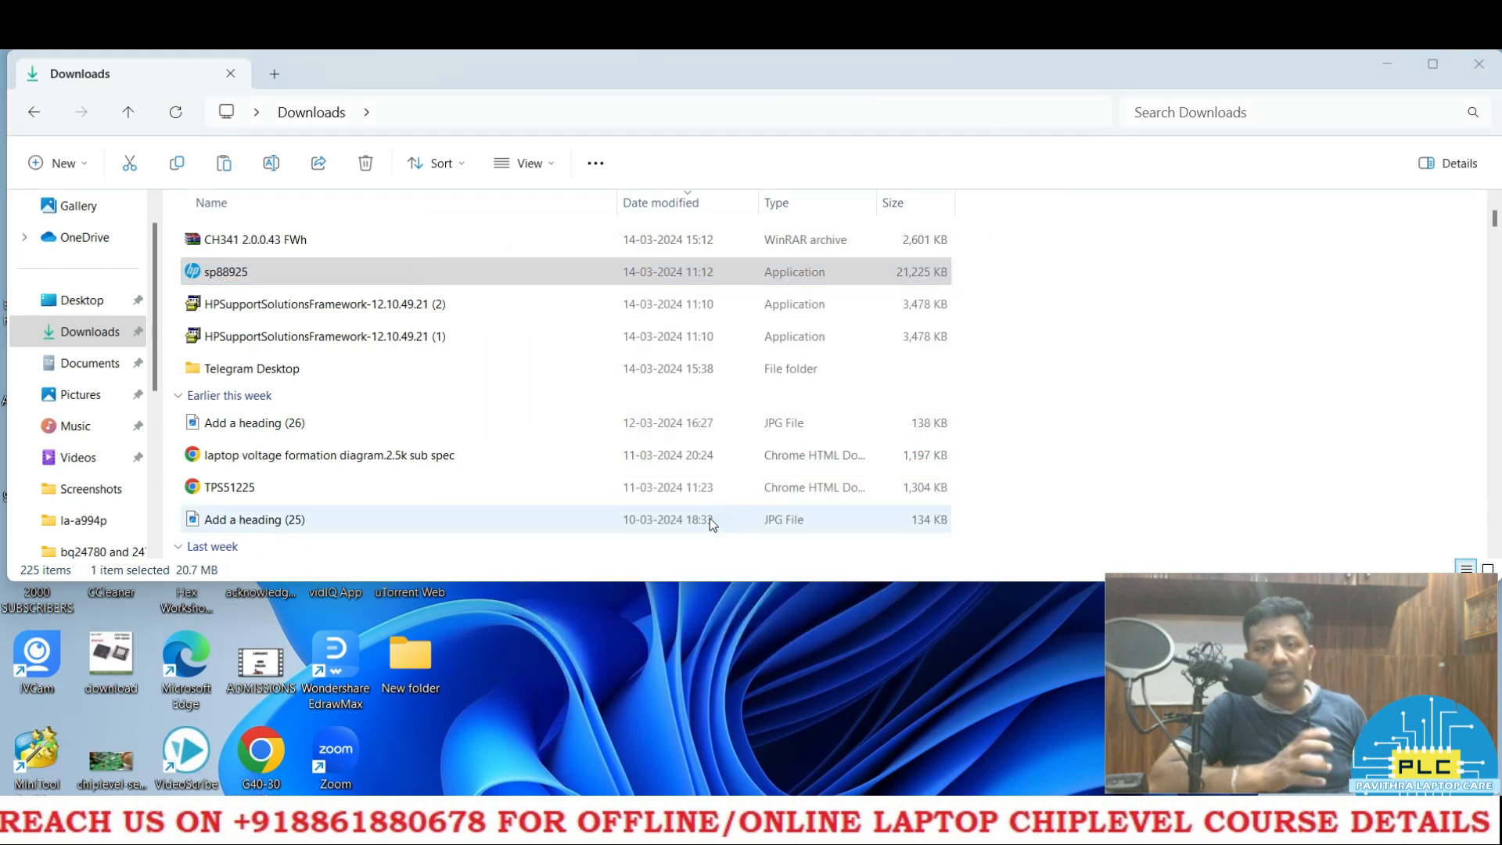
- Continue through the HP BIOS Update Utility and choose to copy the BIOS image to a folder
{"action": "double_click", "coordinate": [225, 270]}
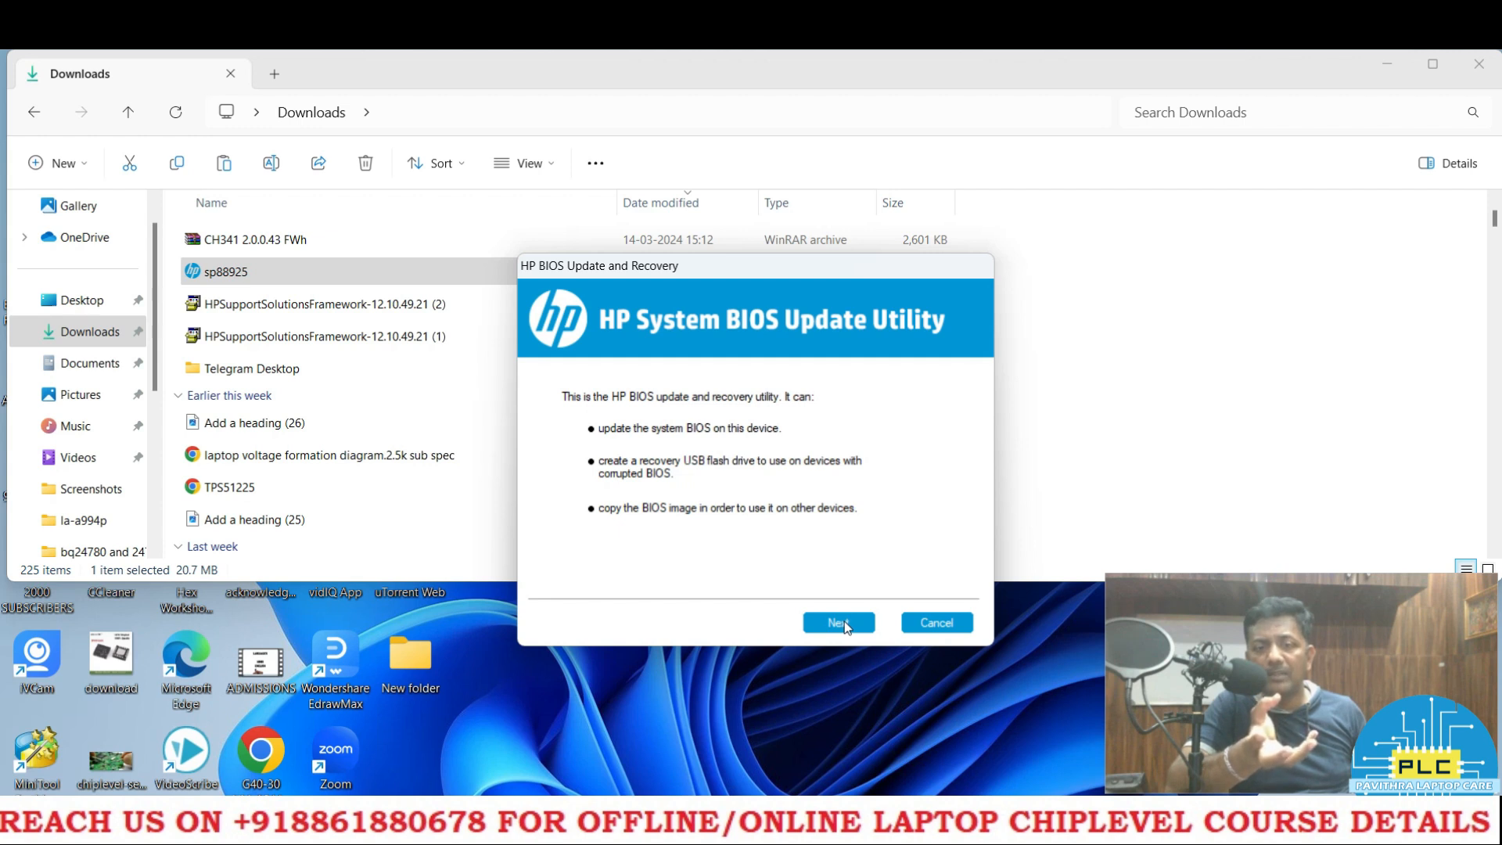
{"action": "left_click", "coordinate": [838, 623]}
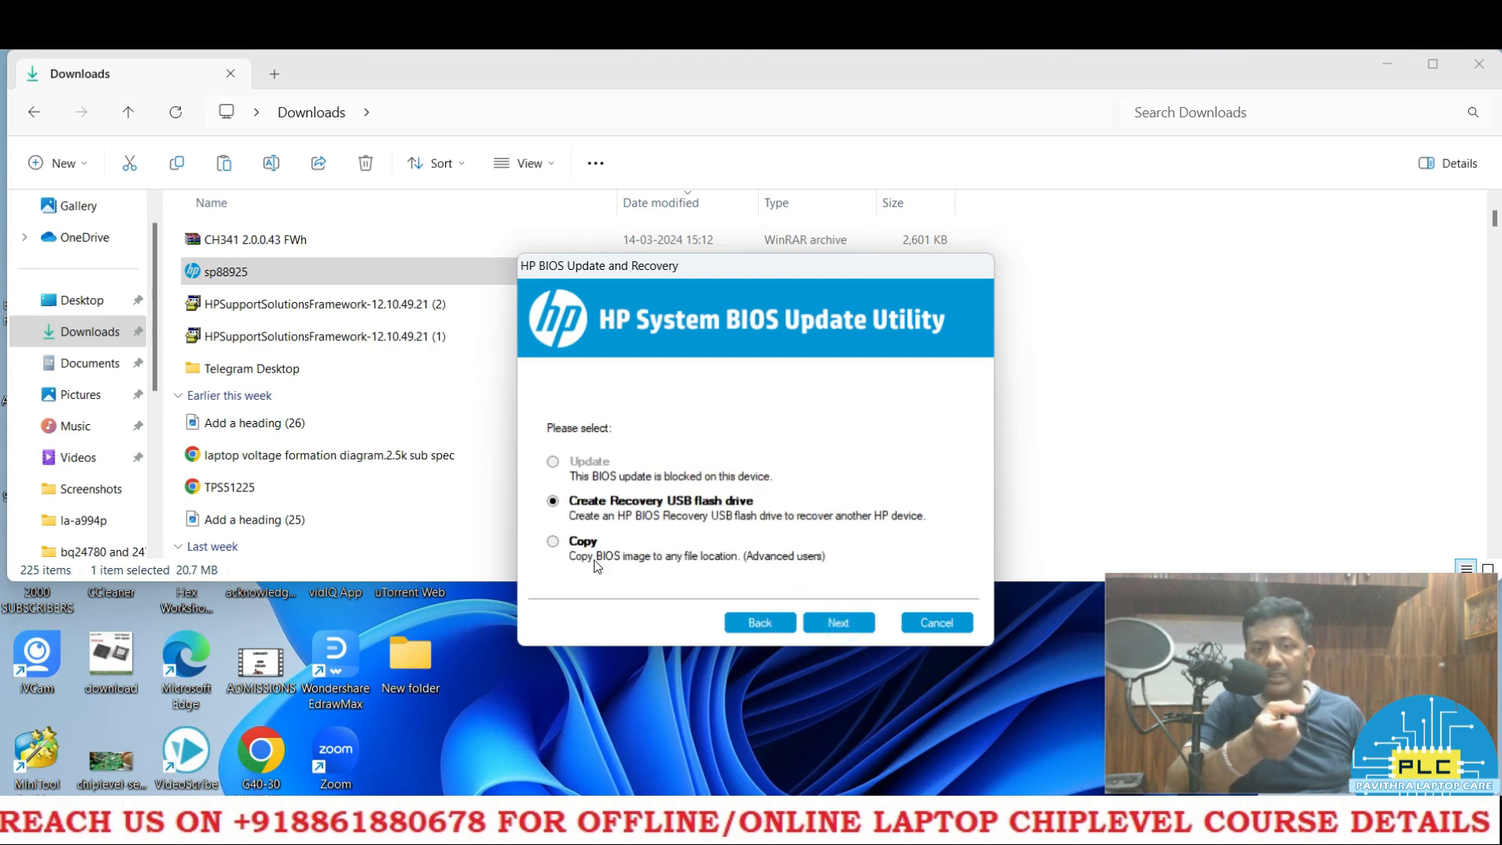
{"action": "left_click", "coordinate": [553, 540]}
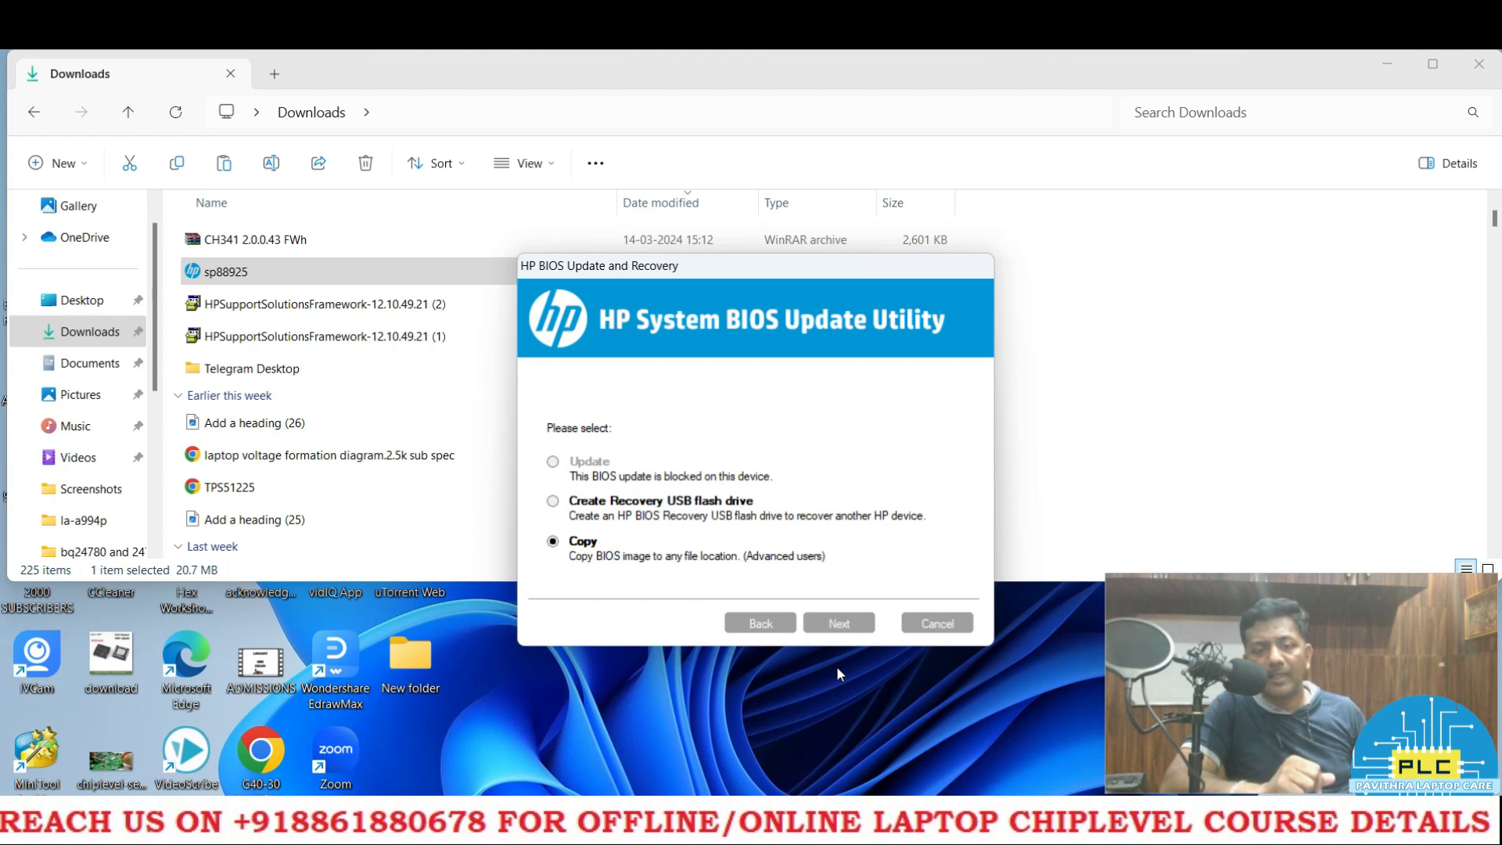
{"action": "left_click", "coordinate": [837, 623]}
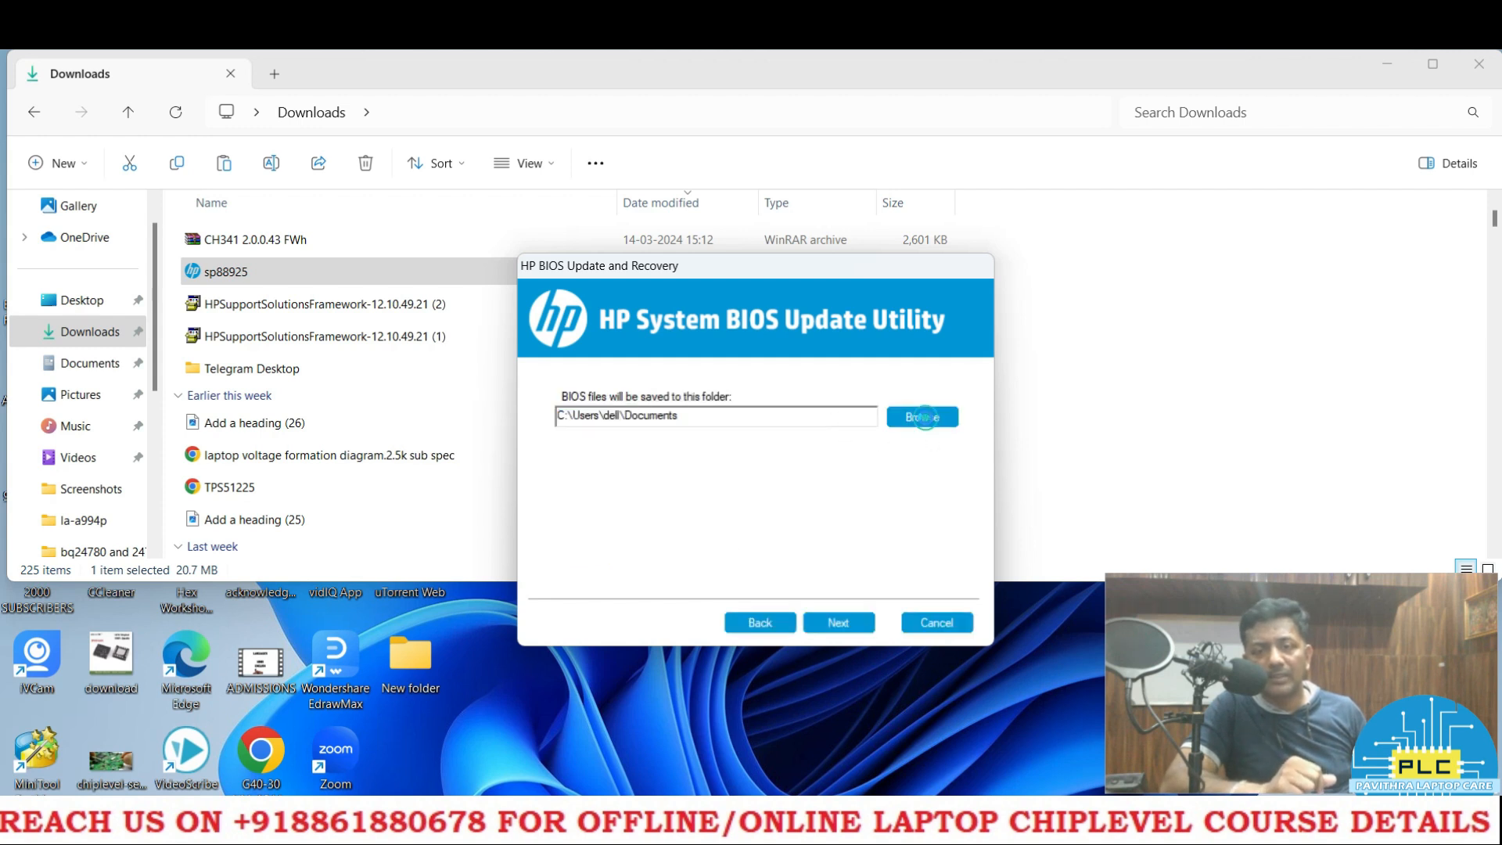
- Browse to Desktop\New folder as the destination and start copying the BIOS files
{"action": "left_click", "coordinate": [920, 417]}
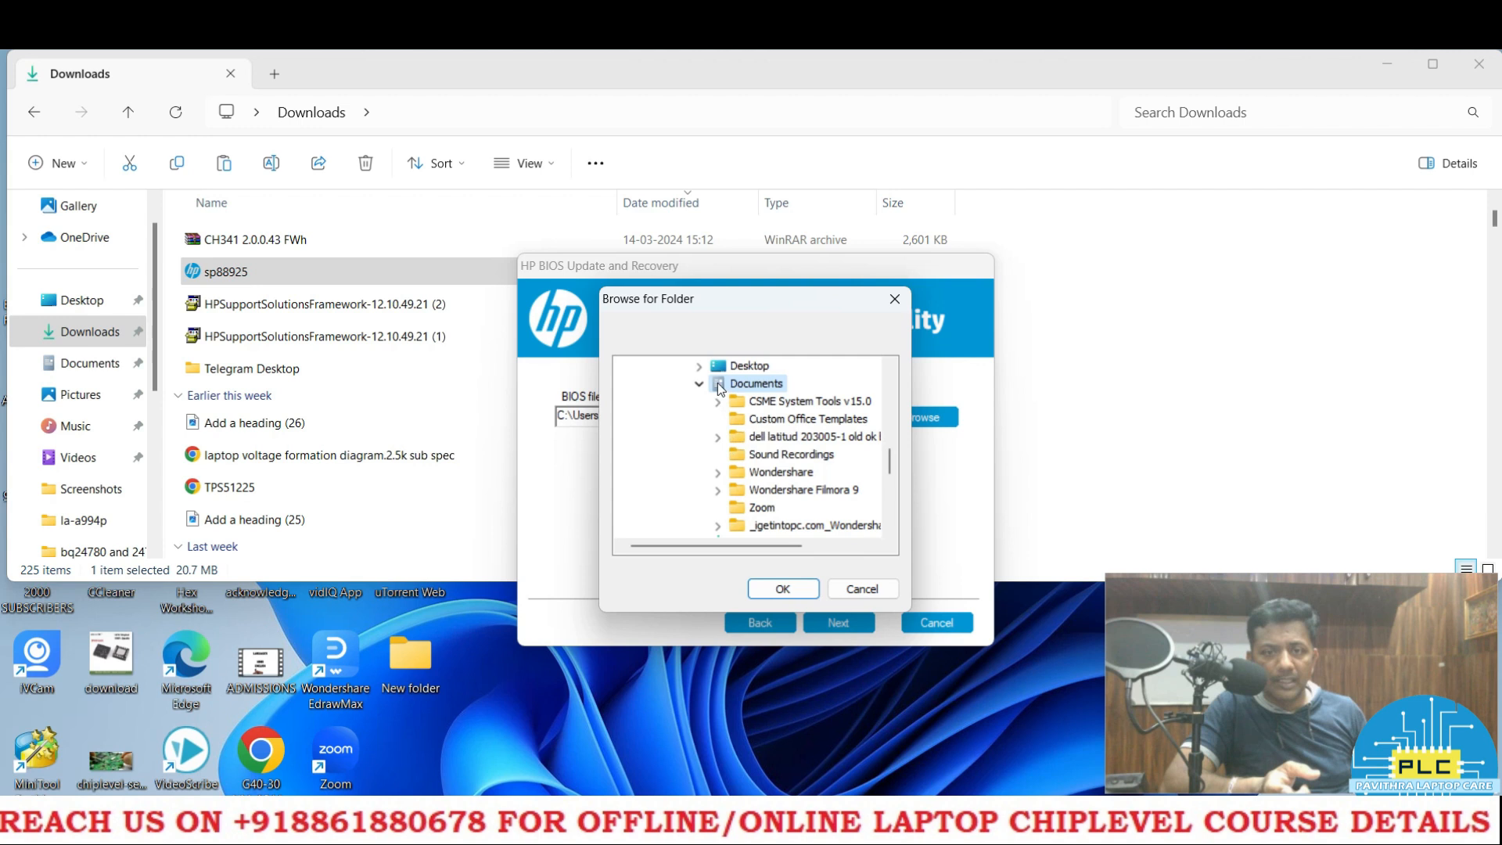
{"action": "left_click", "coordinate": [700, 384]}
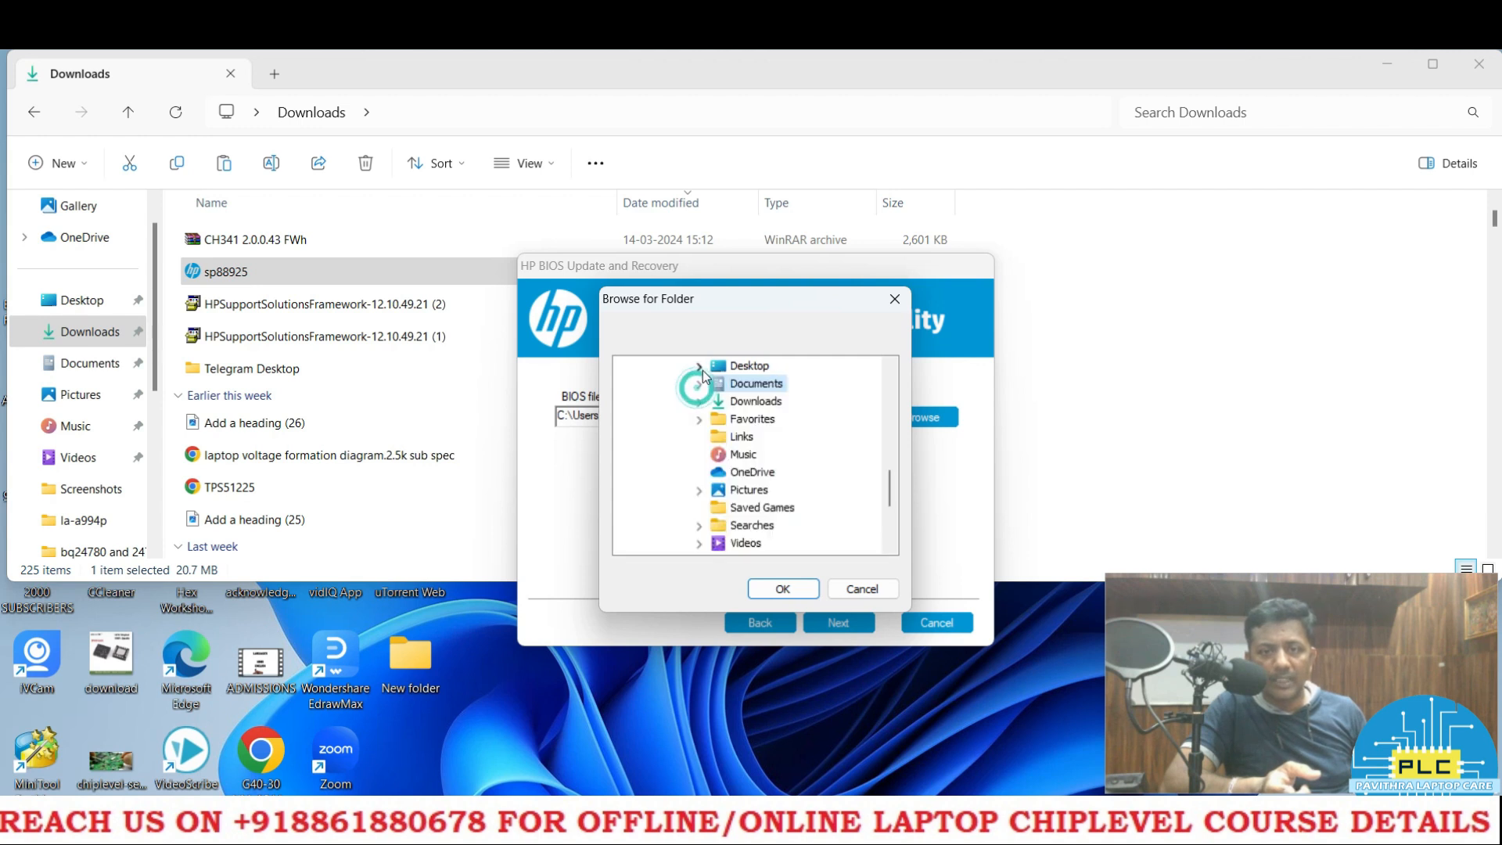
{"action": "left_click", "coordinate": [699, 365]}
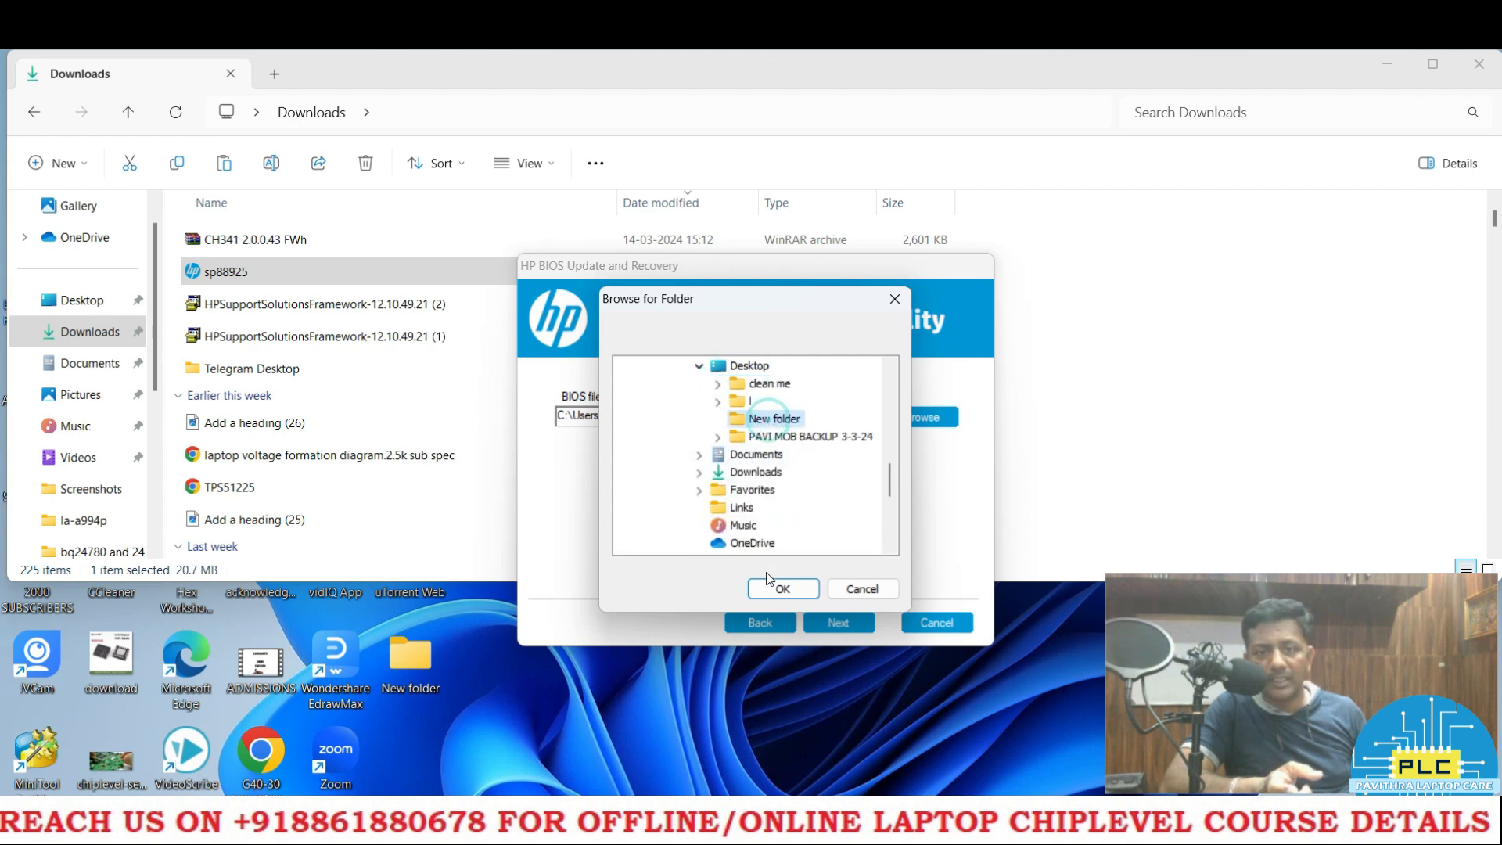
{"action": "left_click", "coordinate": [782, 588]}
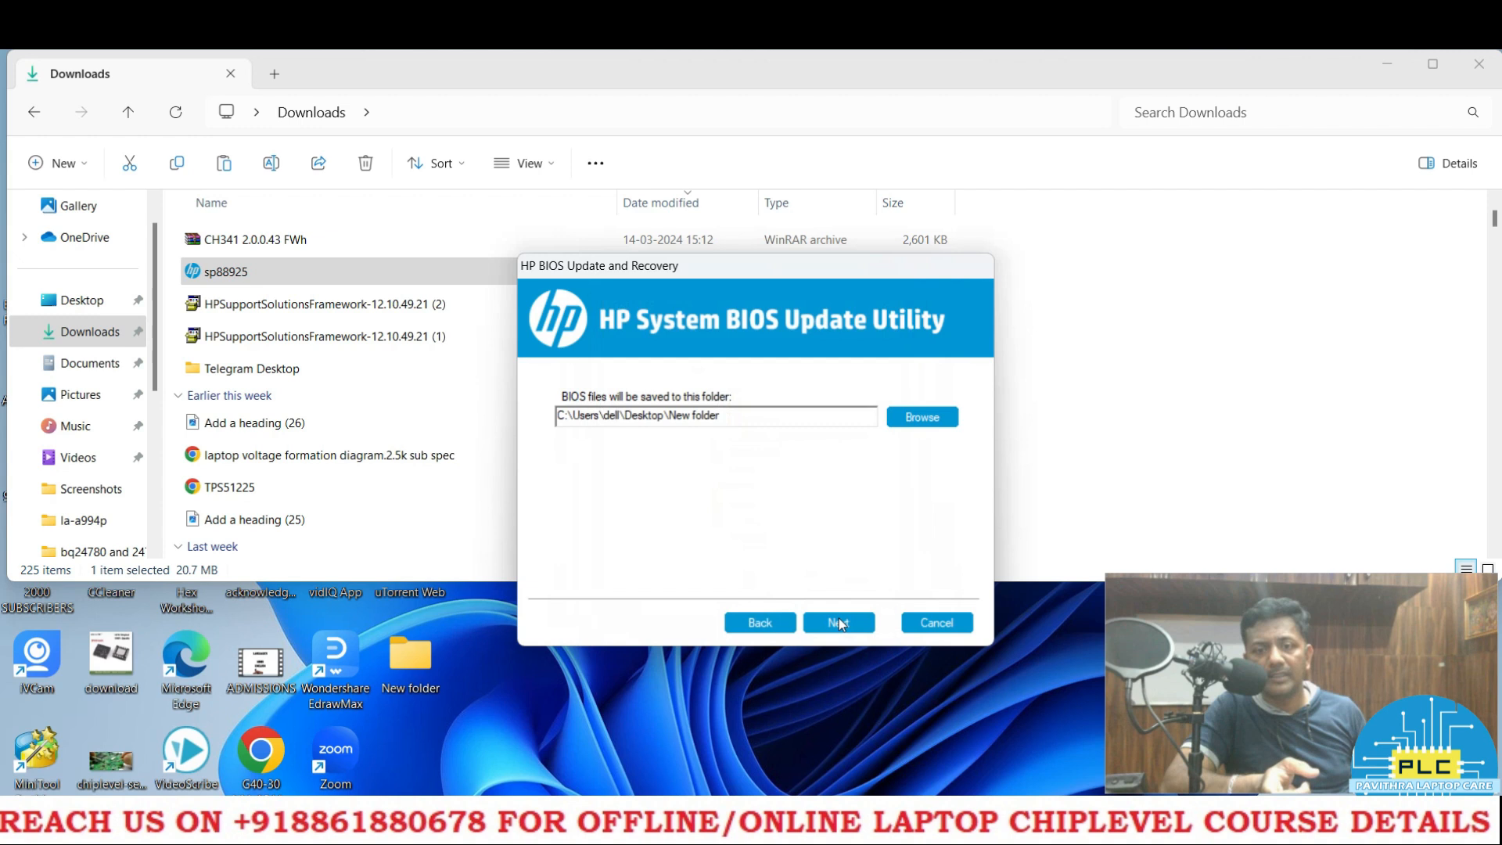
{"action": "left_click", "coordinate": [838, 621]}
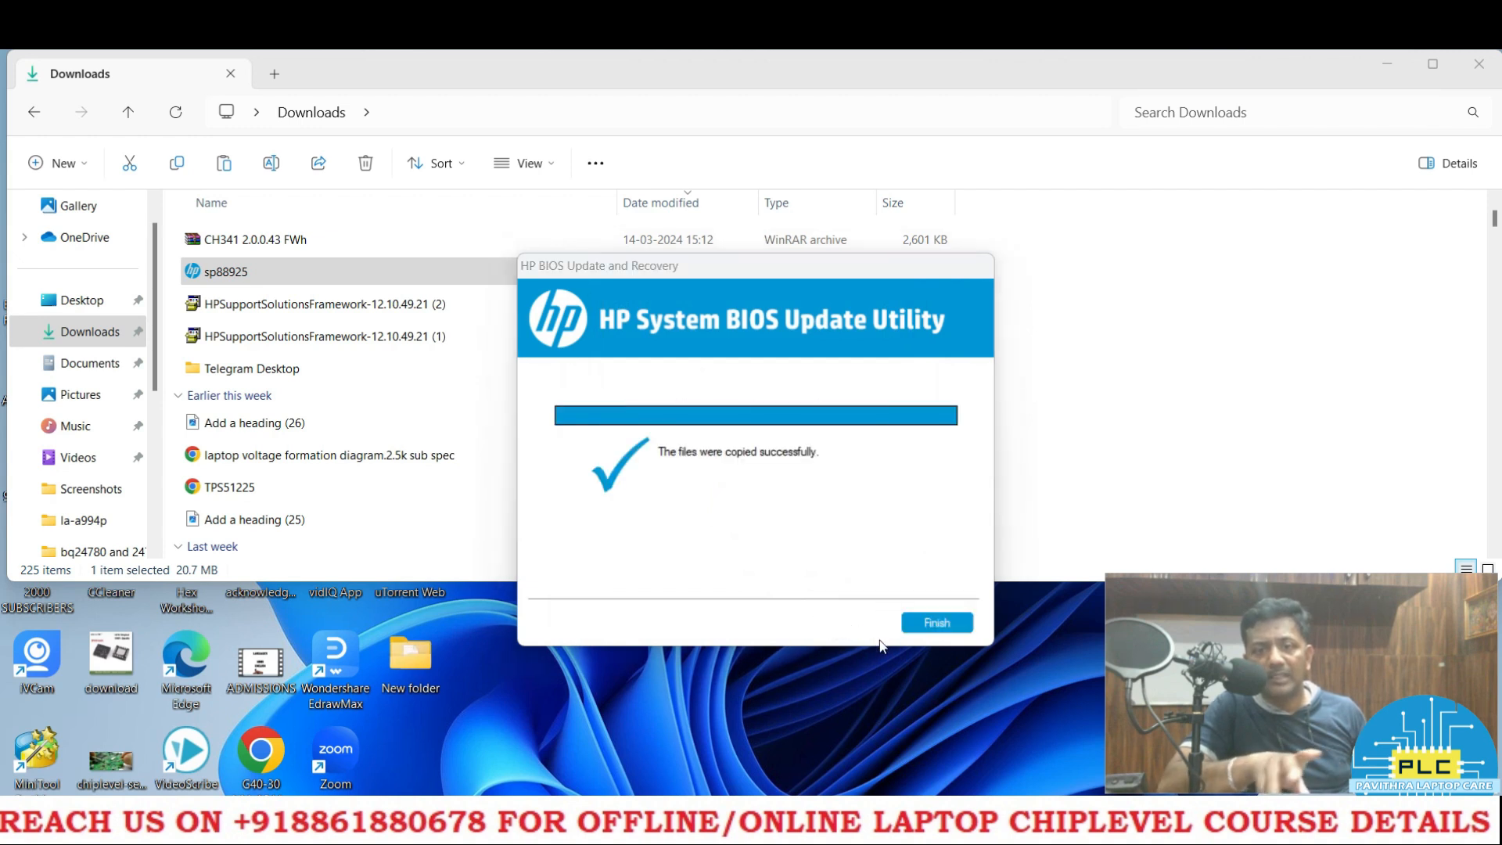
- Finish the copy utility, sort New folder by size and select the 0220F.bin BIOS image
{"action": "left_click", "coordinate": [935, 623]}
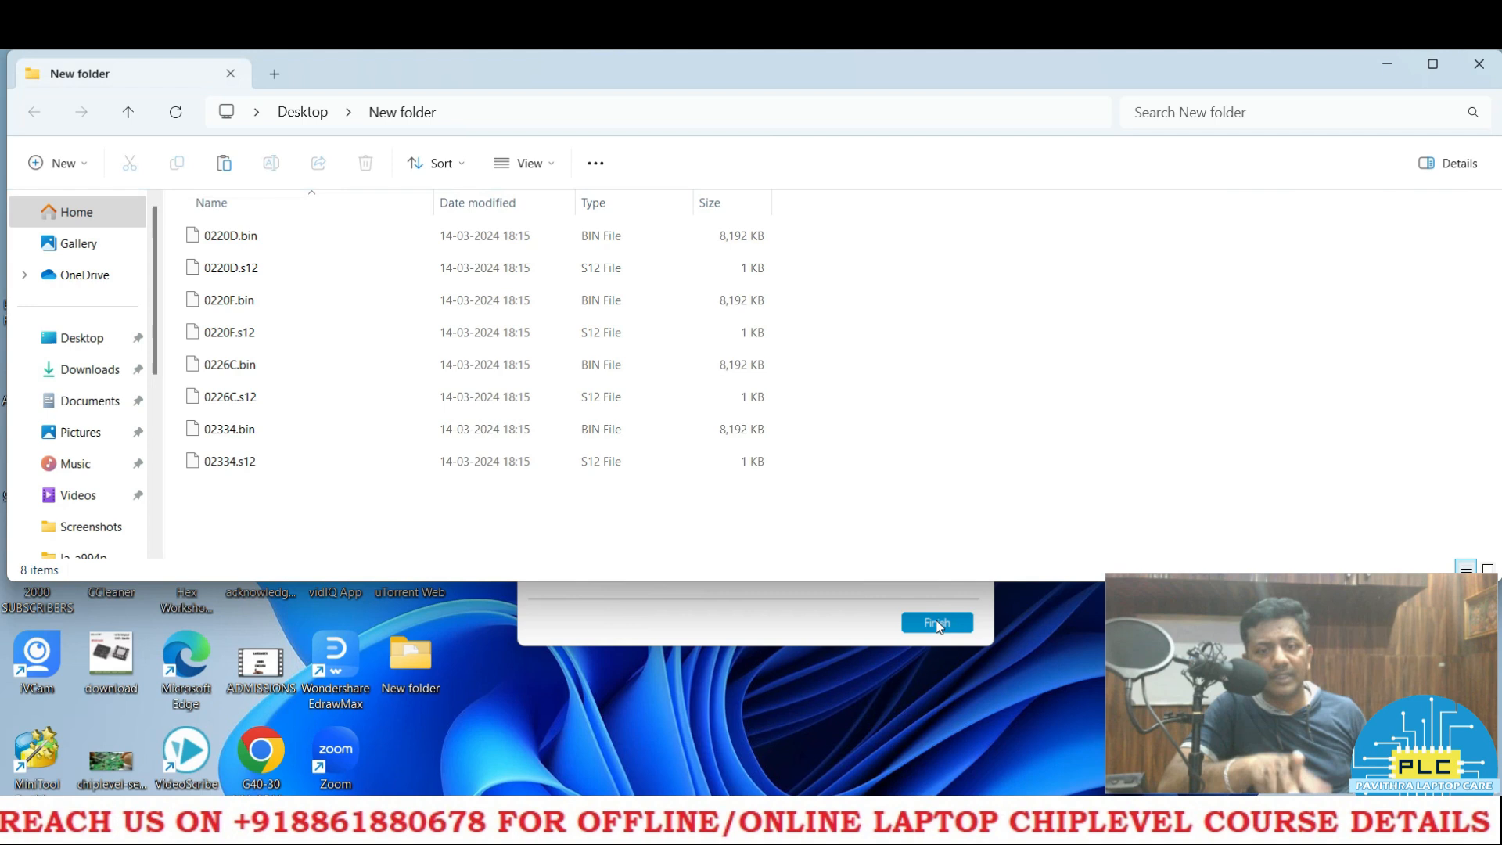
{"action": "left_click", "coordinate": [936, 622]}
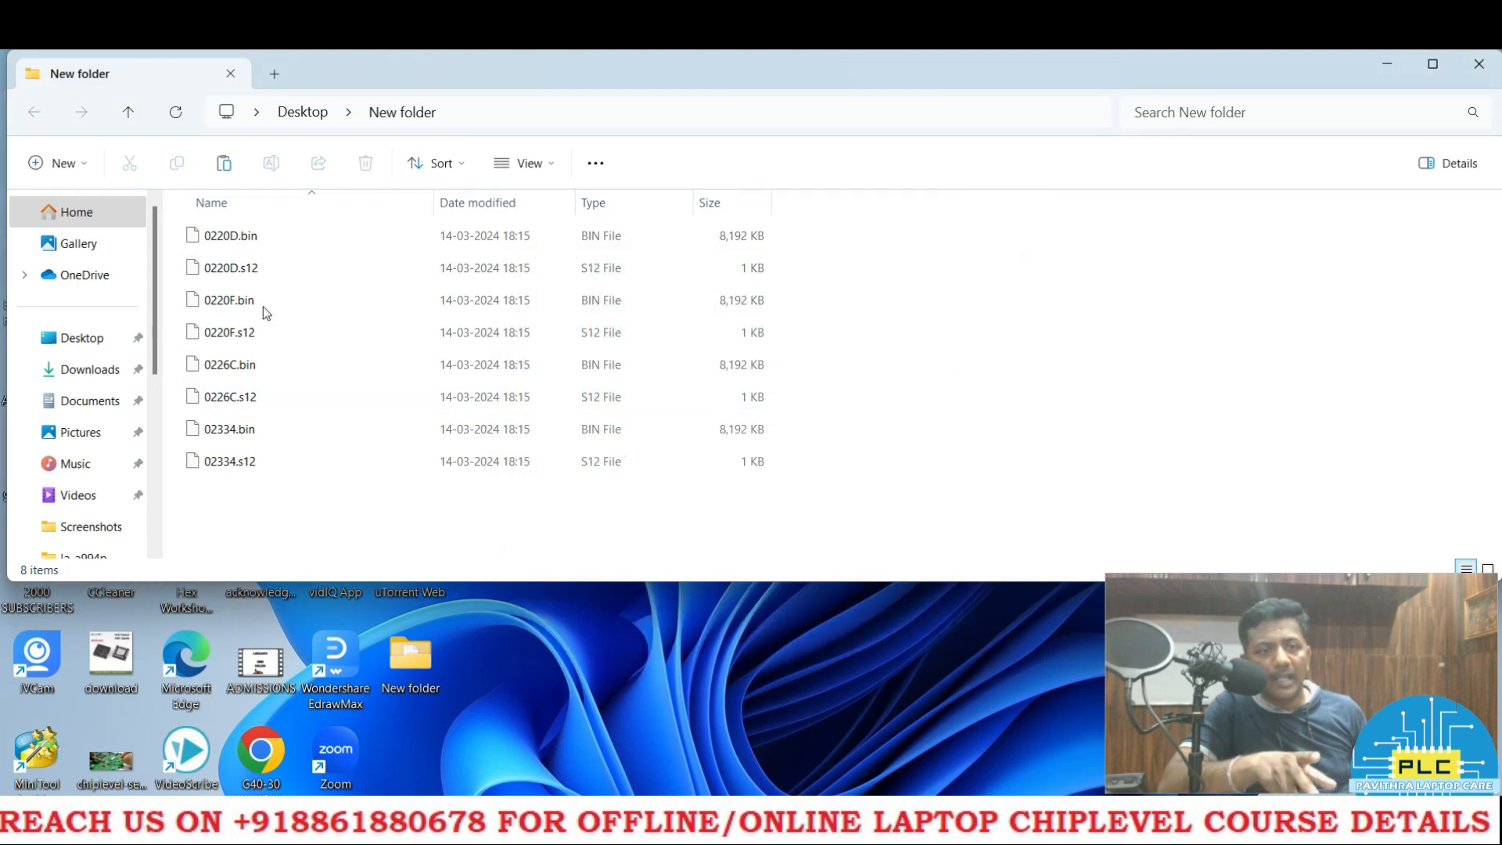
{"action": "left_click", "coordinate": [229, 300]}
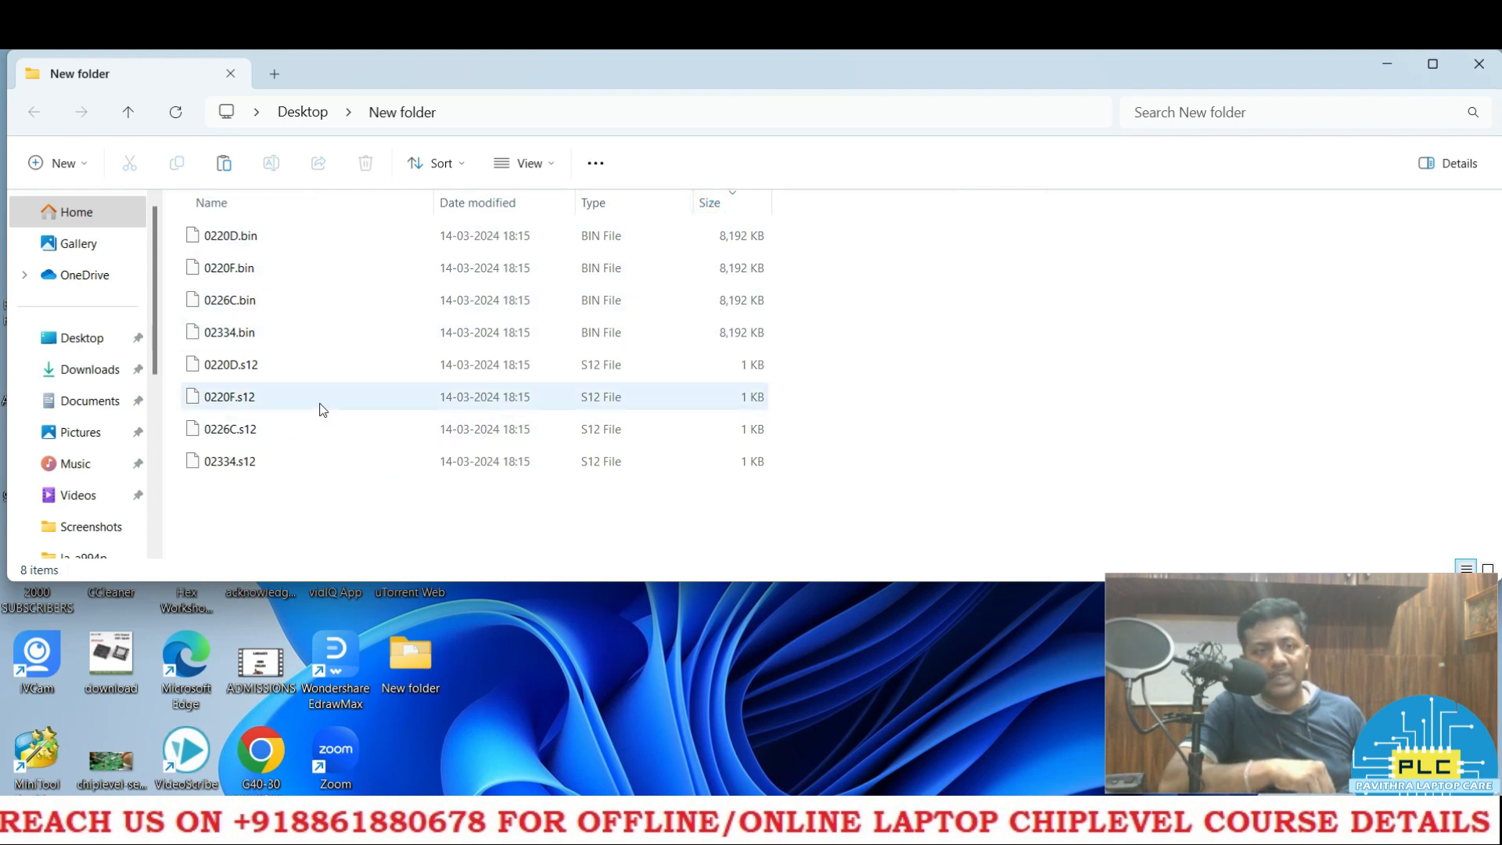
{"action": "mouse_move", "coordinate": [247, 279]}
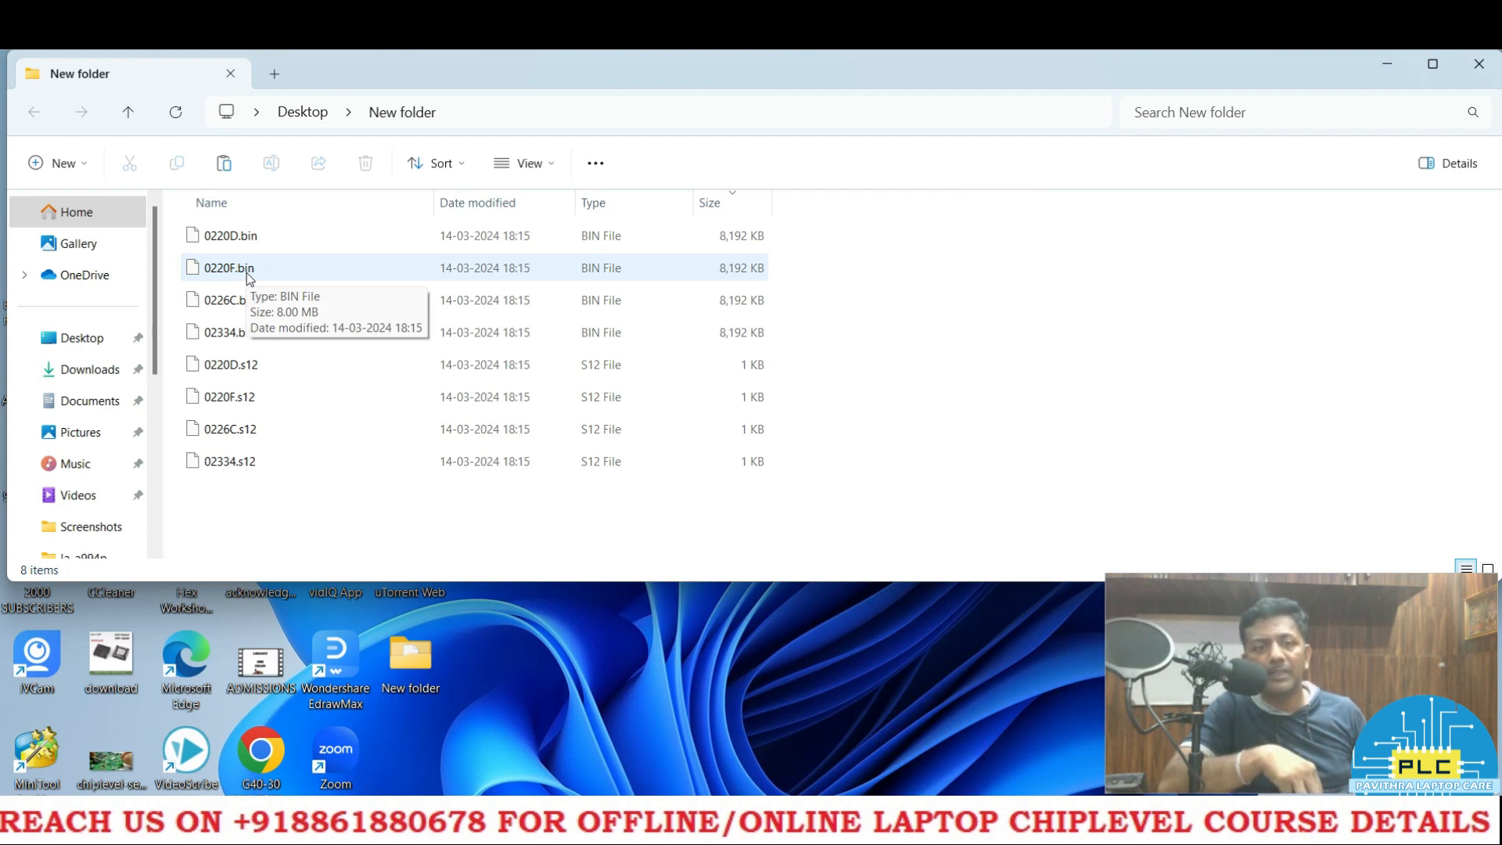
{"action": "left_click", "coordinate": [228, 268]}
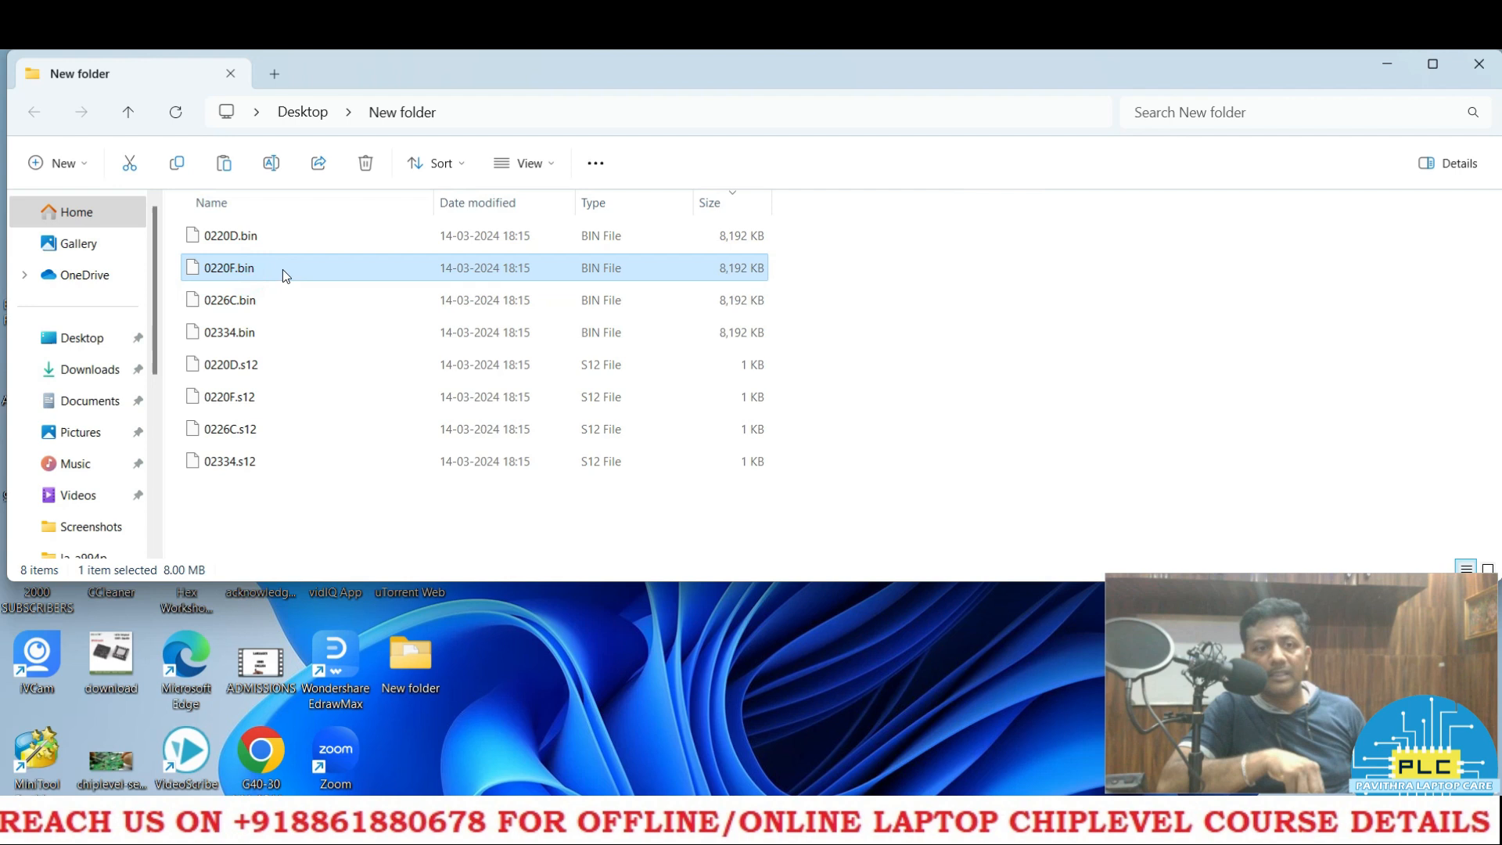
{"action": "mouse_move", "coordinate": [281, 276]}
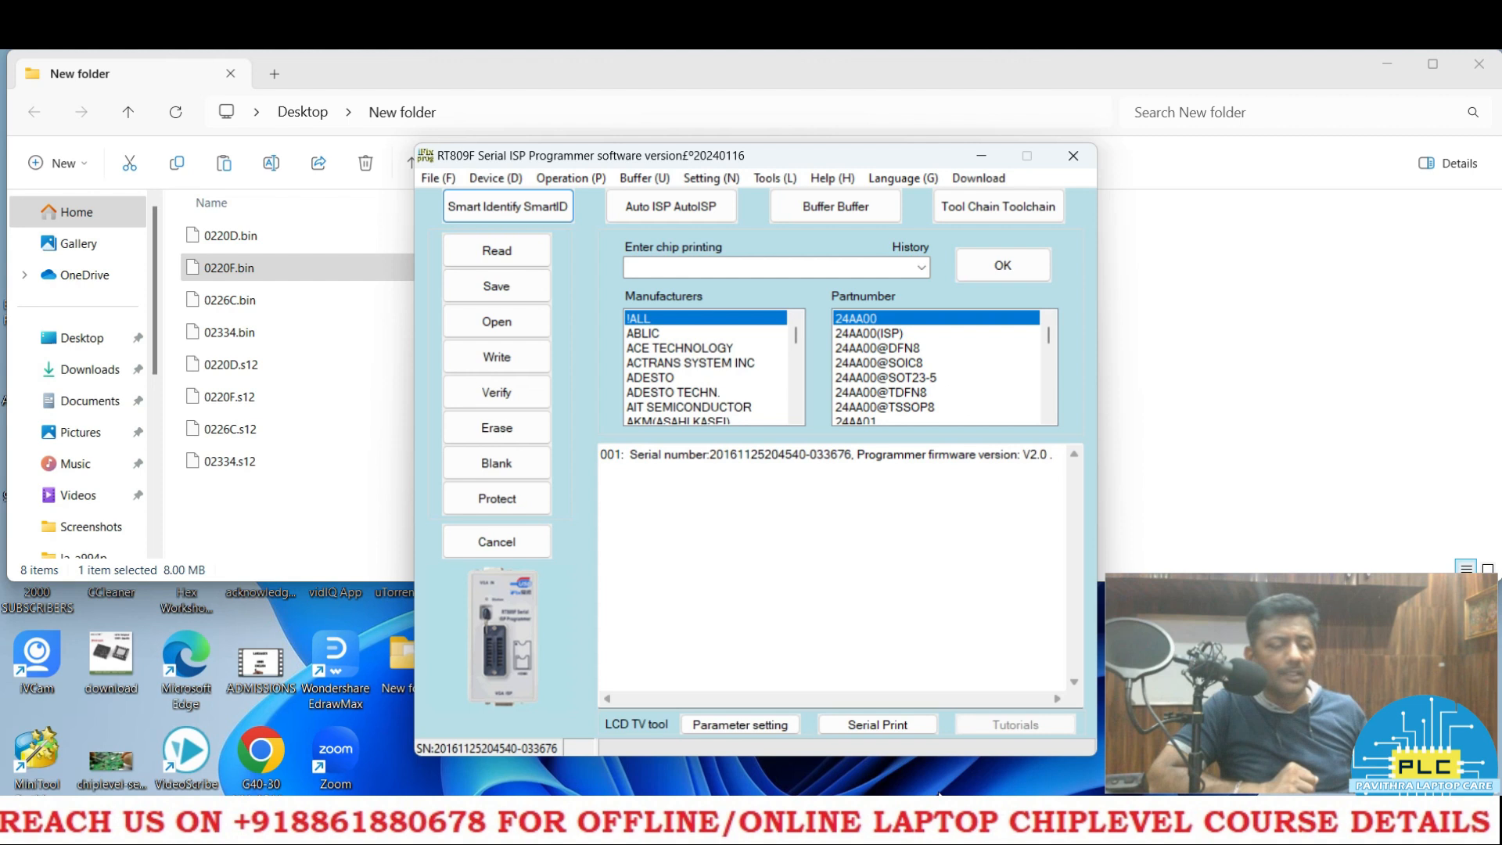
{"action": "mouse_move", "coordinate": [595, 255]}
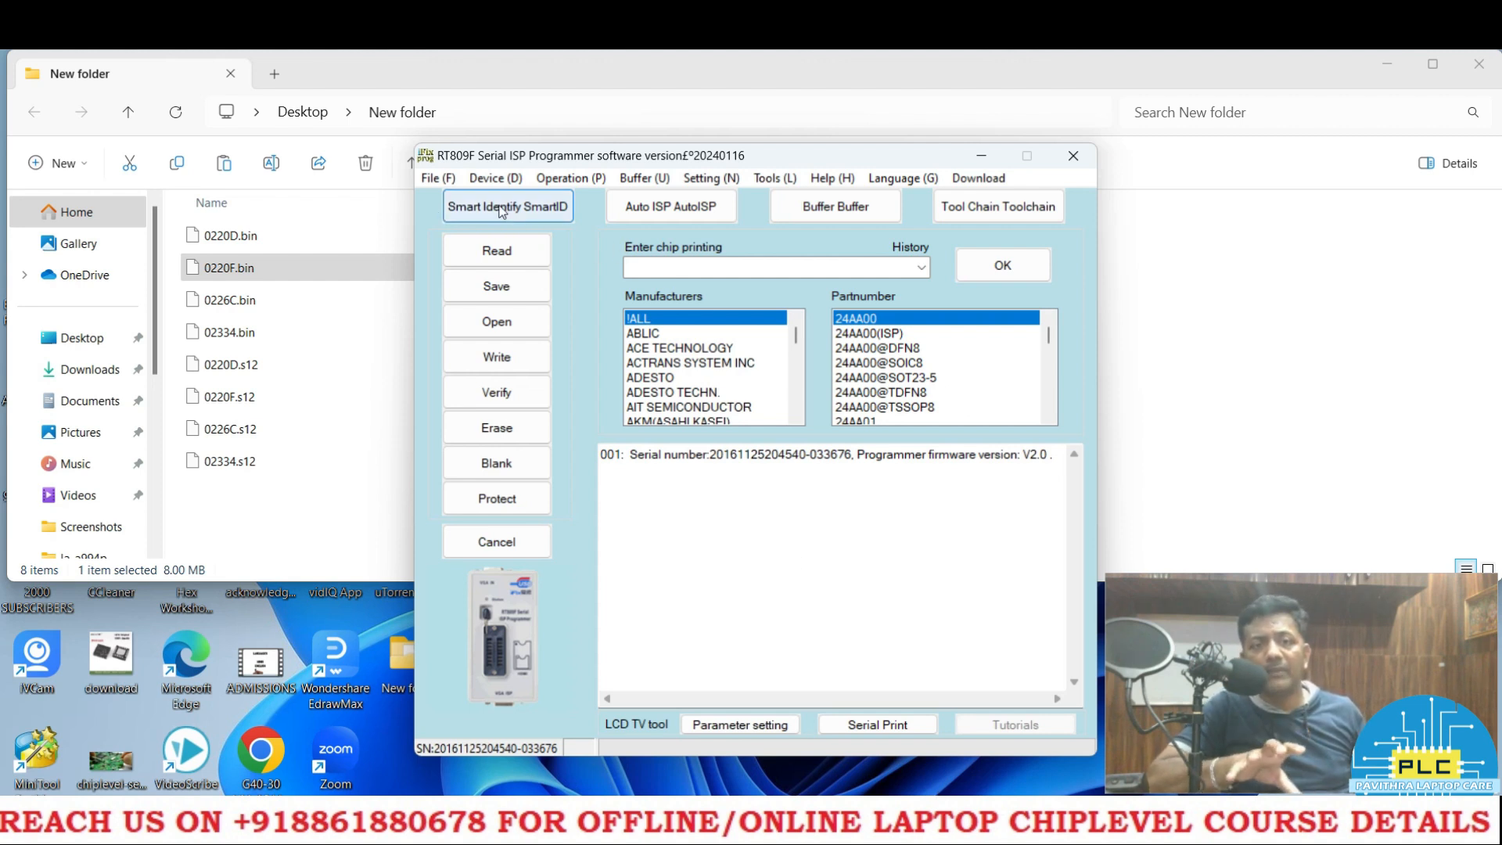
- Smart Identify the chip as Winbond W25Q64FV(QPI), briefly checking W25Q64FW_1.8V in History before returning
{"action": "left_click", "coordinate": [507, 207]}
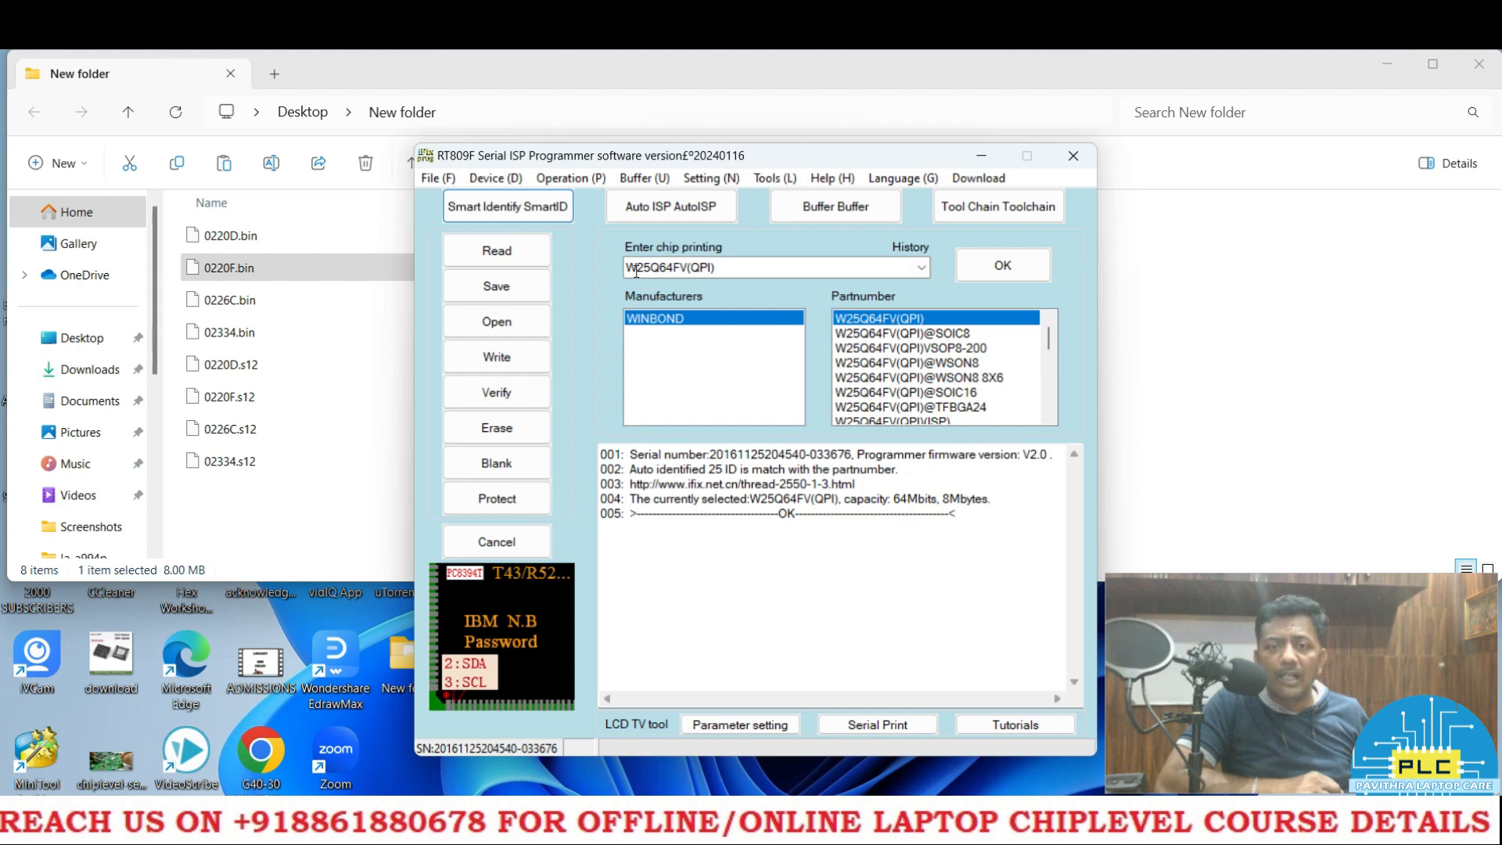
{"action": "mouse_move", "coordinate": [681, 280]}
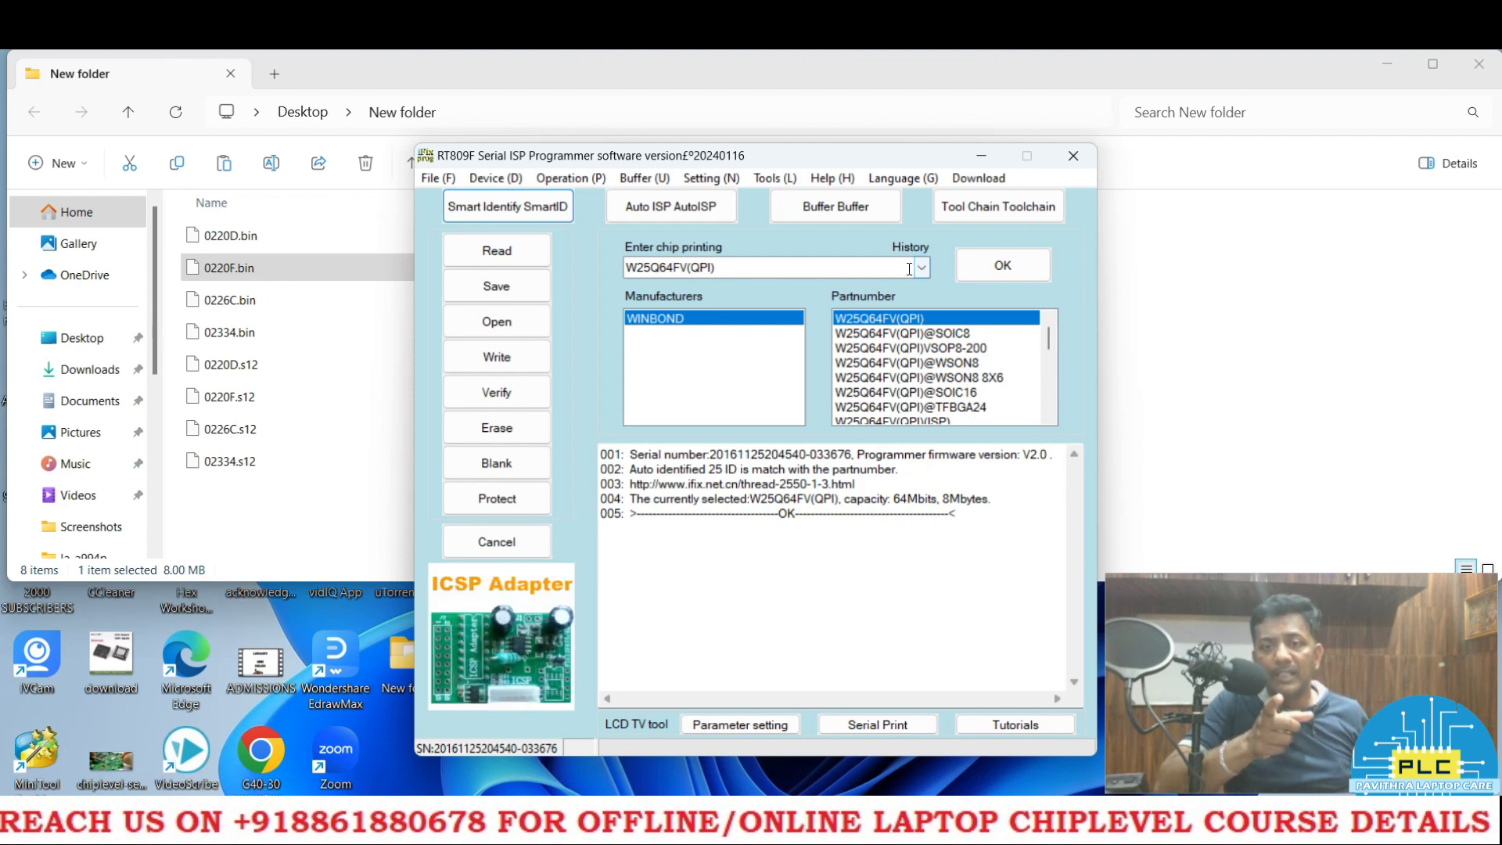
{"action": "left_click", "coordinate": [918, 268]}
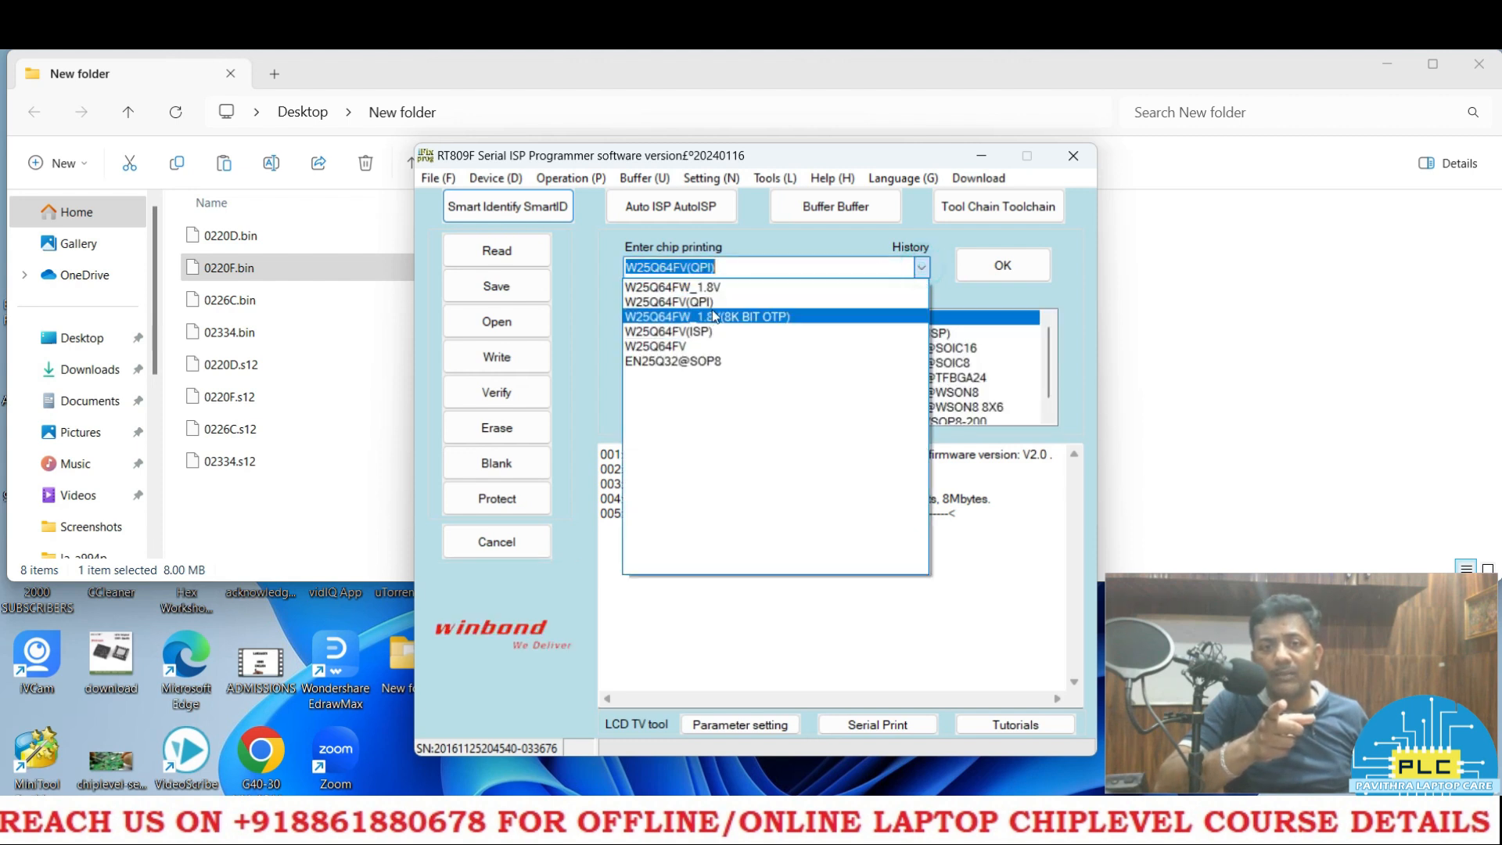
{"action": "mouse_move", "coordinate": [671, 286]}
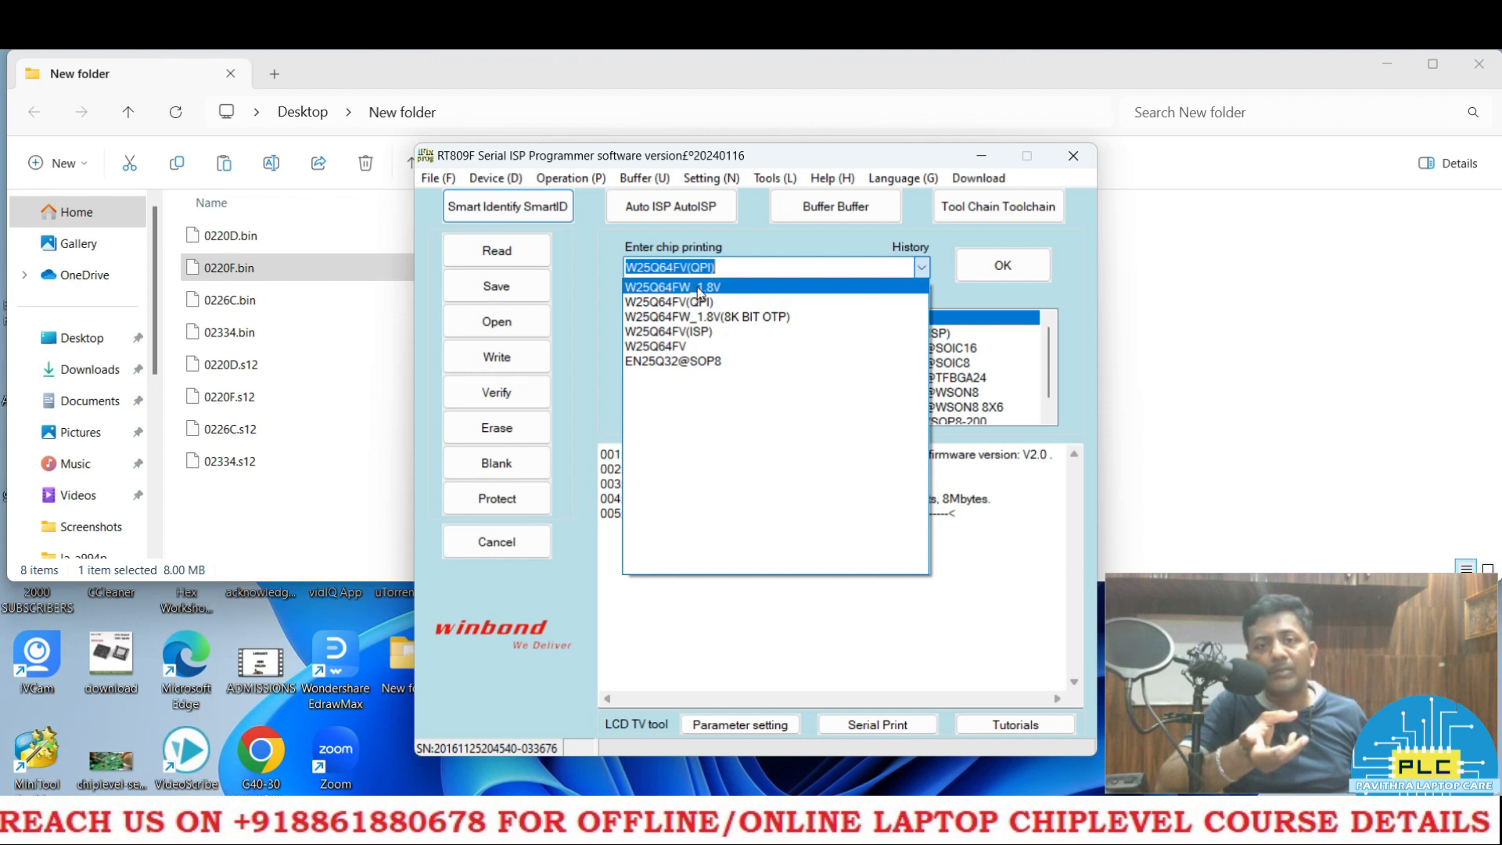
{"action": "left_click", "coordinate": [673, 286]}
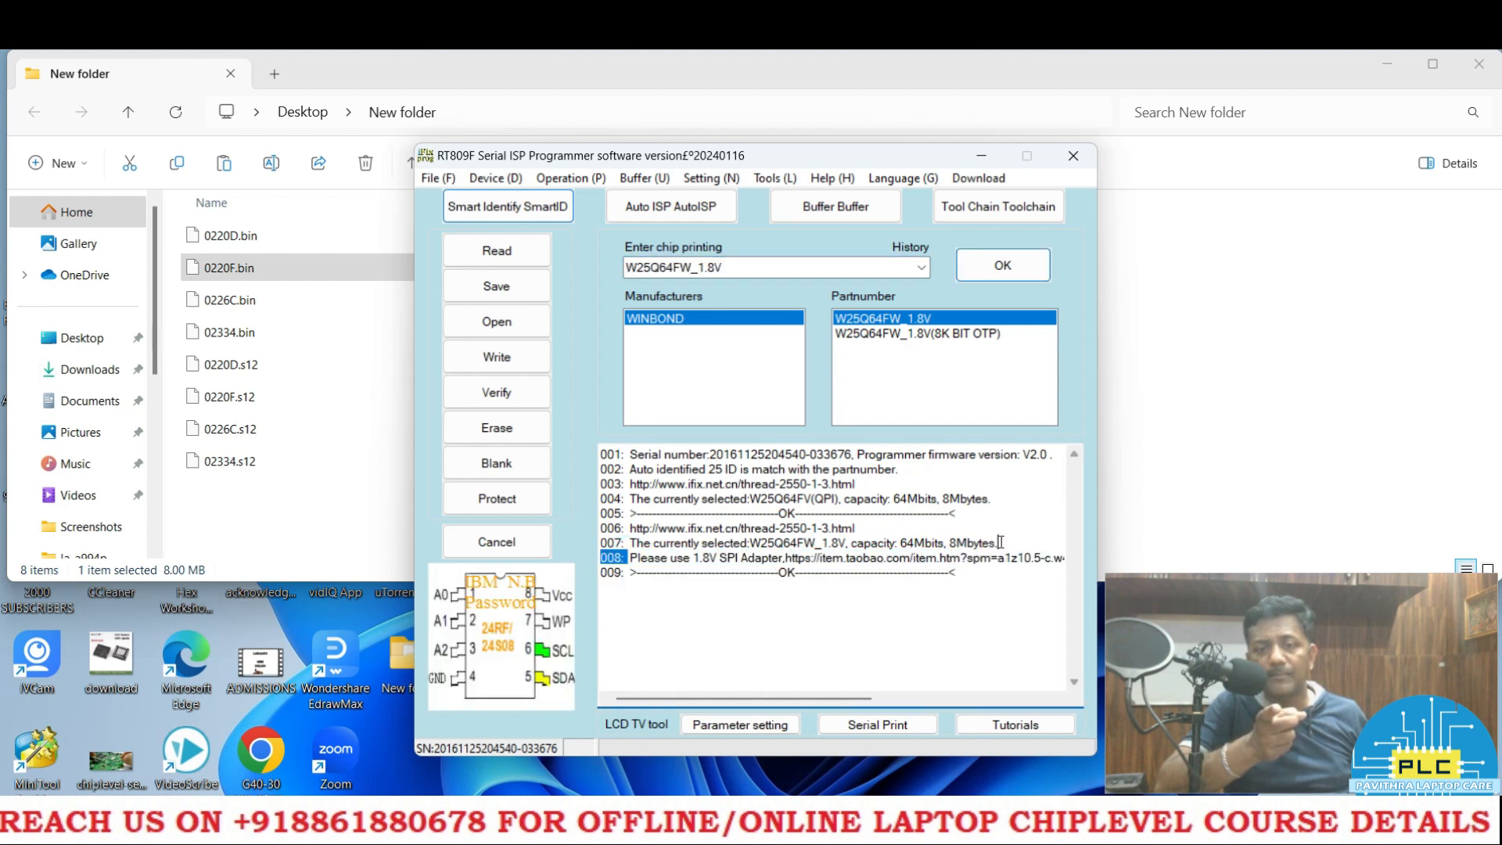
{"action": "scroll", "scroll_direction": "right", "scroll_amount": 3}
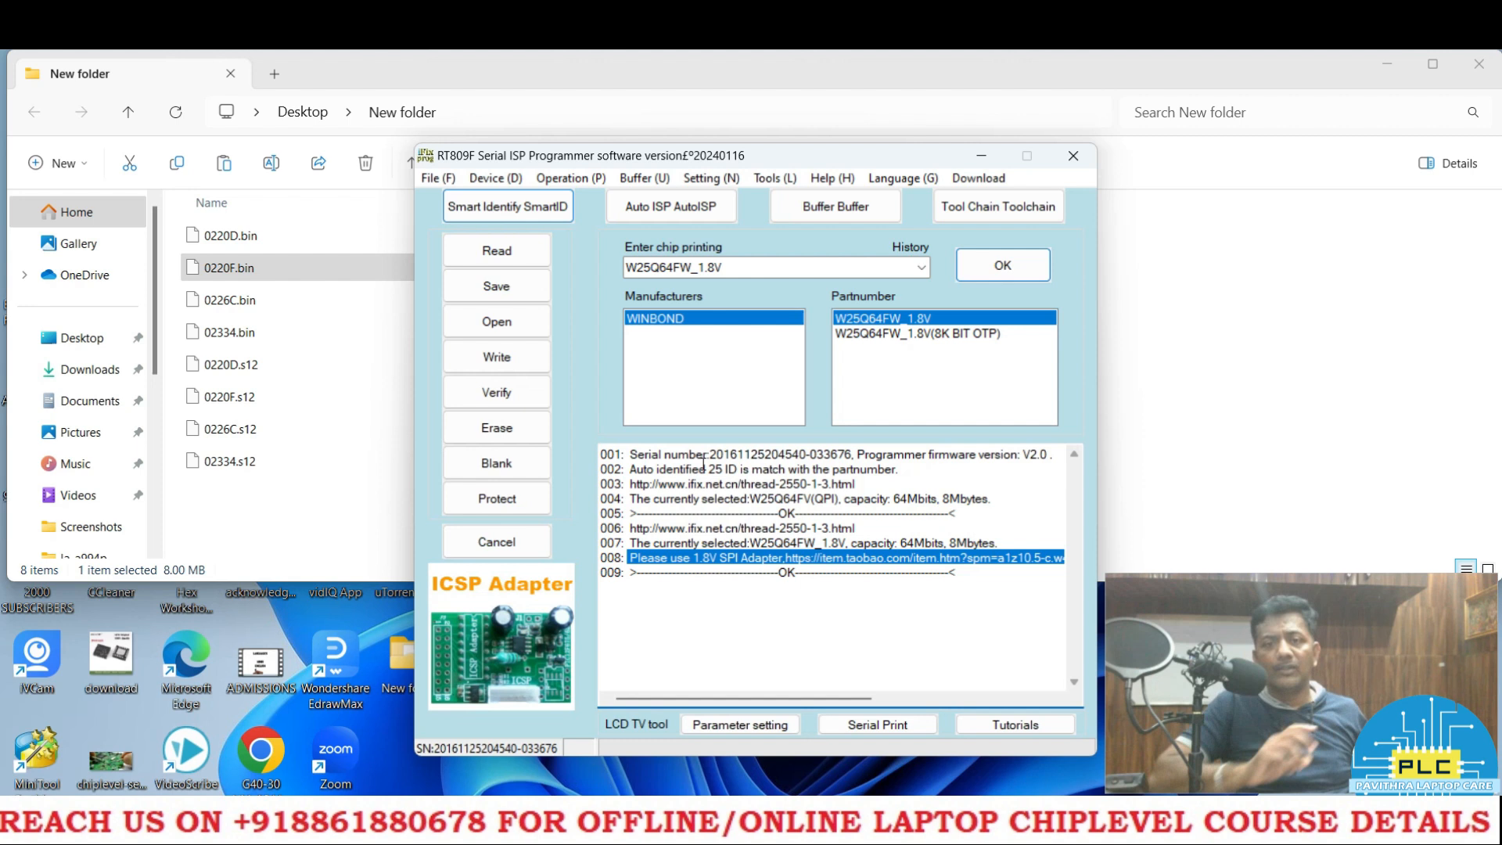
{"action": "mouse_move", "coordinate": [799, 293]}
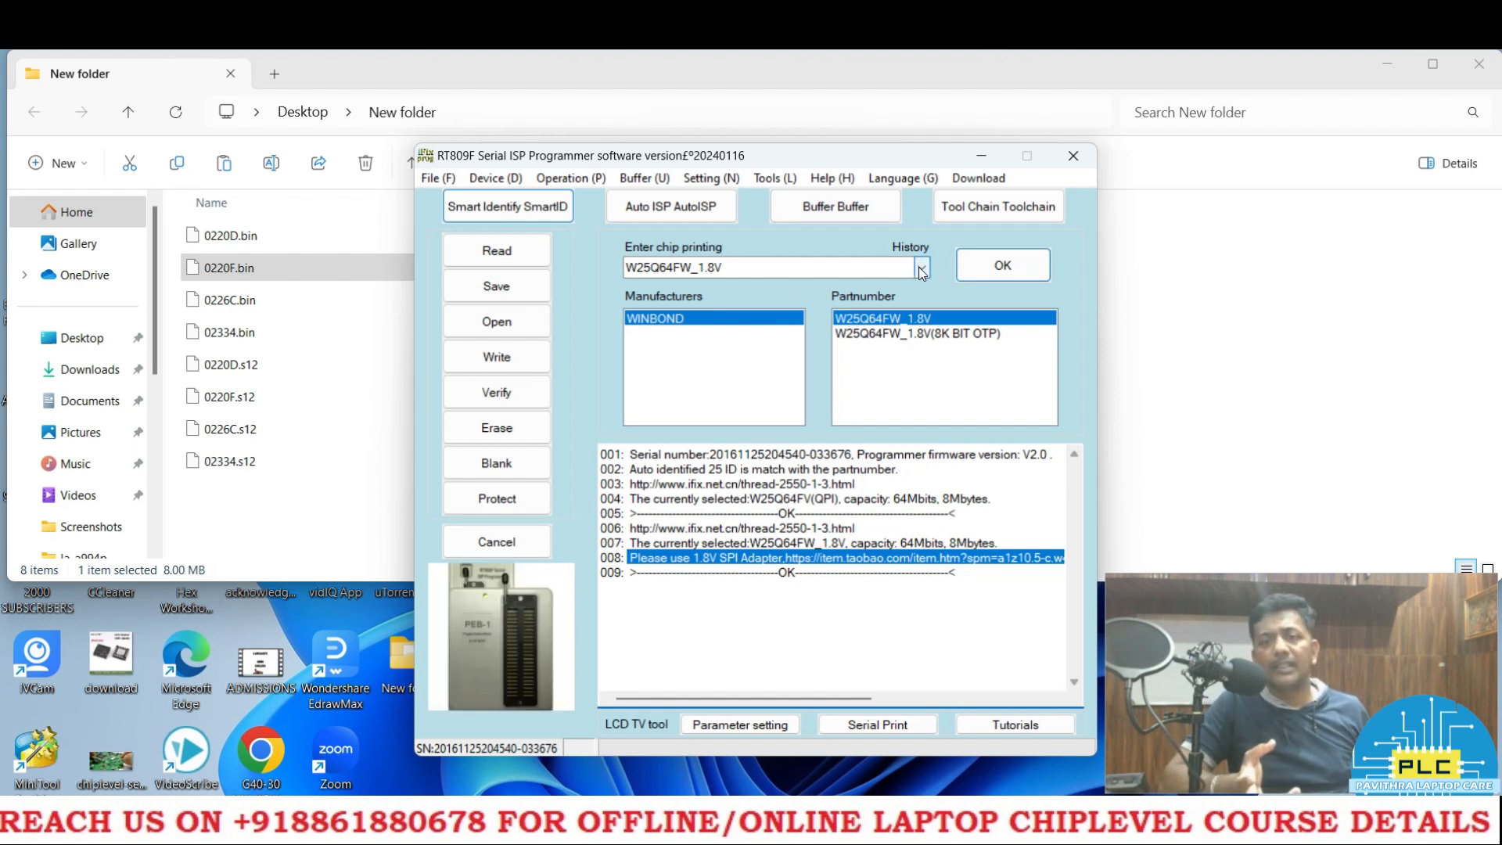
{"action": "left_click", "coordinate": [919, 268]}
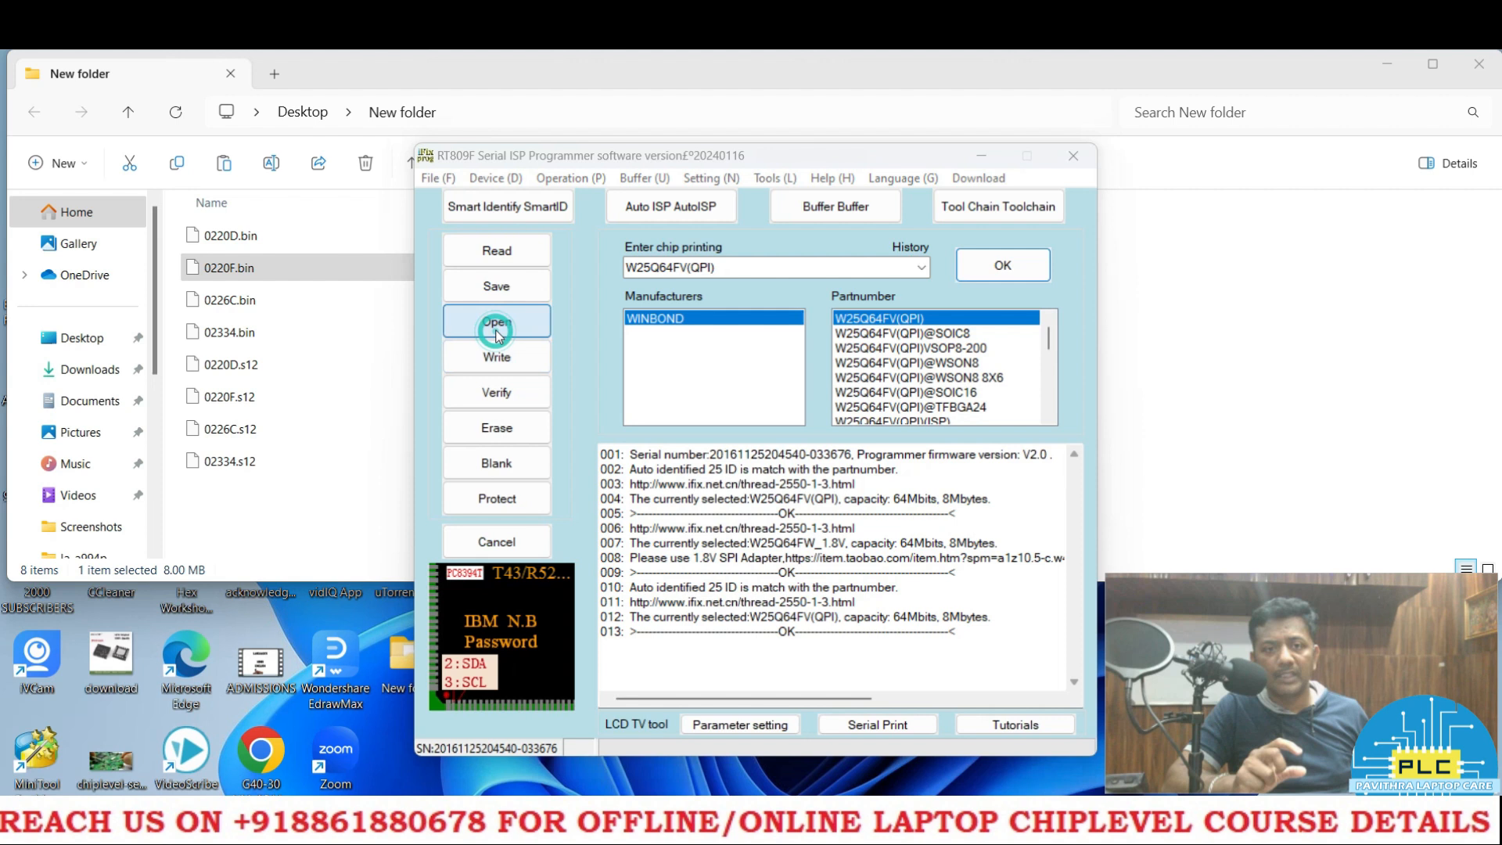
- Load 0220F.bin from This PC > Desktop > New folder into the programmer buffer
{"action": "left_click", "coordinate": [496, 320]}
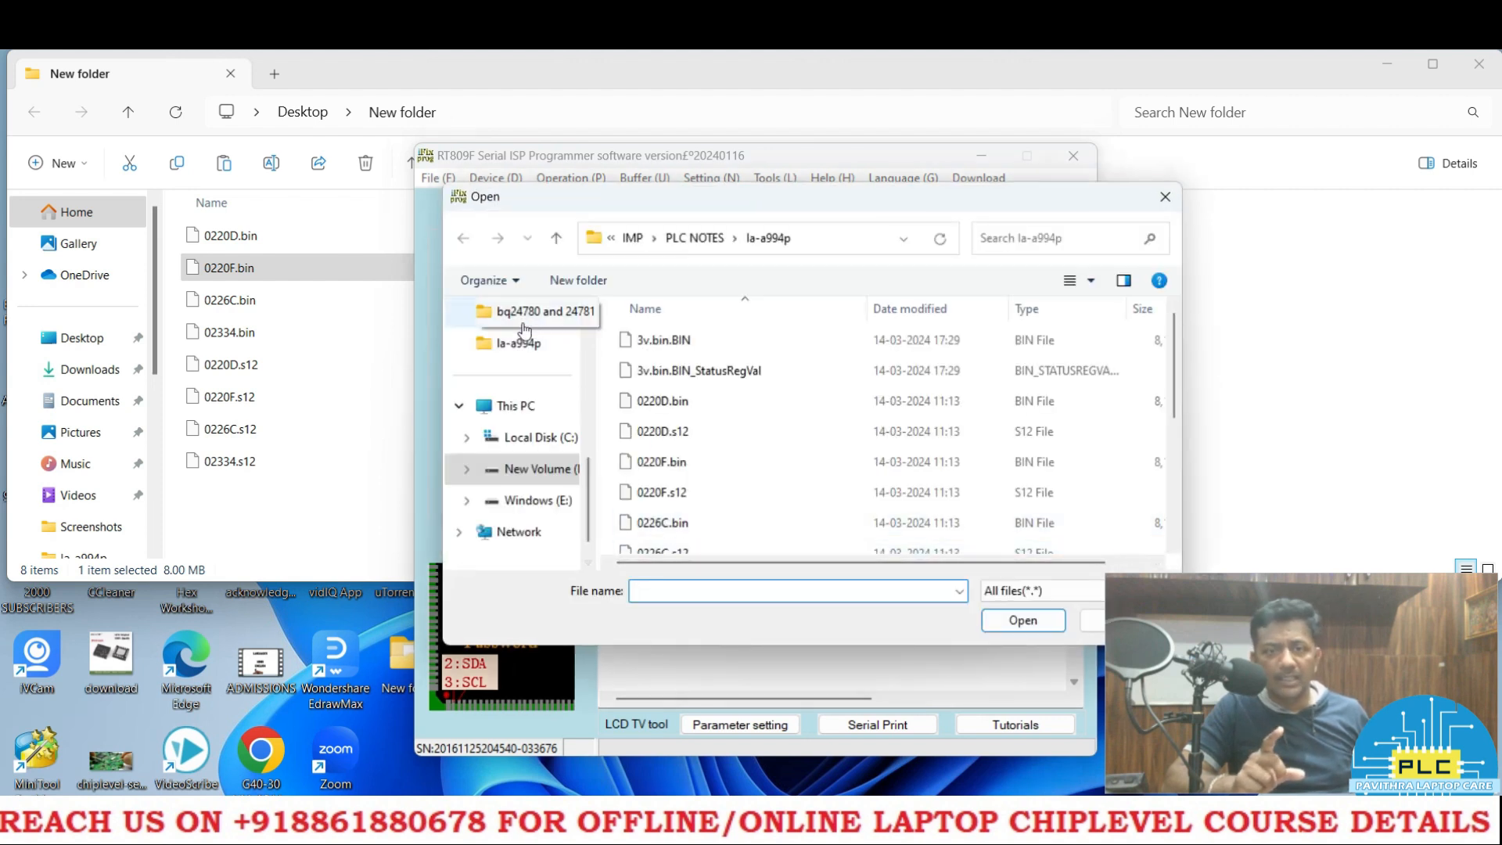
{"action": "left_click", "coordinate": [515, 404]}
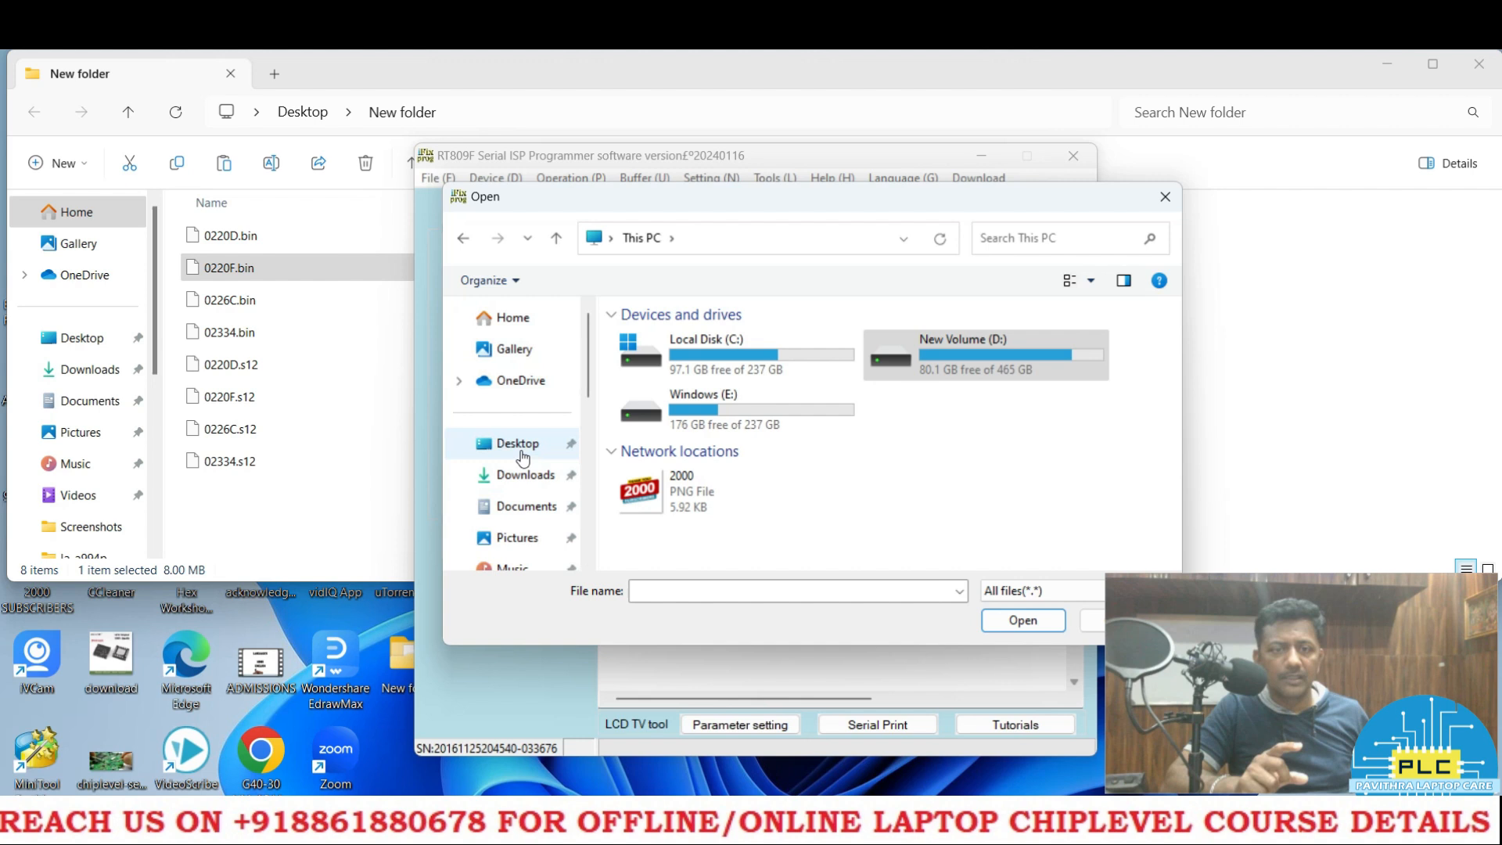
{"action": "left_click", "coordinate": [518, 443]}
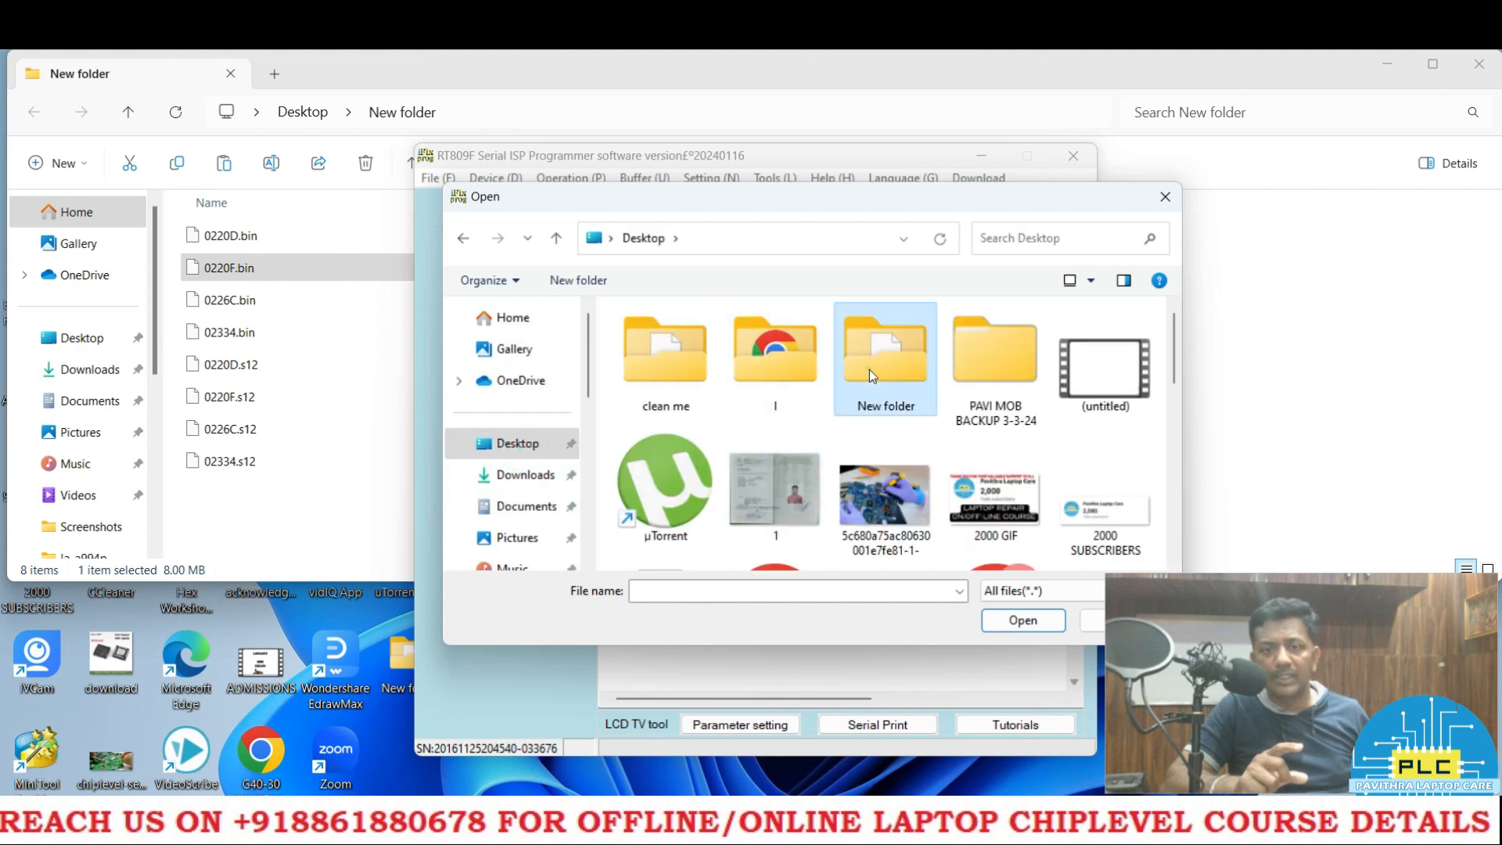
{"action": "double_click", "coordinate": [884, 349]}
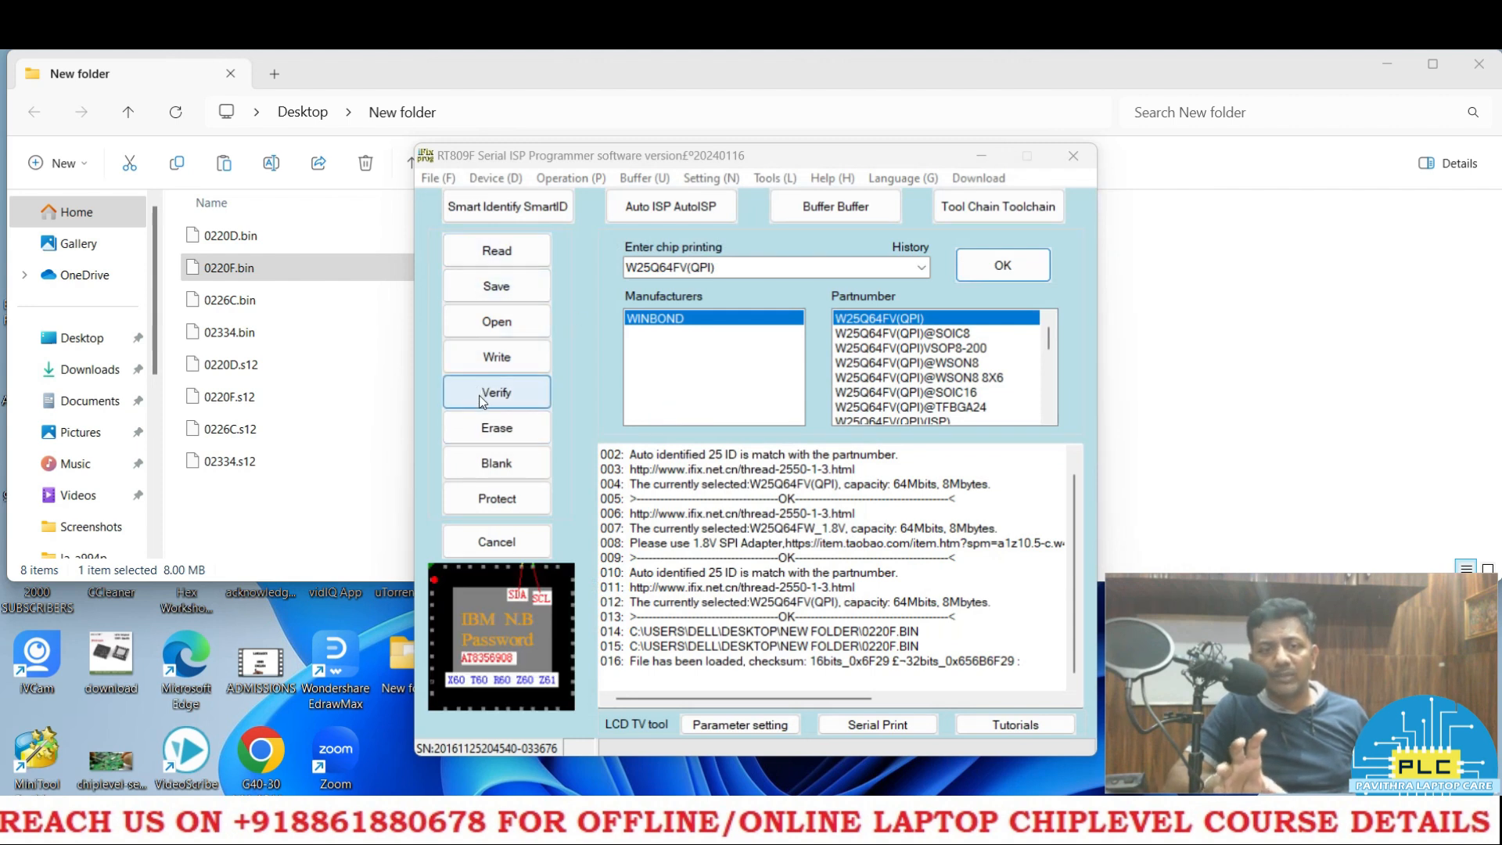
- Verify against 0220F.bin, then write it to the W25Q64 chip with erase and auto-verify succeeding
{"action": "left_click", "coordinate": [496, 391]}
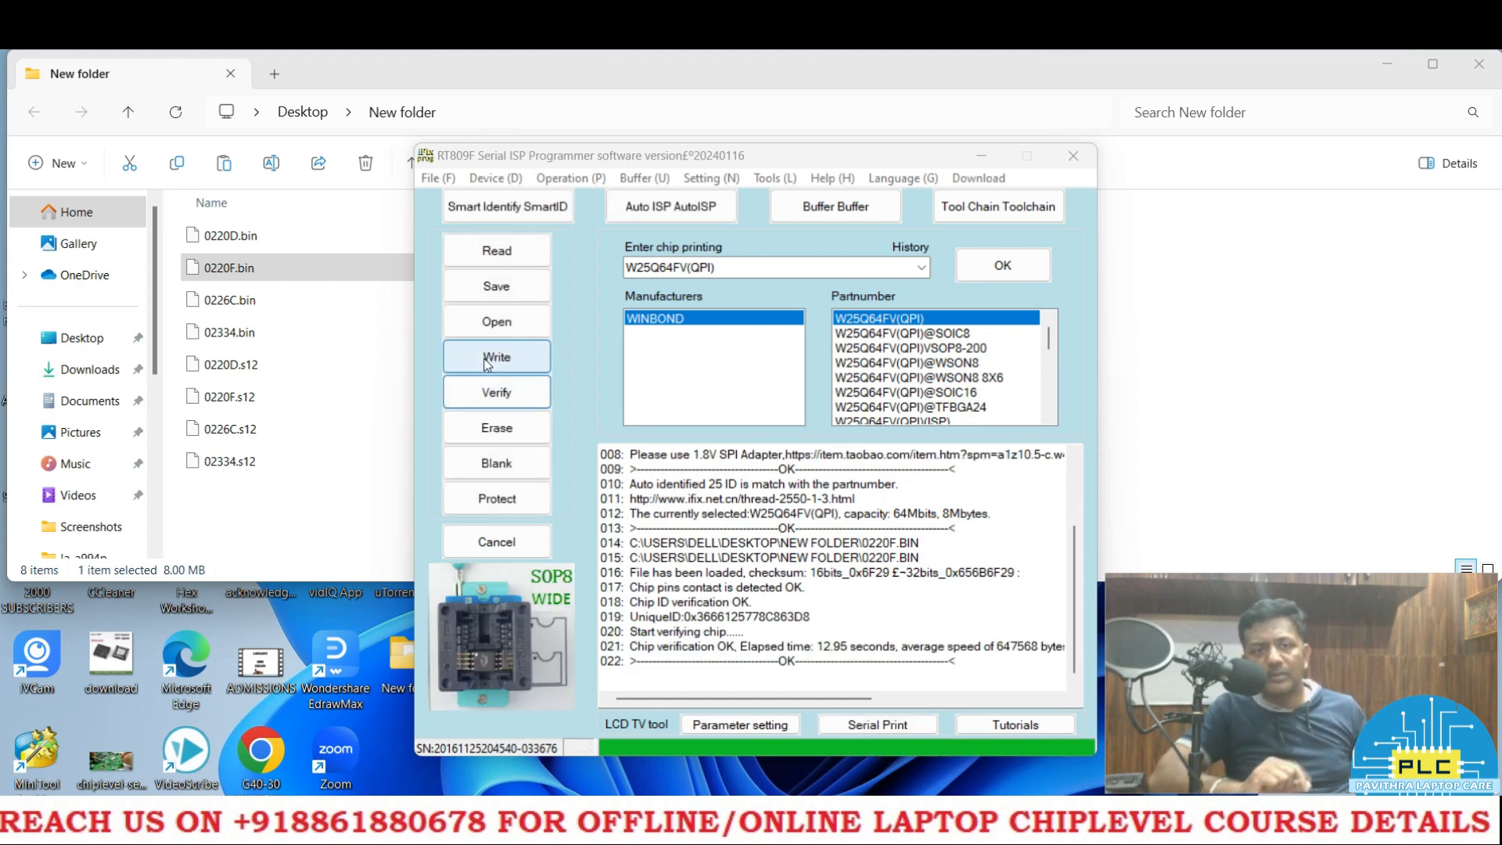
{"action": "left_click", "coordinate": [496, 357]}
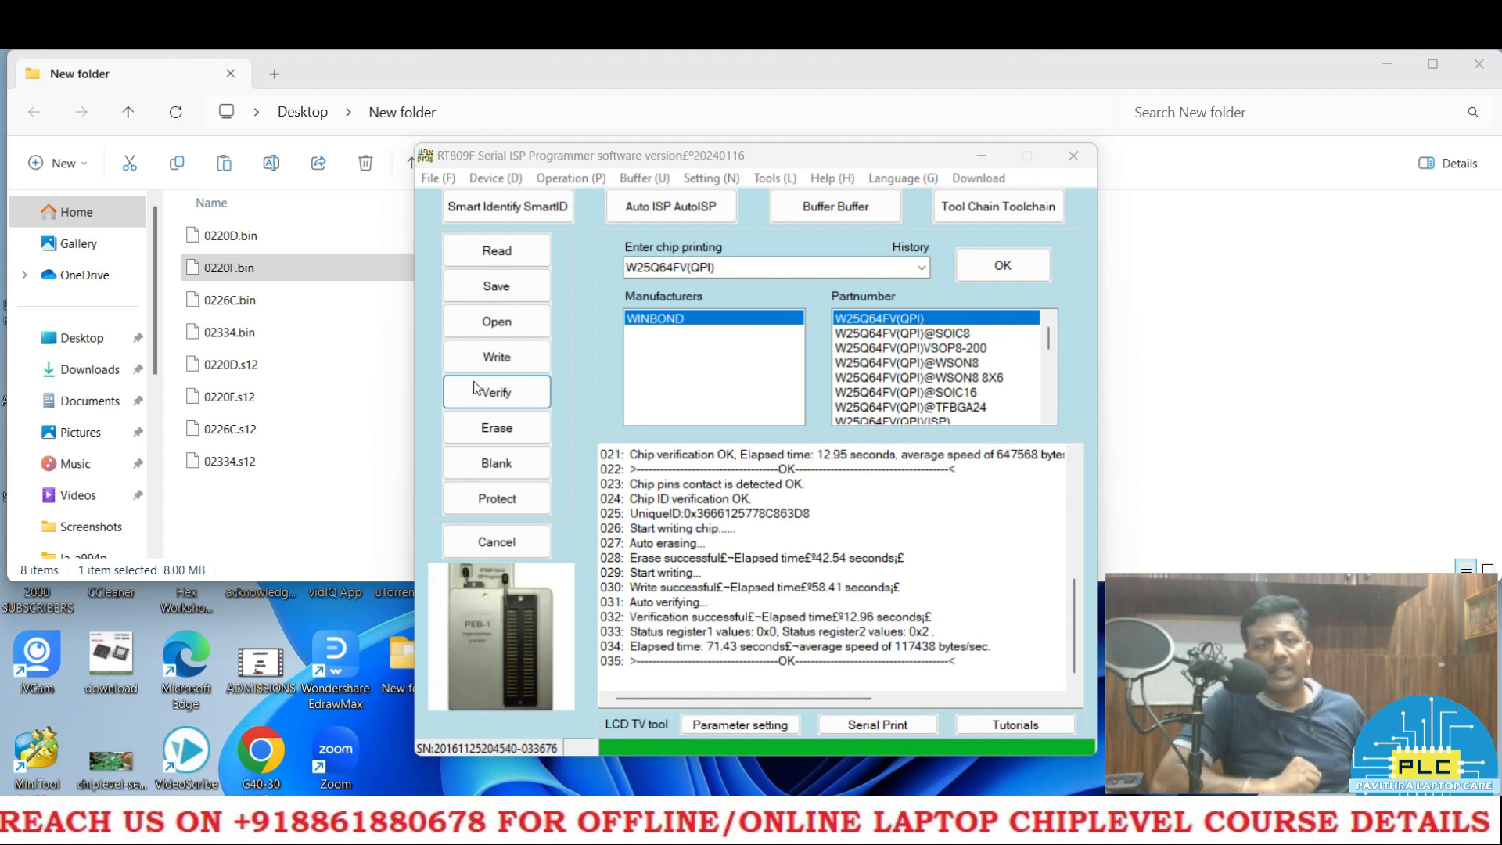
{"action": "mouse_move", "coordinate": [496, 427]}
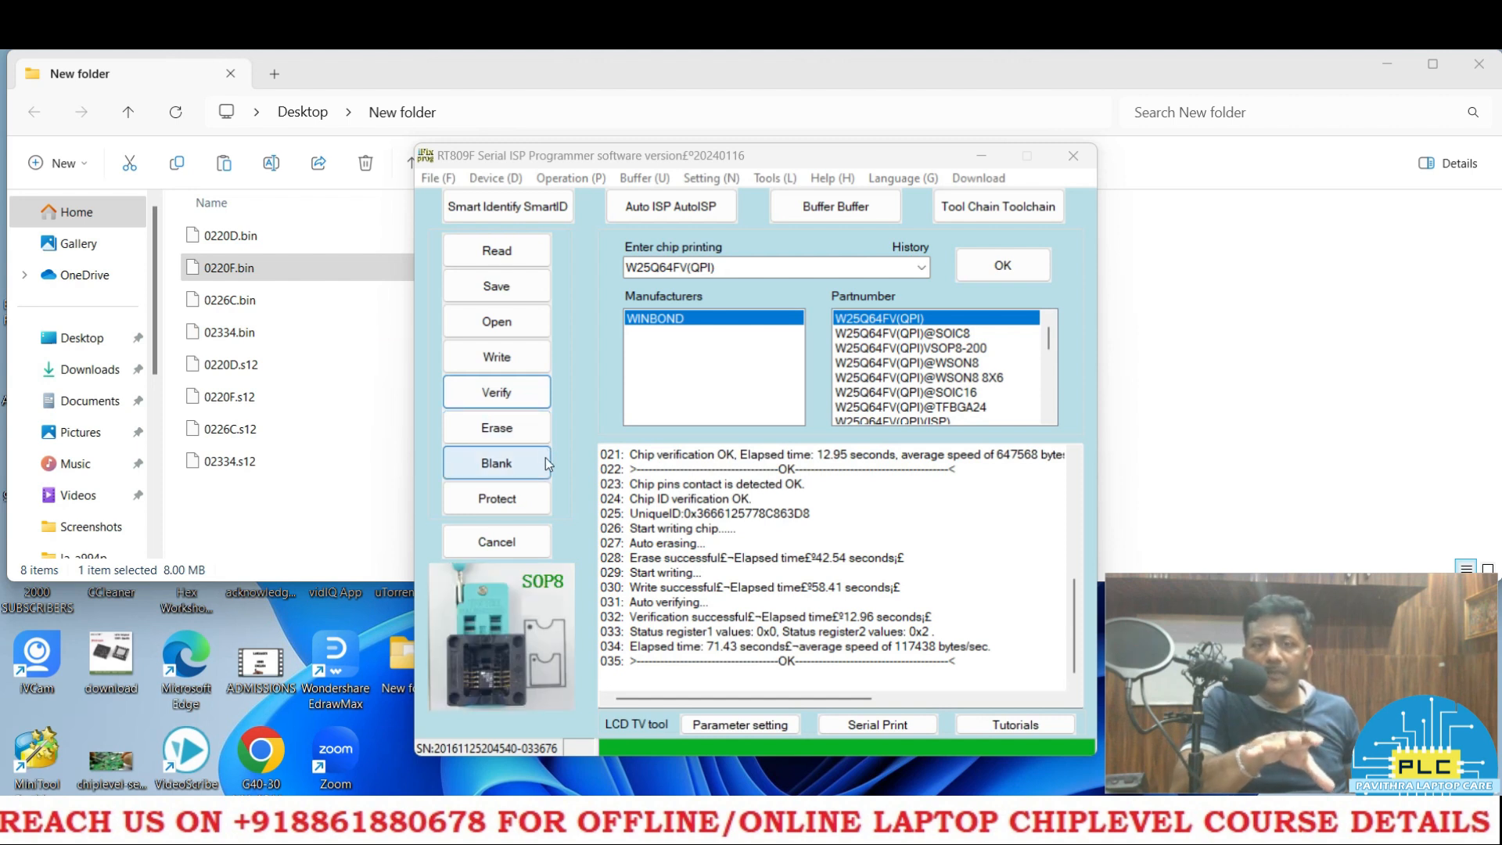
{"action": "mouse_move", "coordinate": [496, 391]}
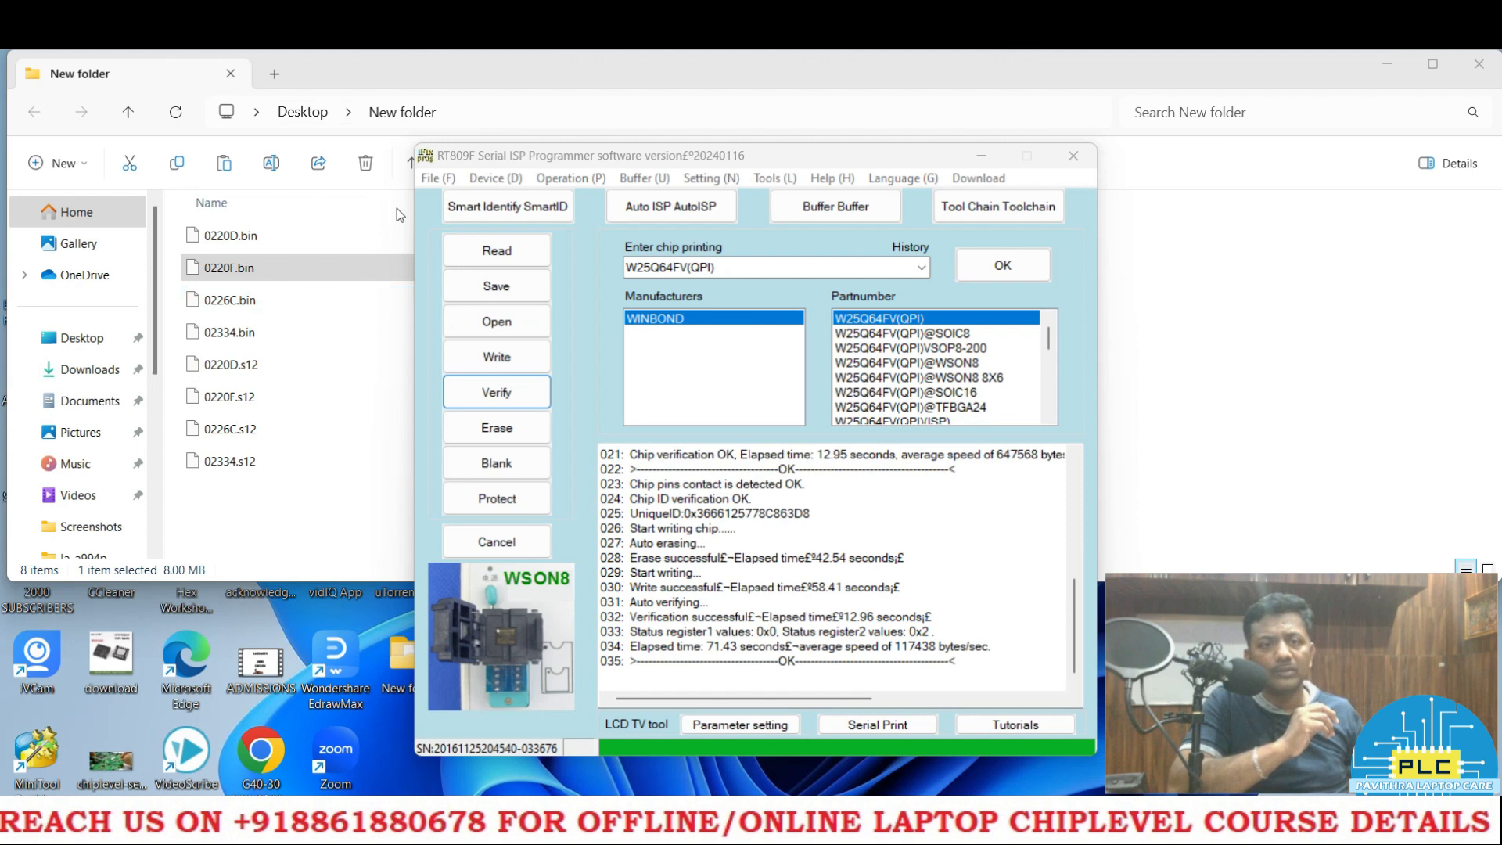
- Read the W25Q64 chip back into the buffer and start saving the read-back data
{"action": "left_click", "coordinate": [496, 250]}
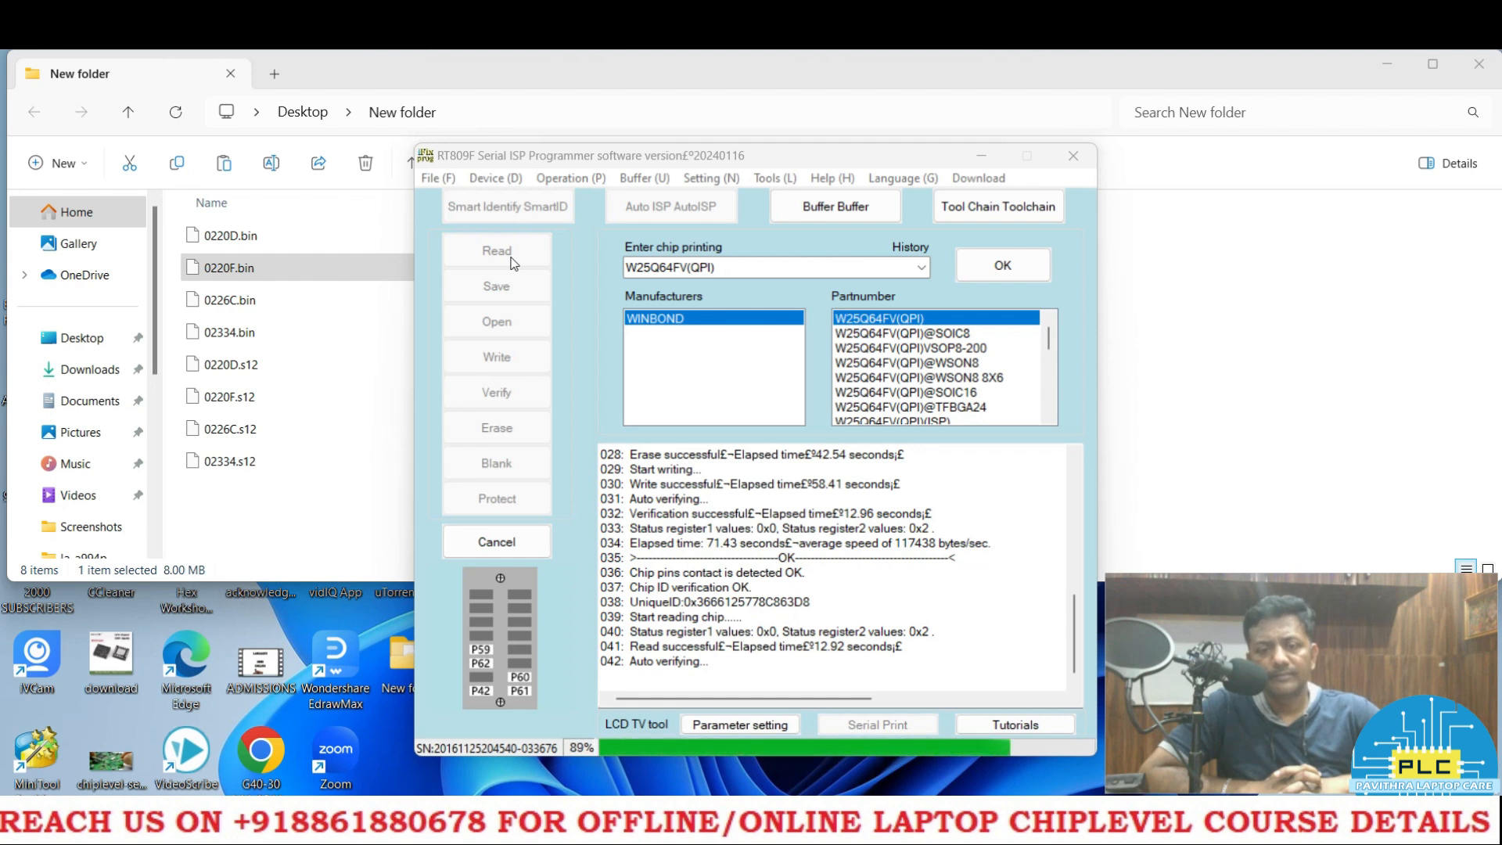
{"action": "left_click", "coordinate": [496, 285]}
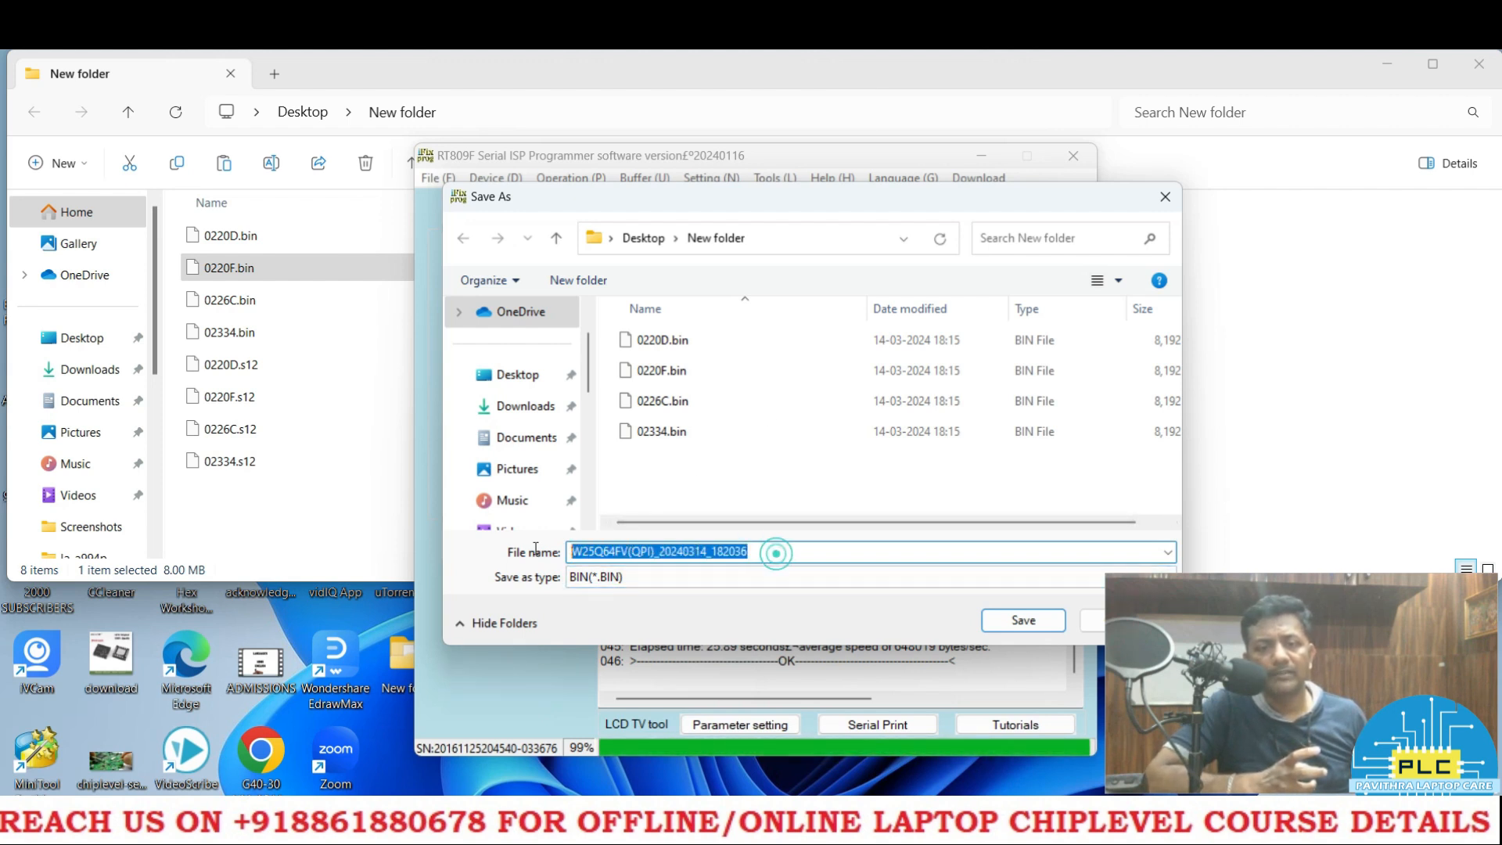
- Save the read-back chip dump as 3_3v.bin in the desktop's New folder
{"action": "type", "text": "3"}
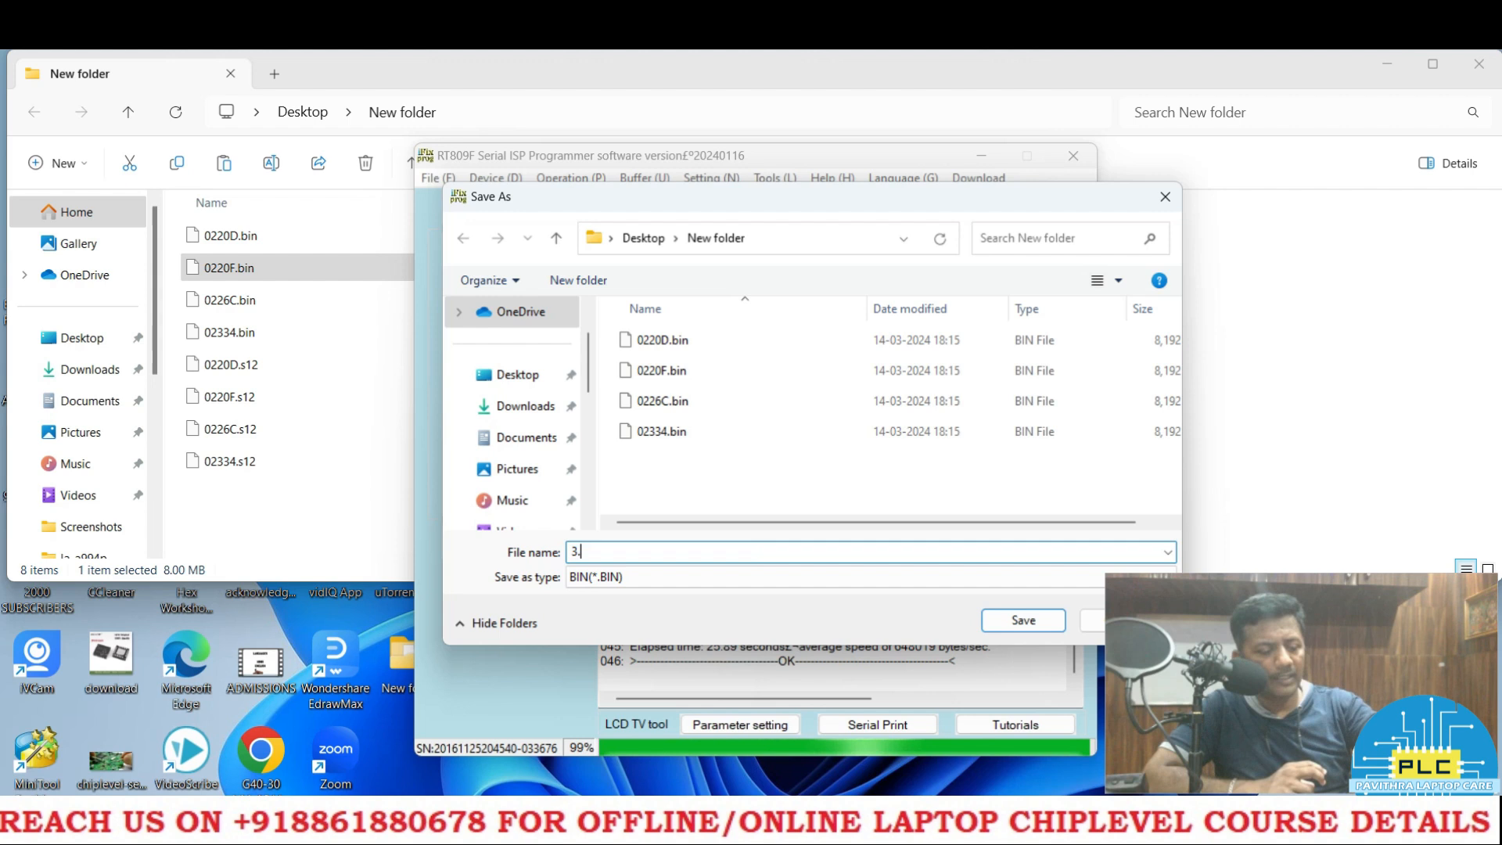
{"action": "type", "text": "3"}
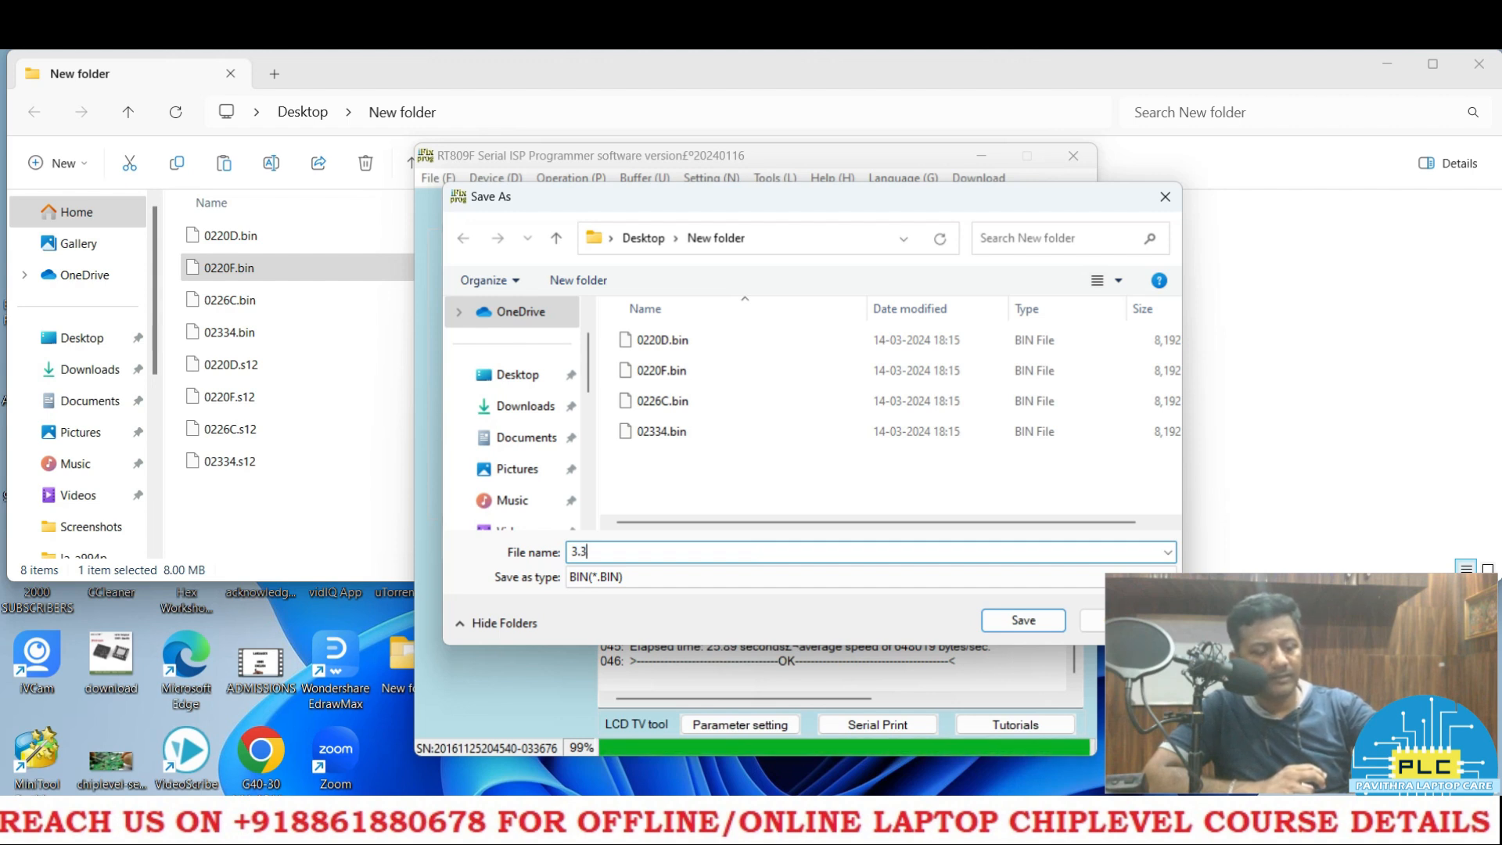
{"action": "type", "text": "v"}
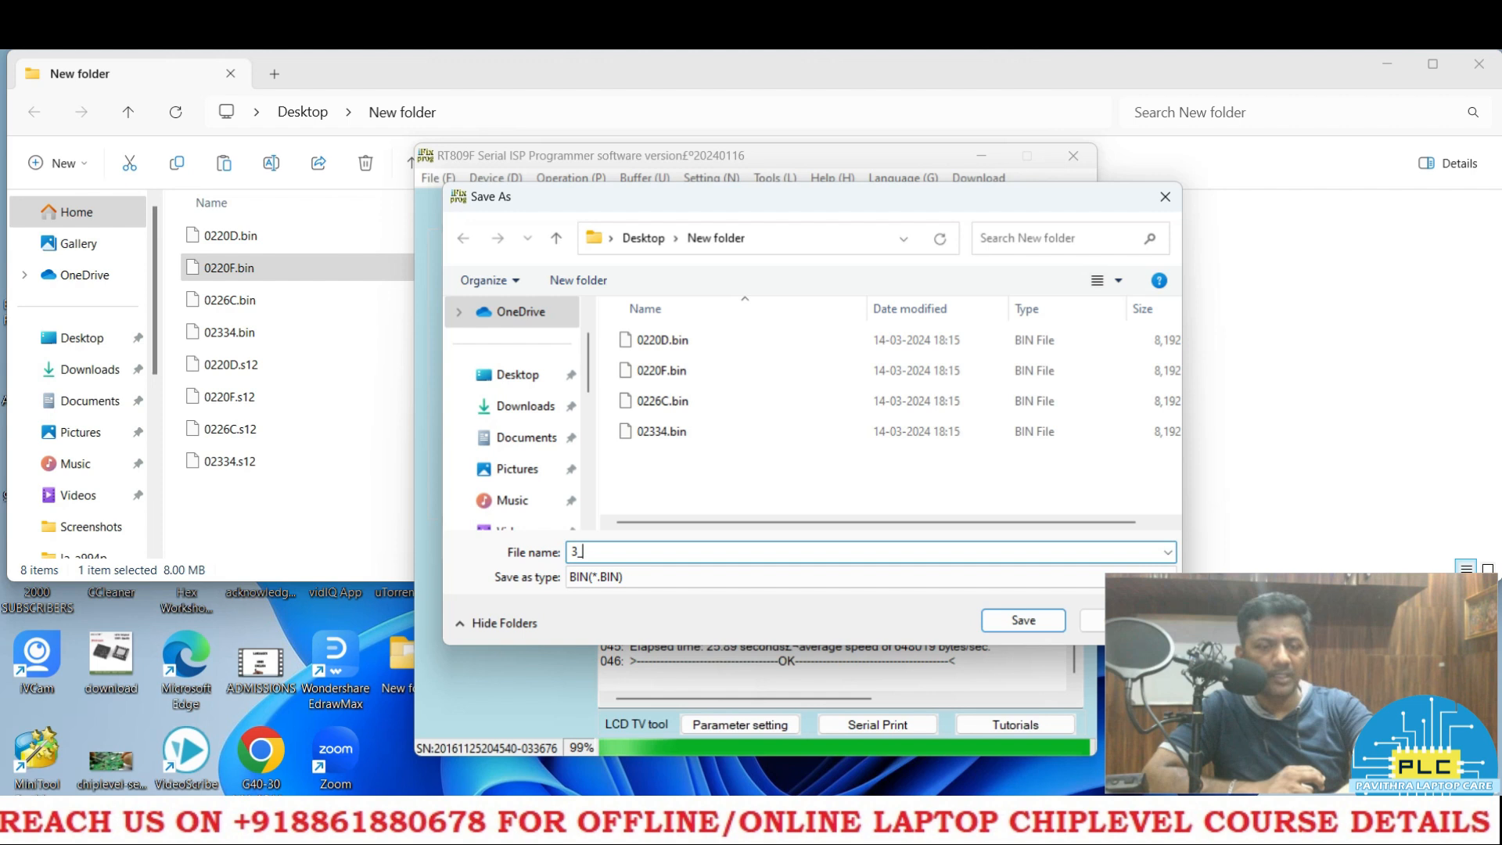
{"action": "type", "text": "3"}
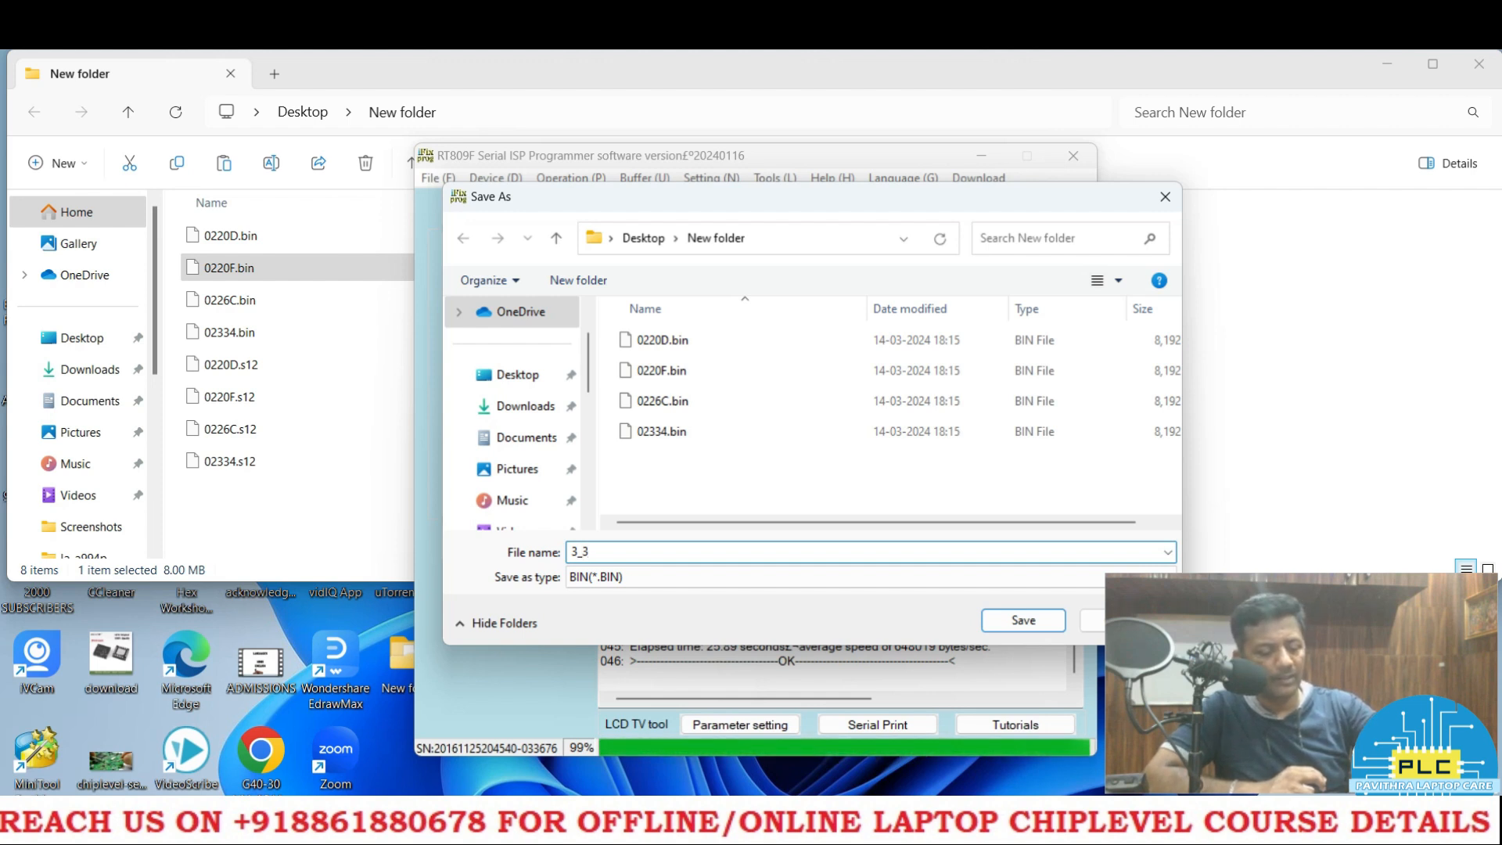
{"action": "type", "text": "v."}
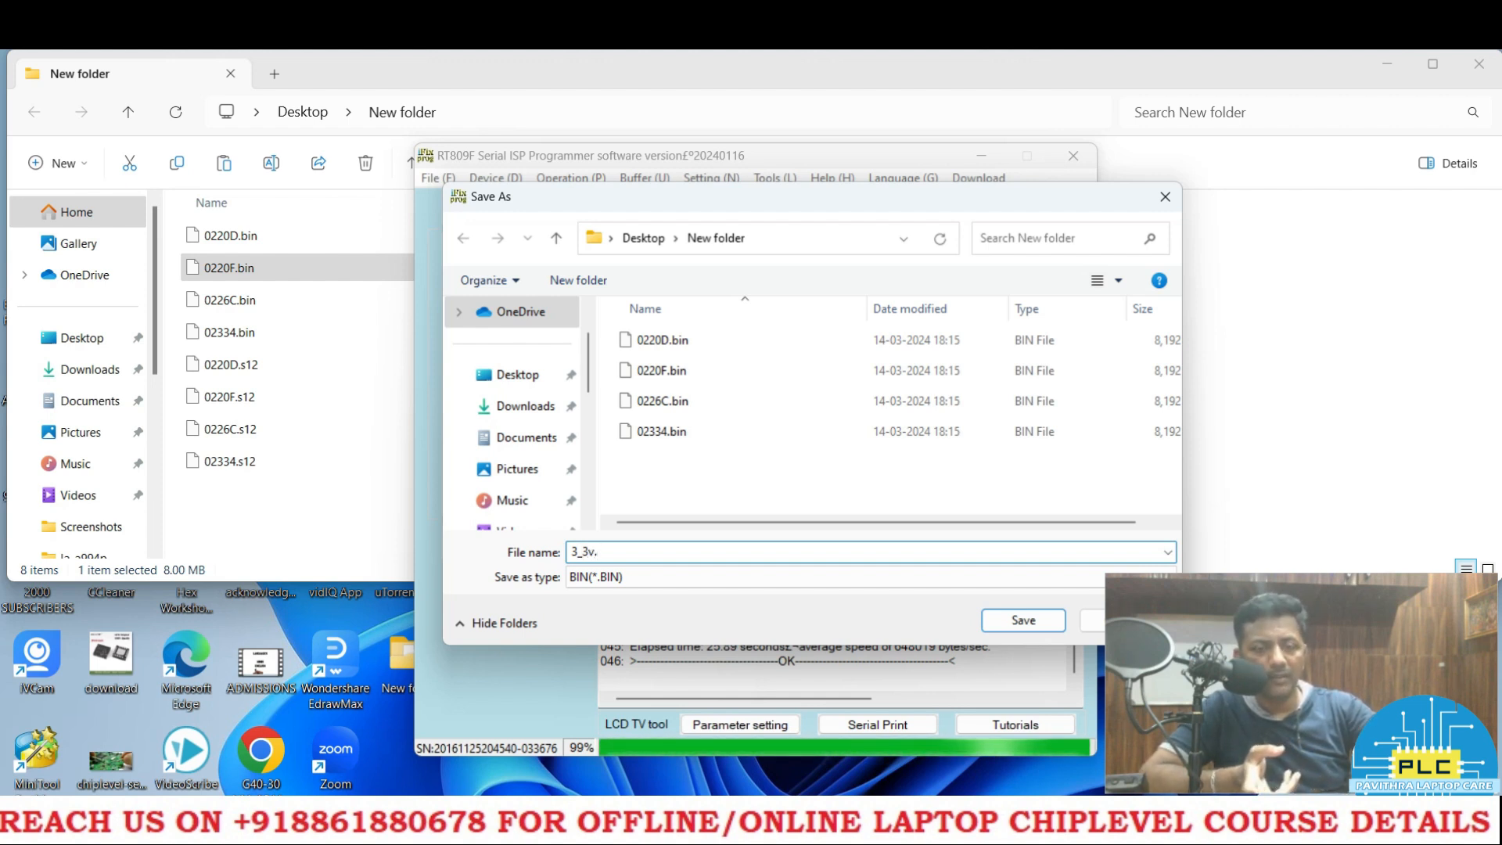
{"action": "type", "text": "bin"}
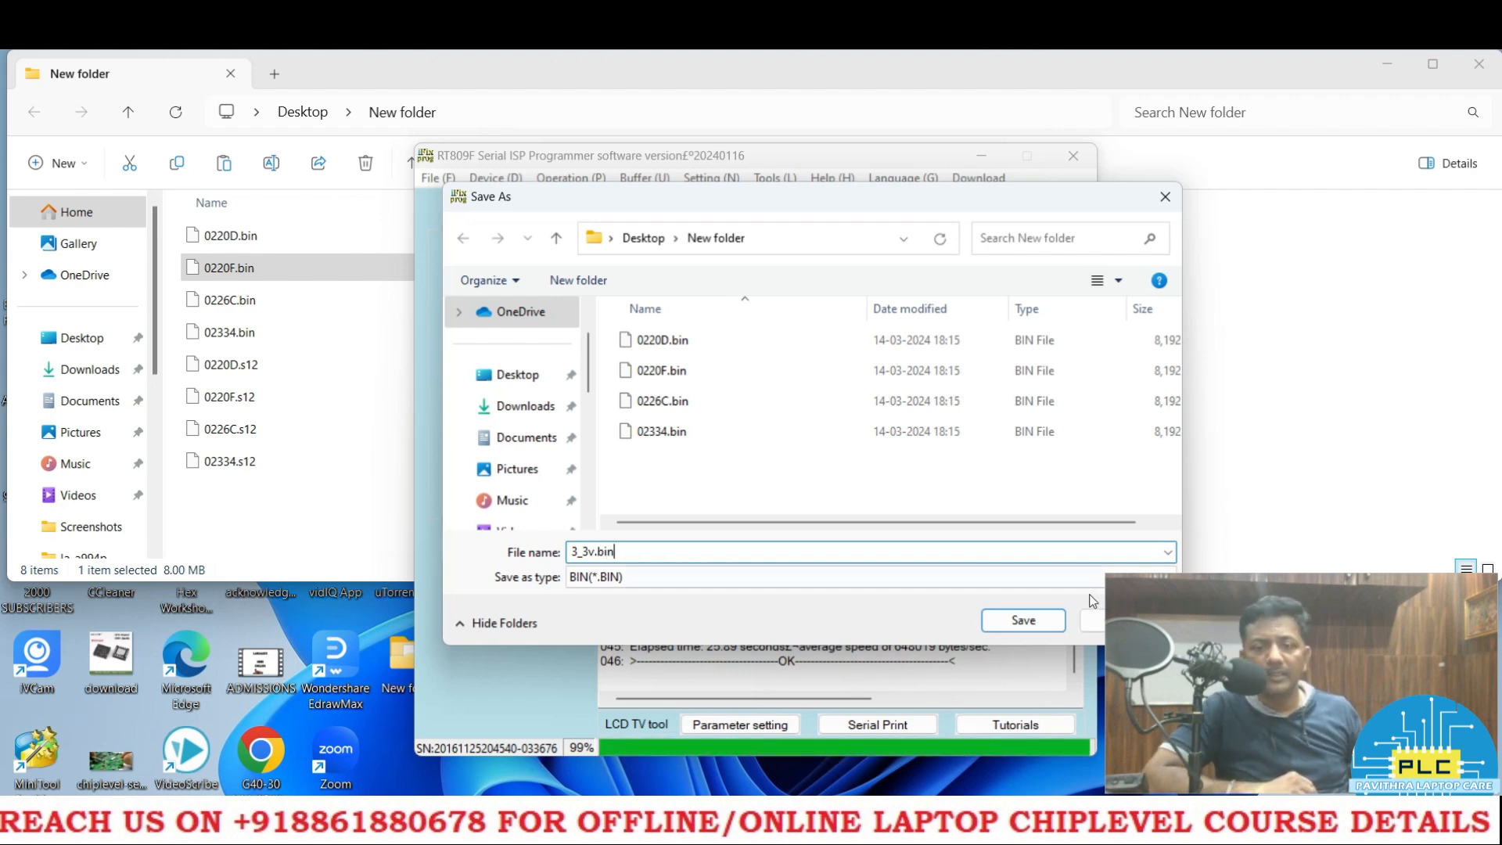
{"action": "left_click", "coordinate": [1021, 619]}
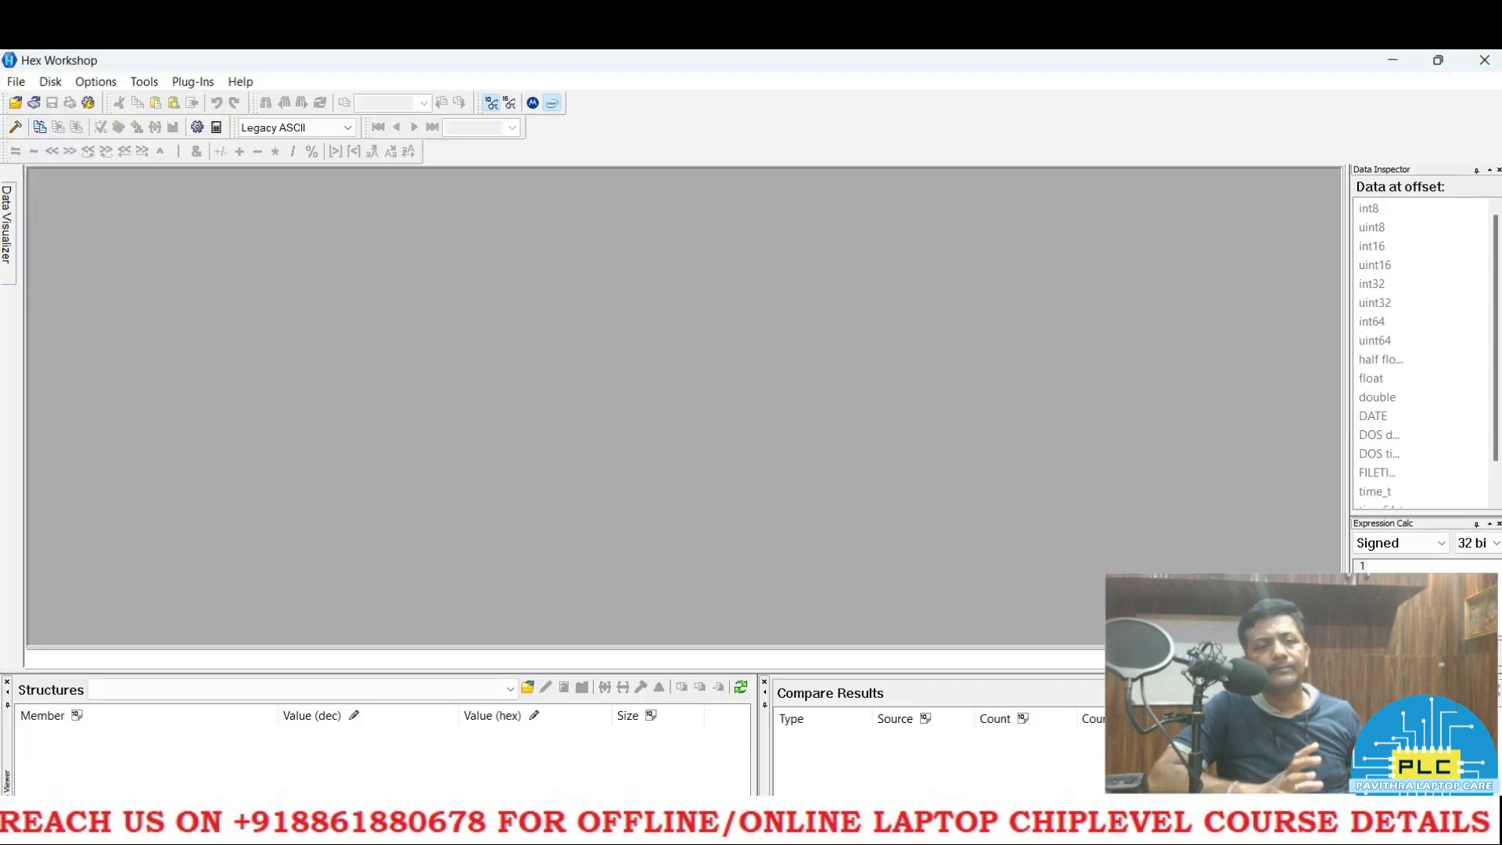
- Start Tools > Compare > Compare Files with Desktop\New folder\3_3v.bin.BIN as the source
{"action": "left_click", "coordinate": [16, 80]}
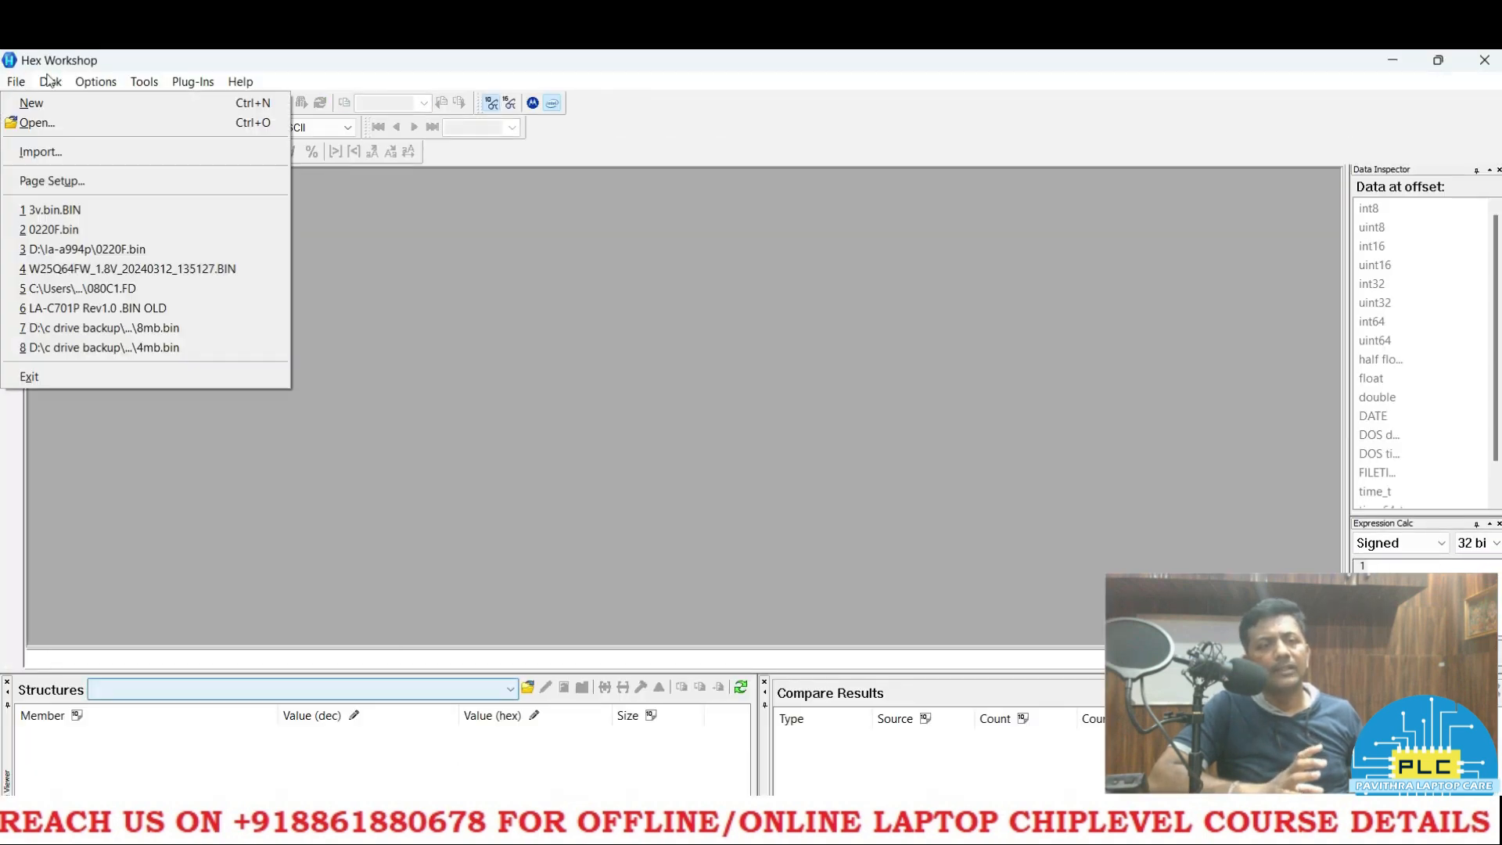
{"action": "left_click", "coordinate": [143, 80]}
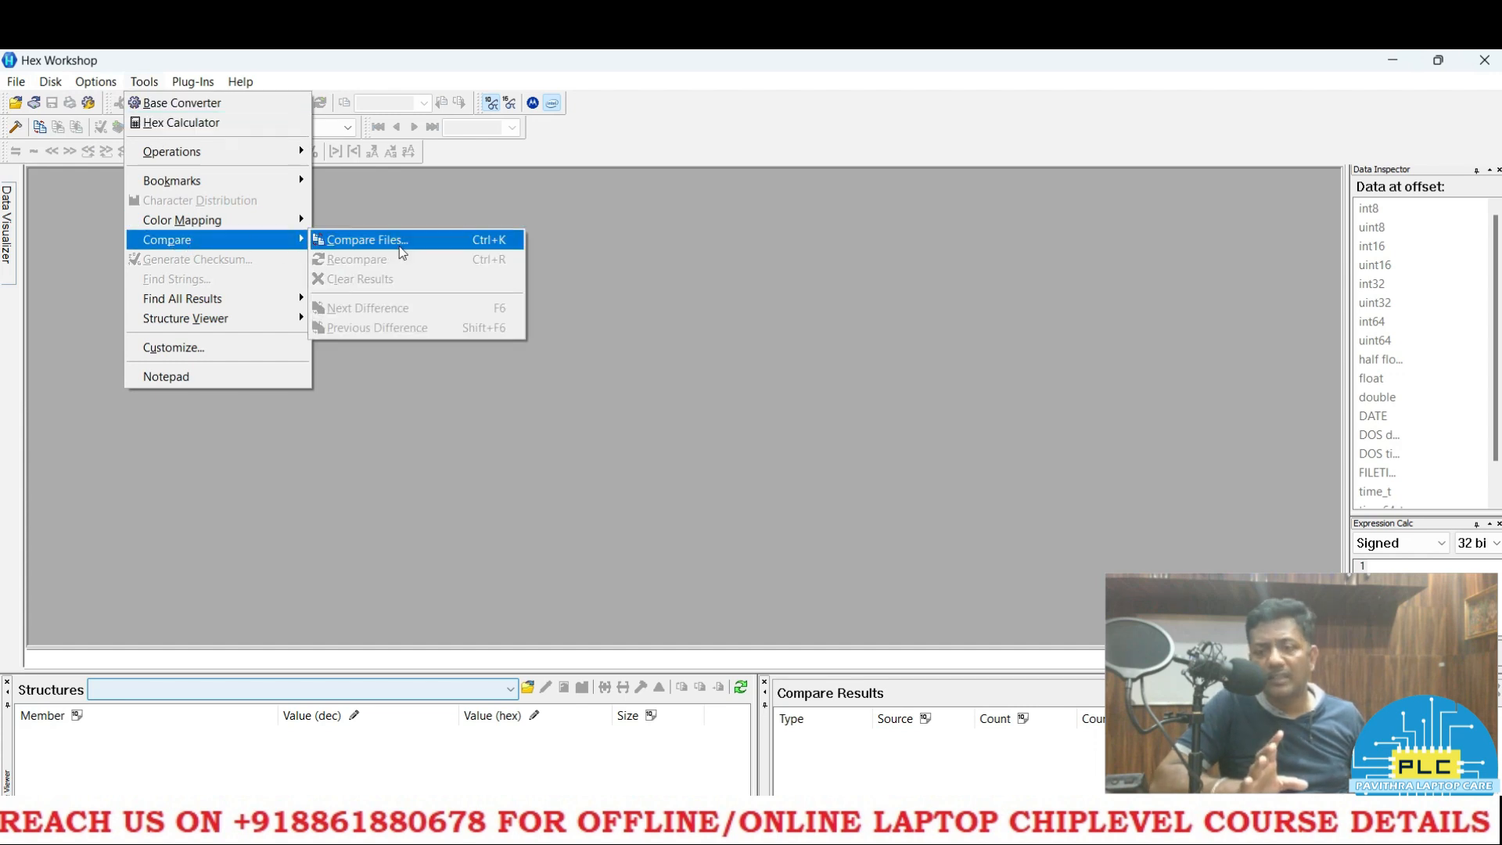
{"action": "left_click", "coordinate": [366, 240]}
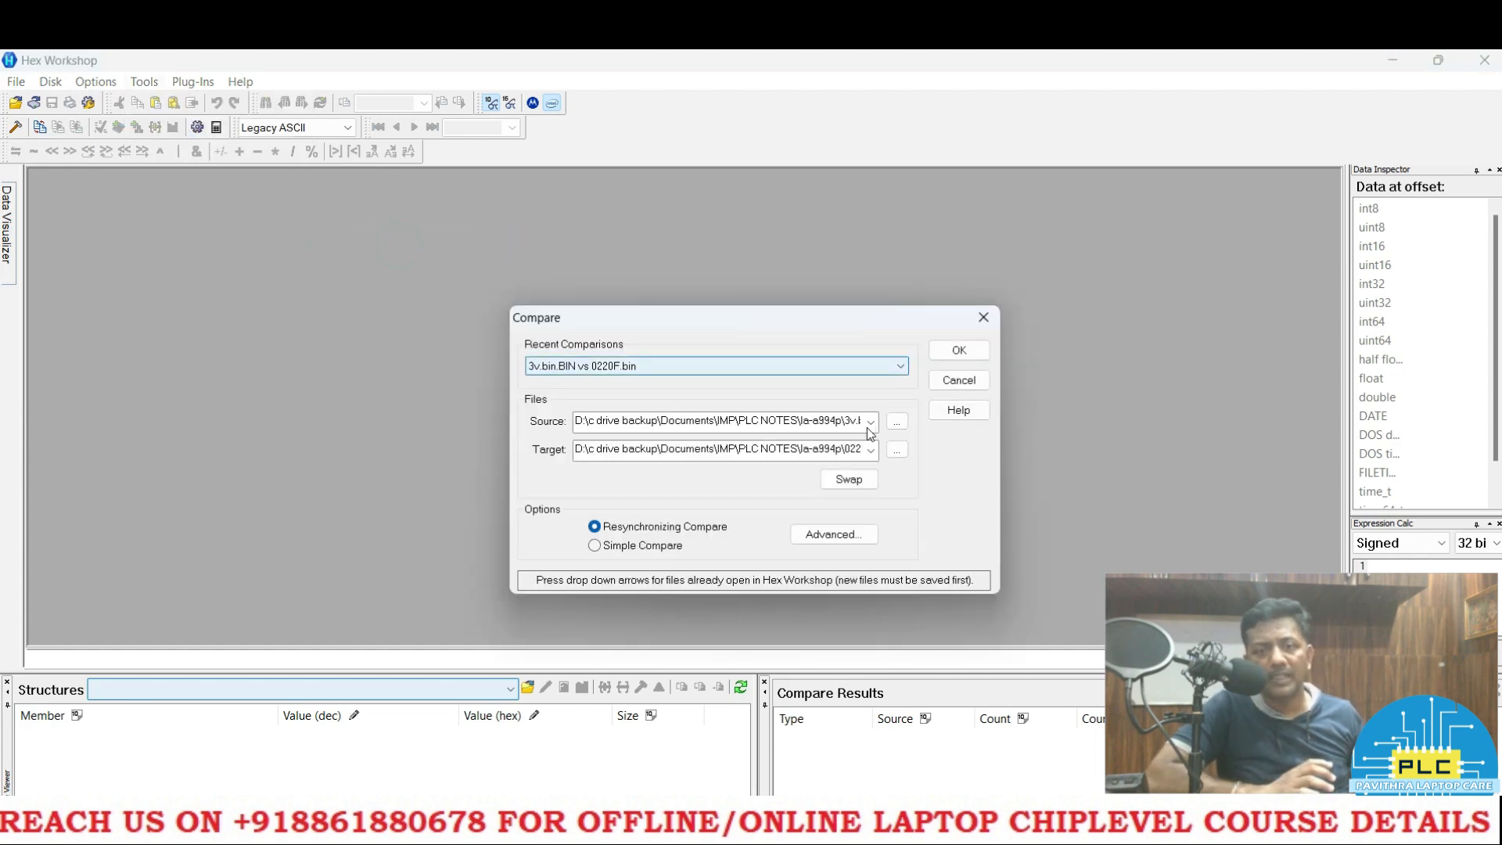
{"action": "left_click", "coordinate": [896, 421]}
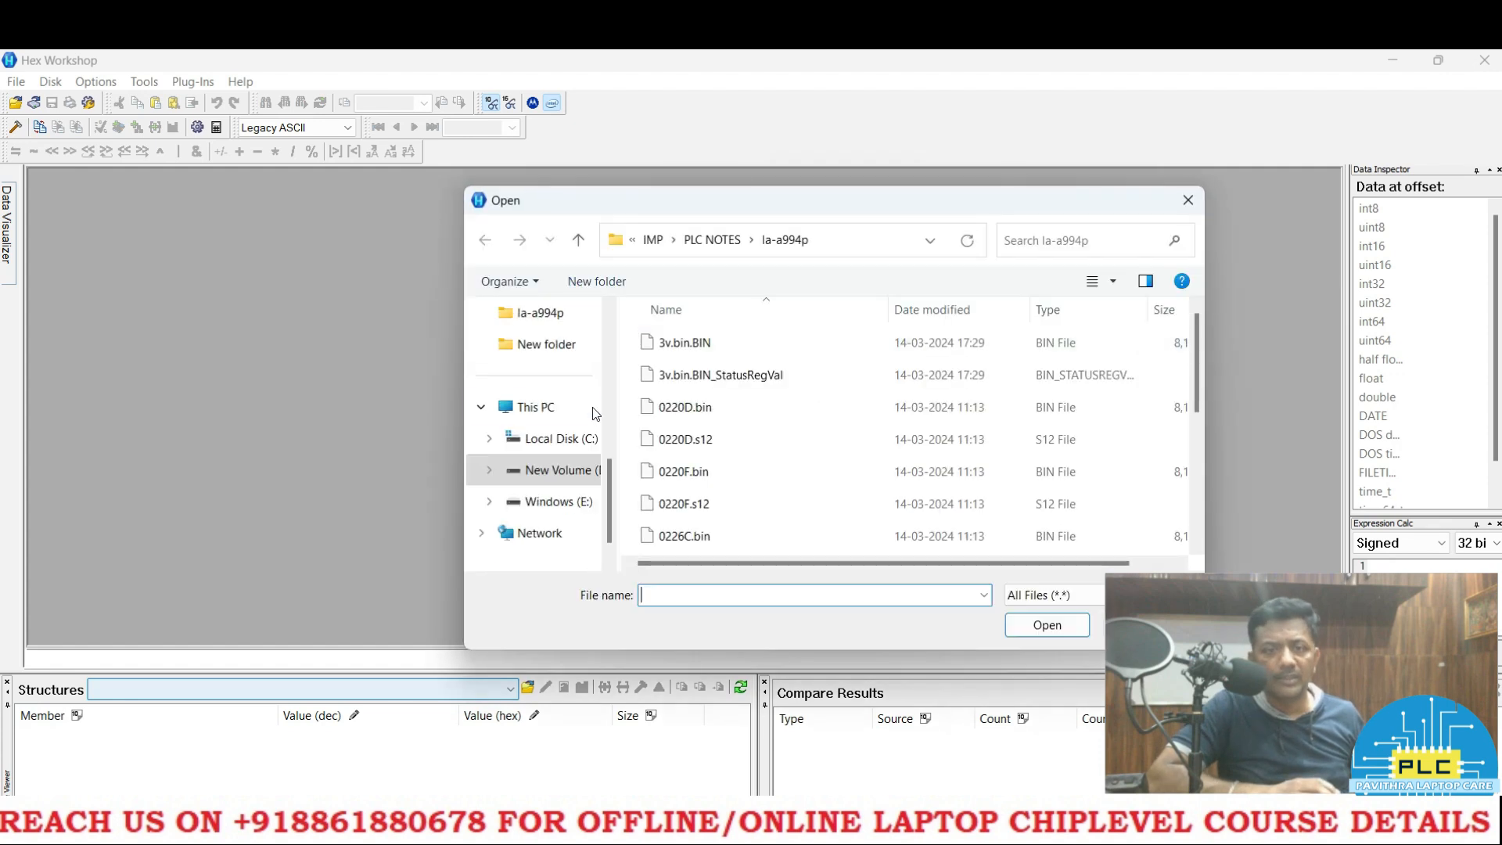
{"action": "mouse_move", "coordinate": [546, 345]}
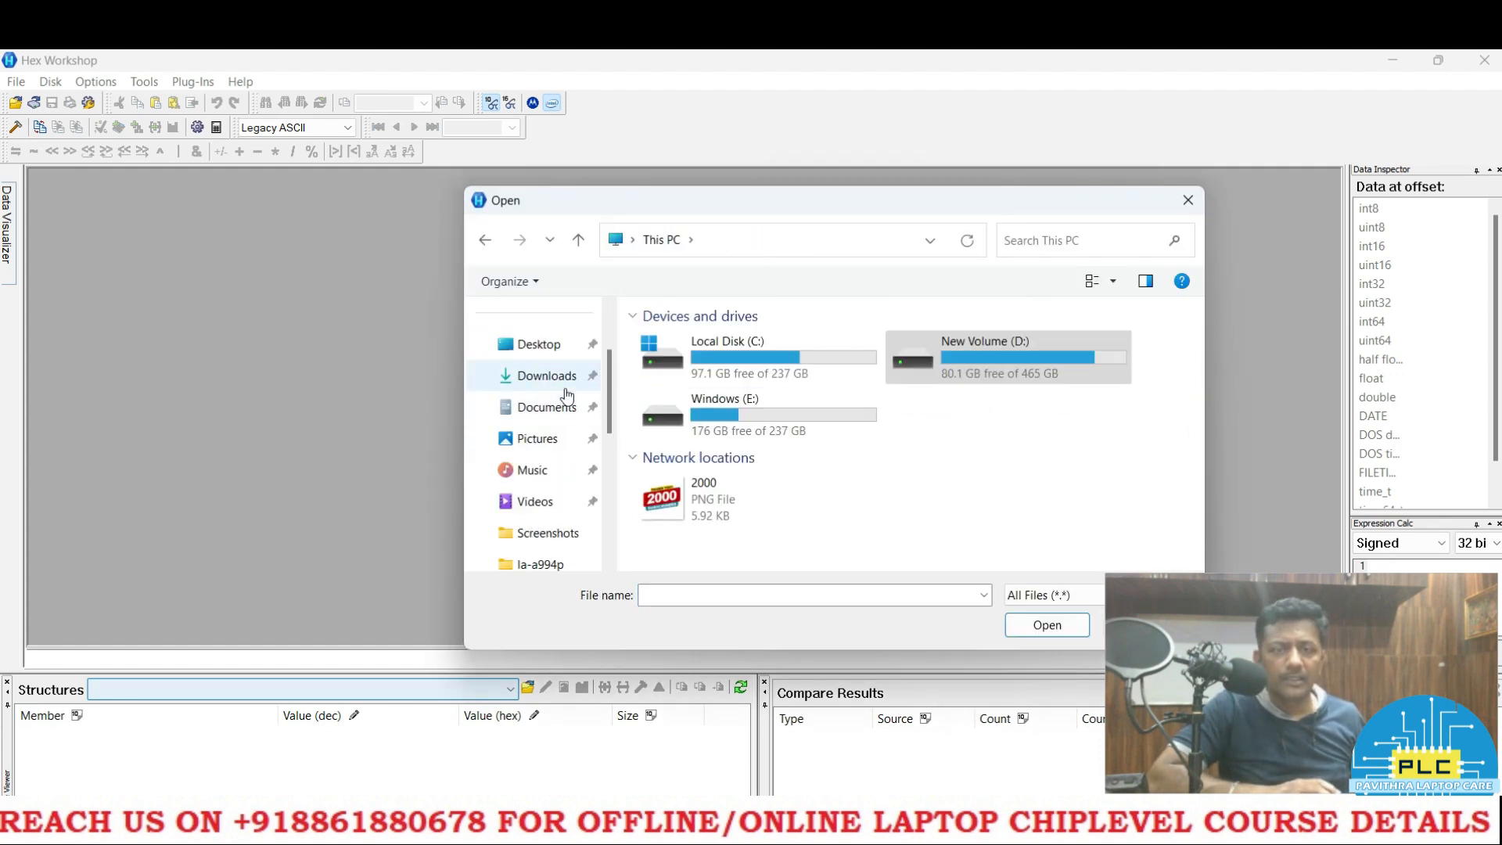
{"action": "left_click", "coordinate": [538, 345]}
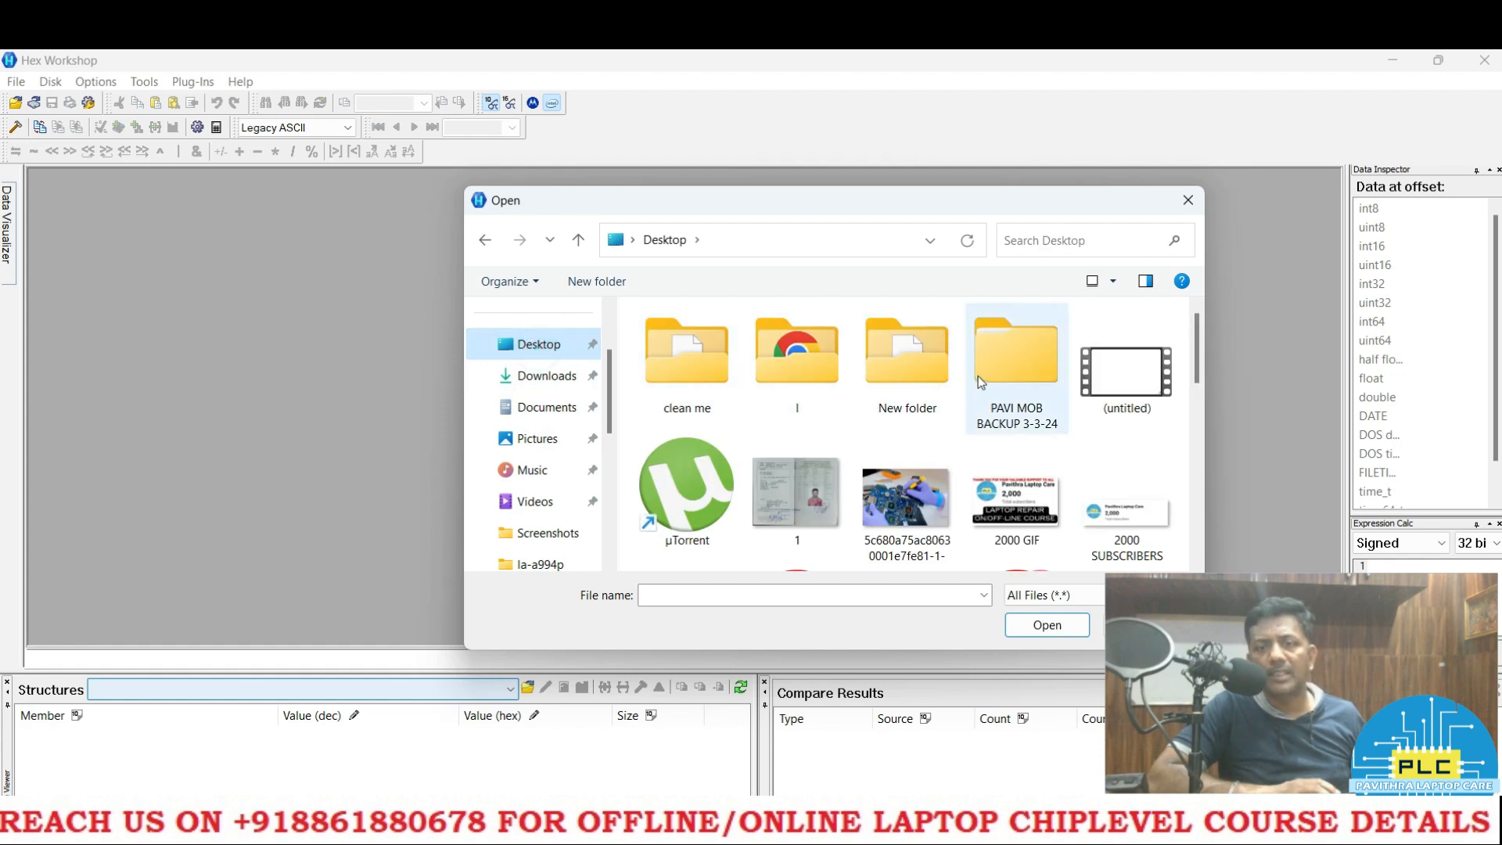
{"action": "double_click", "coordinate": [906, 349]}
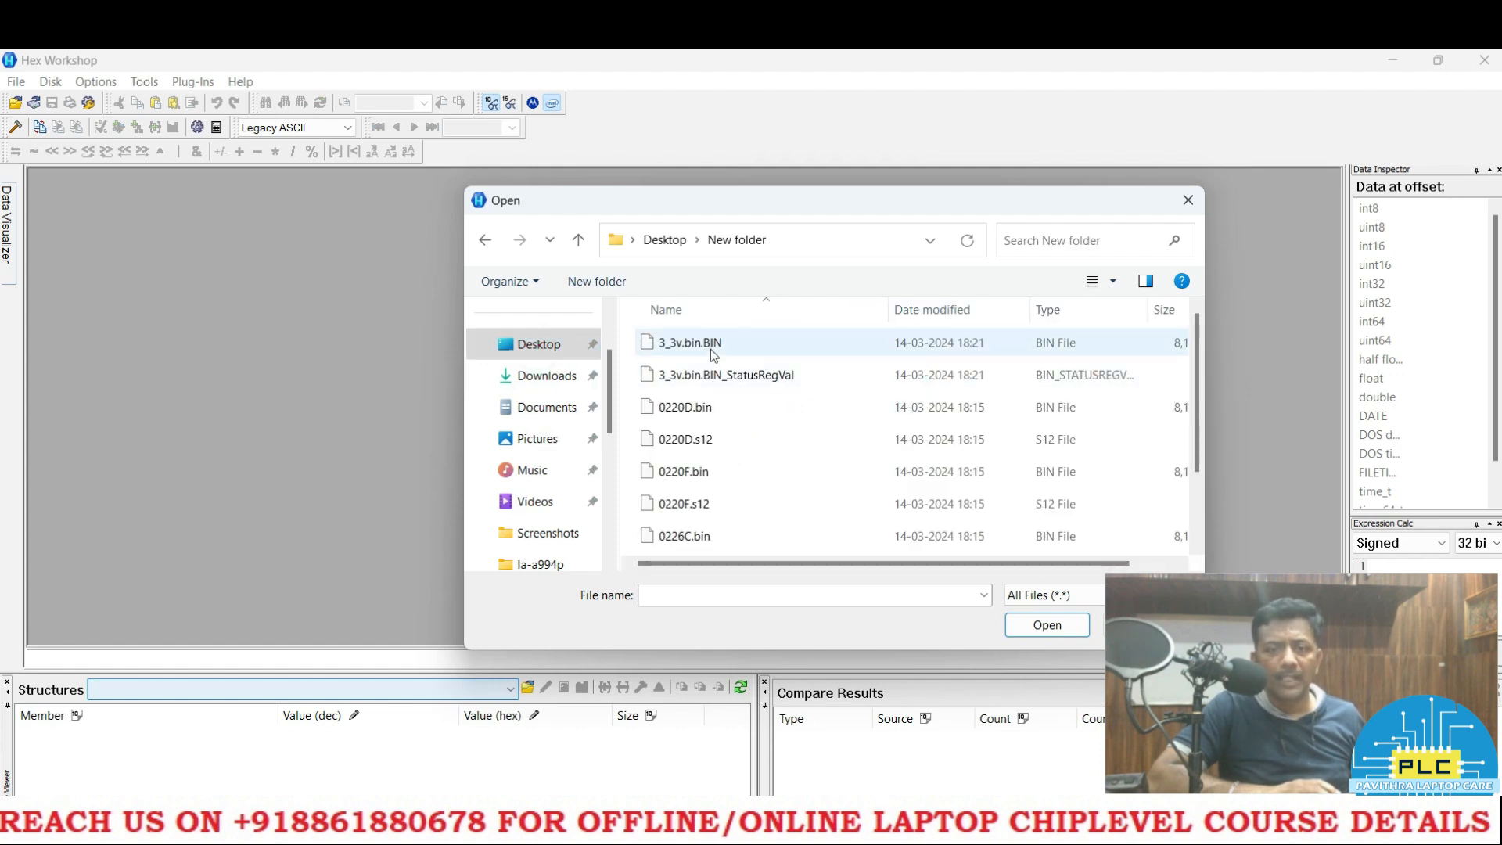
{"action": "left_click", "coordinate": [687, 343]}
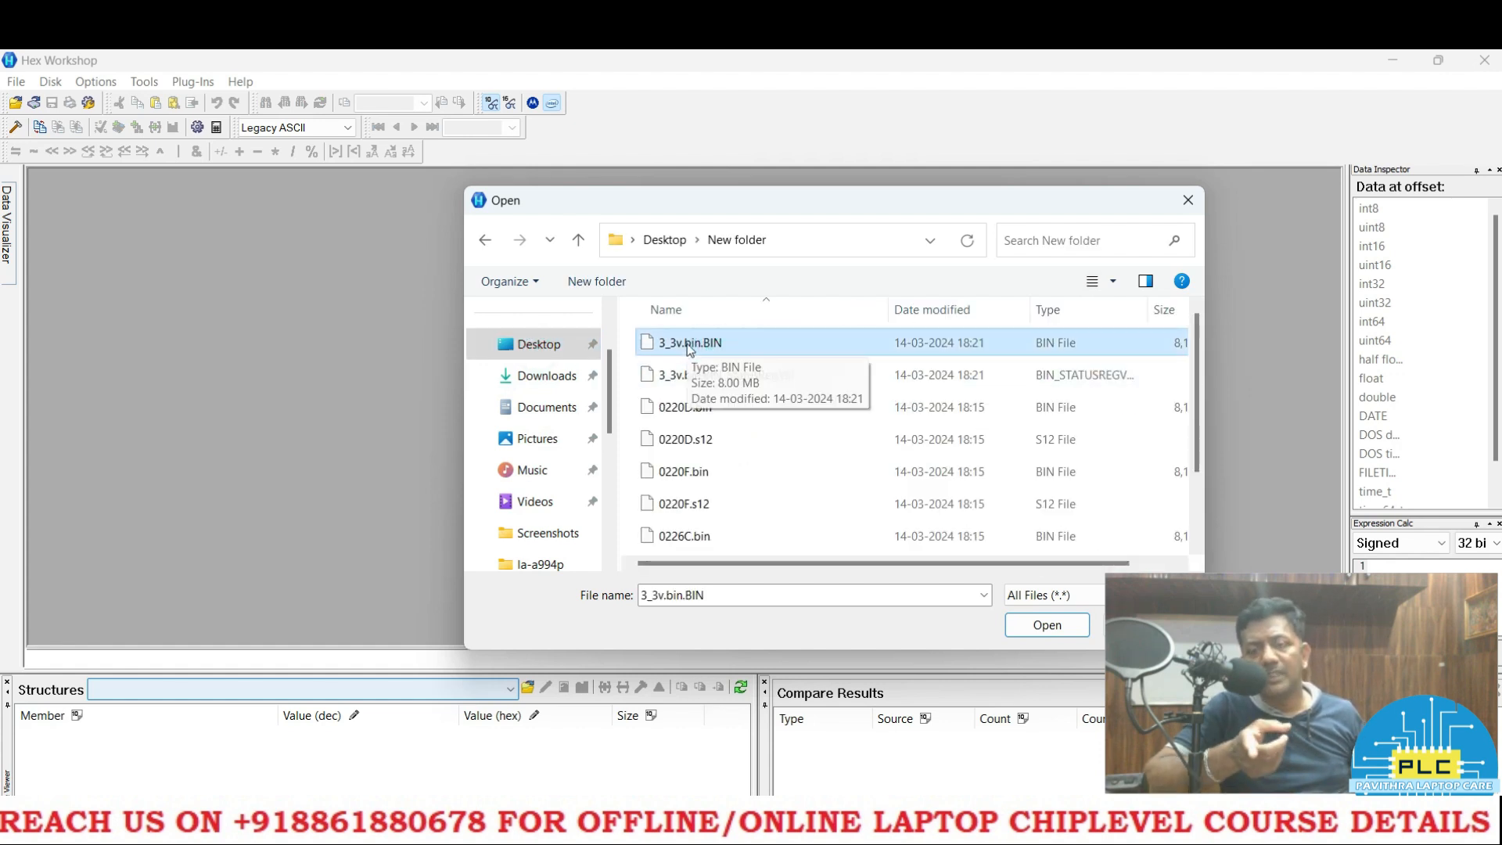
{"action": "mouse_move", "coordinate": [864, 357]}
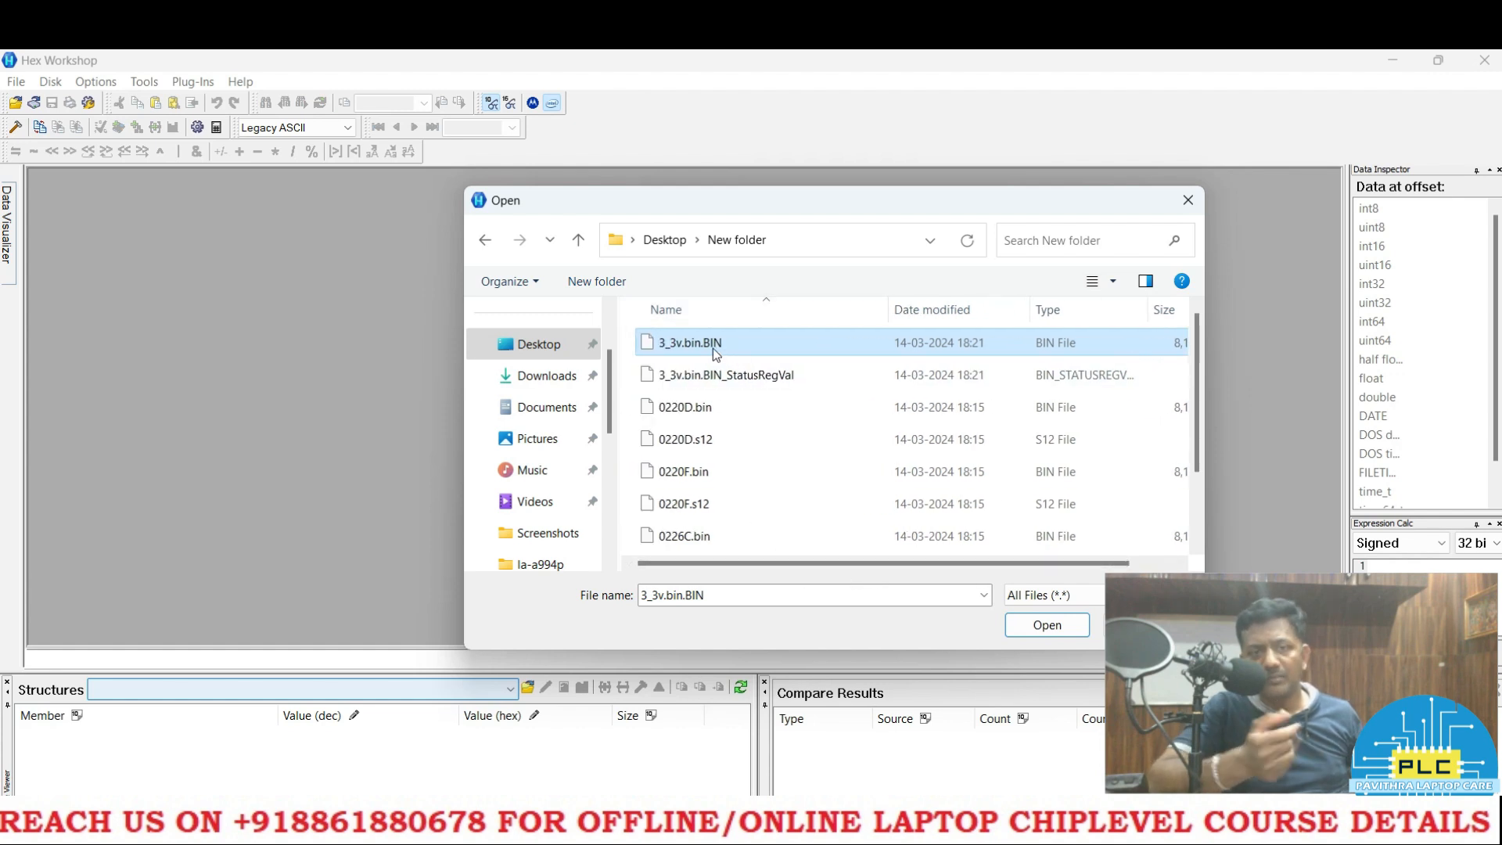
{"action": "left_click", "coordinate": [1045, 624]}
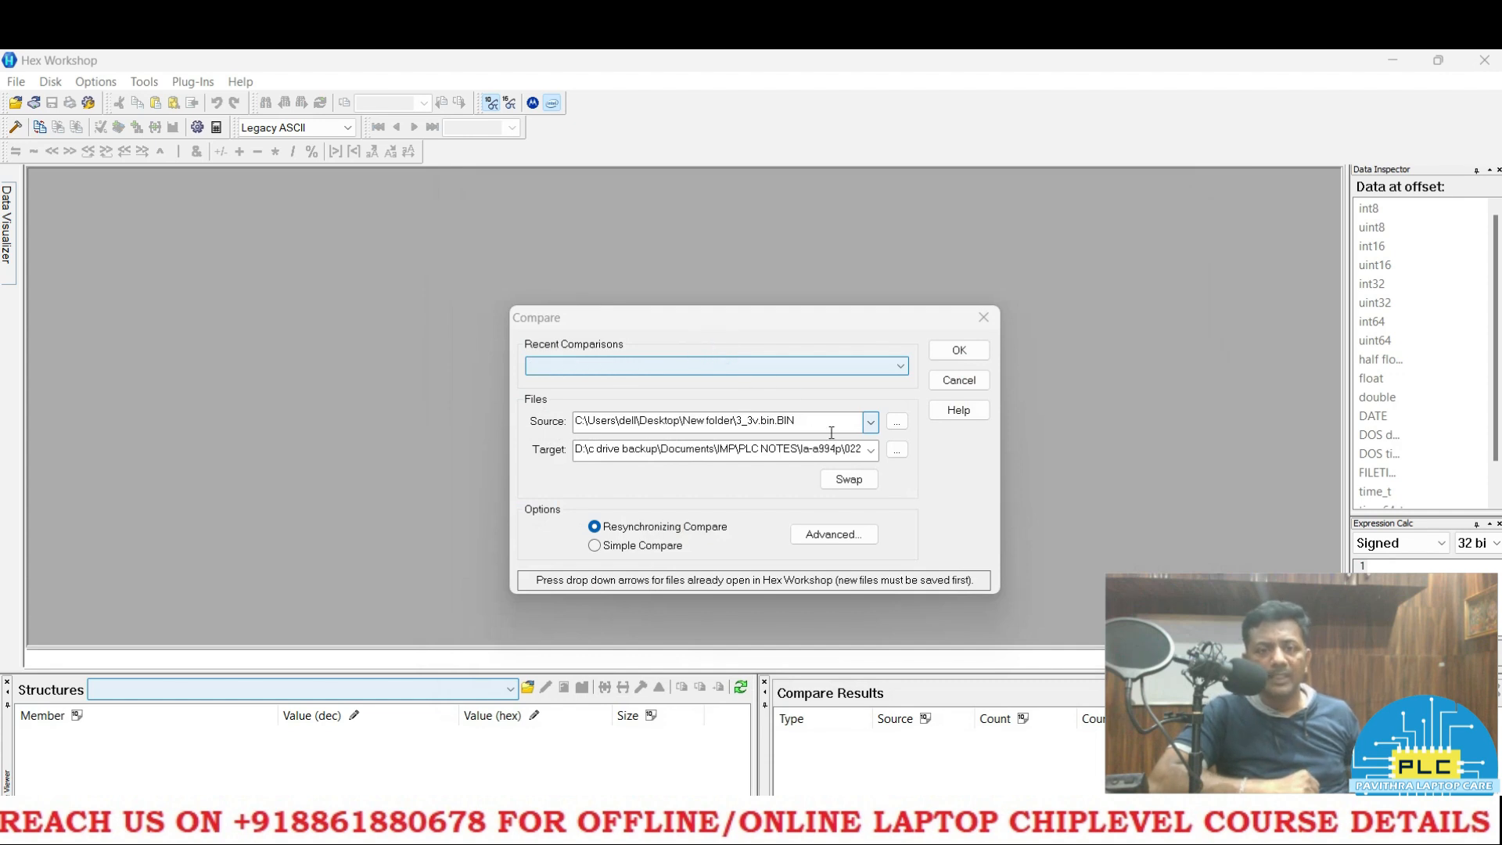
- Set la-a994p\0220F.bin as the comparison's target file
{"action": "left_click", "coordinate": [895, 450]}
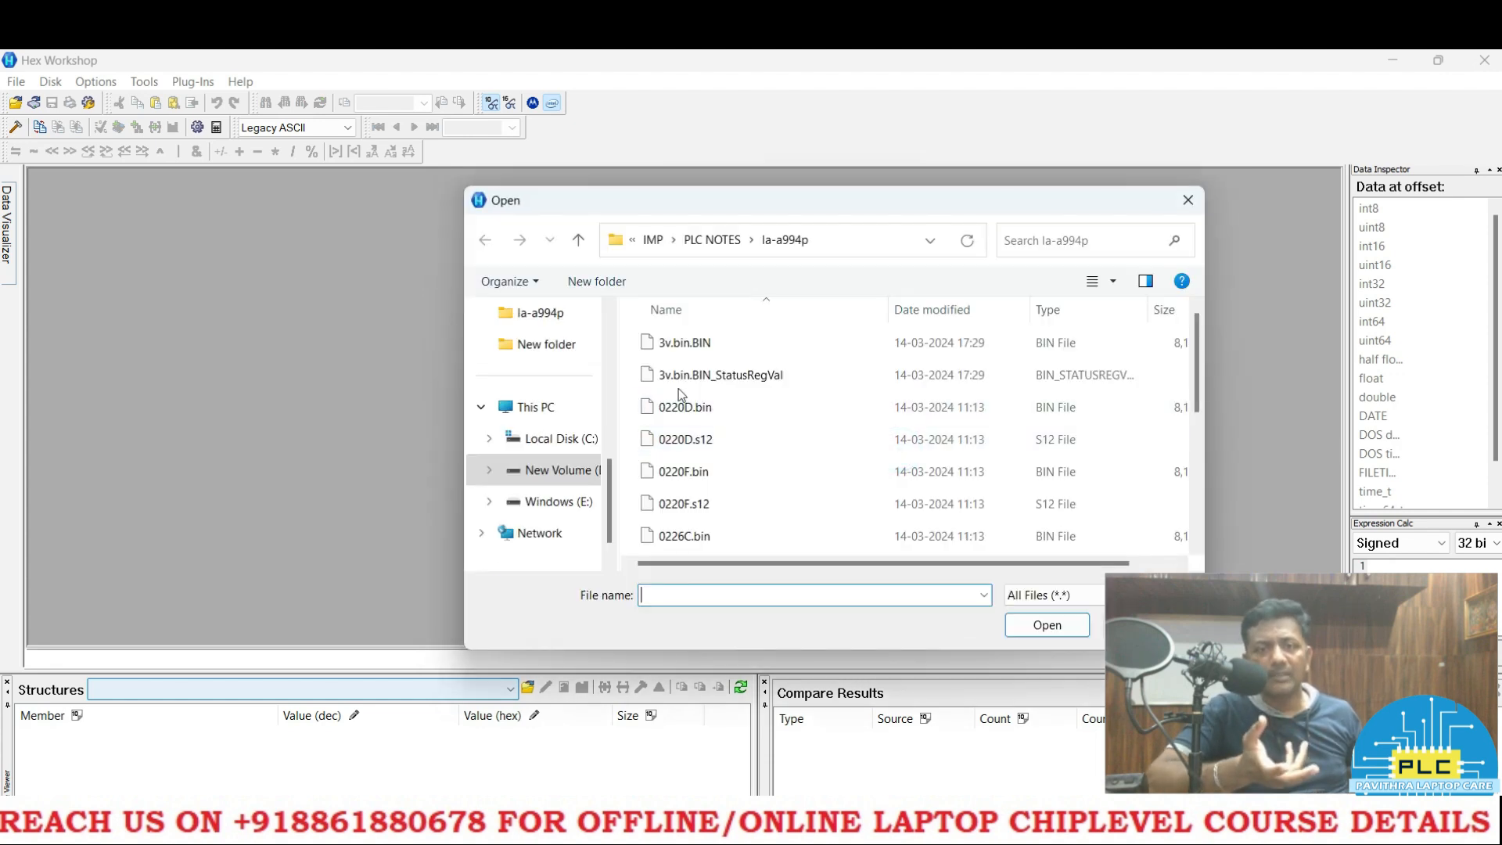
{"action": "left_click", "coordinate": [682, 471]}
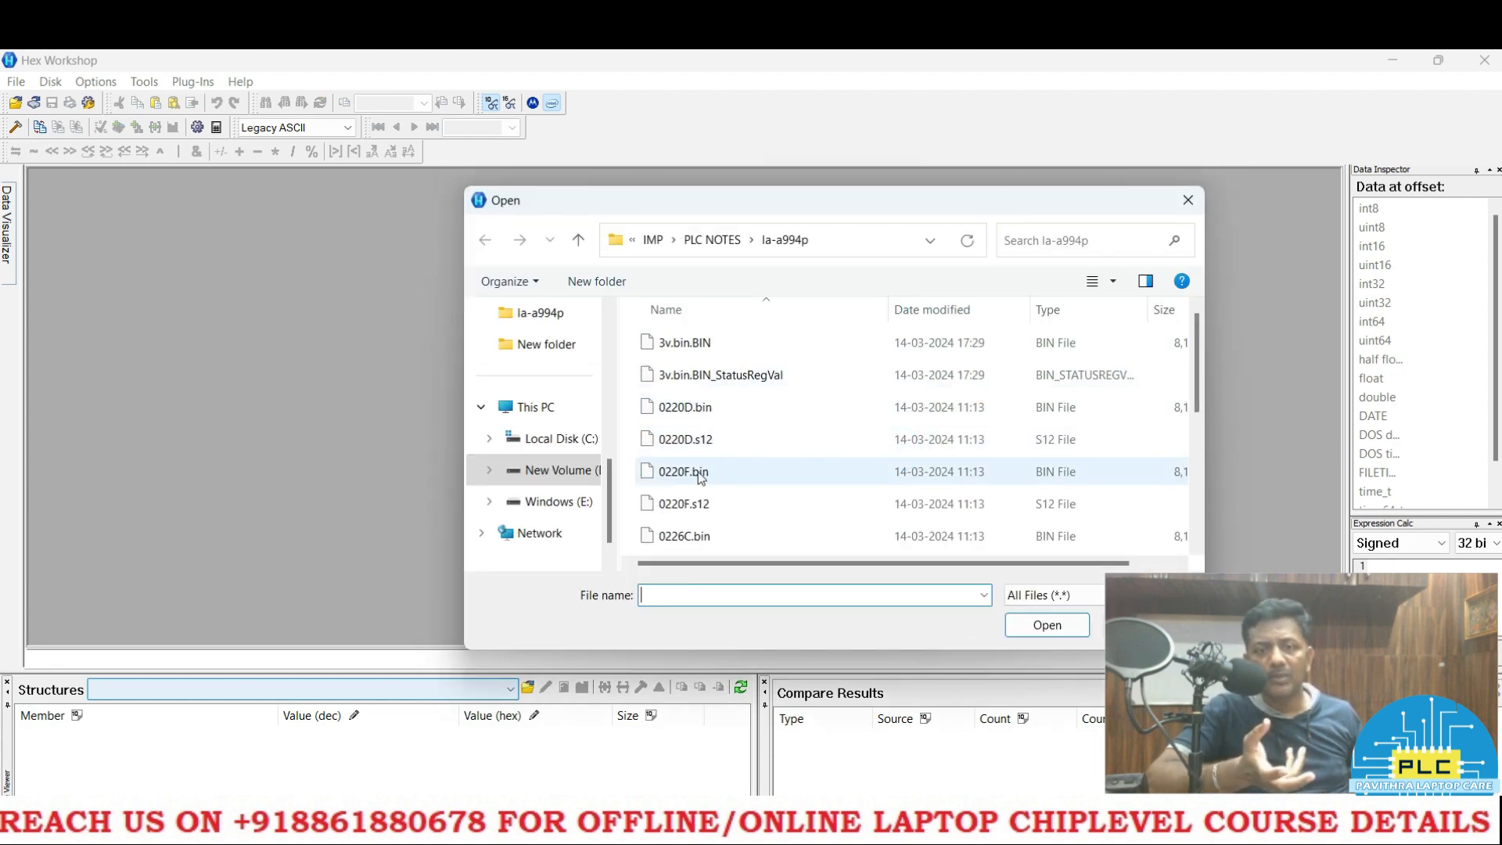
{"action": "left_click", "coordinate": [682, 471]}
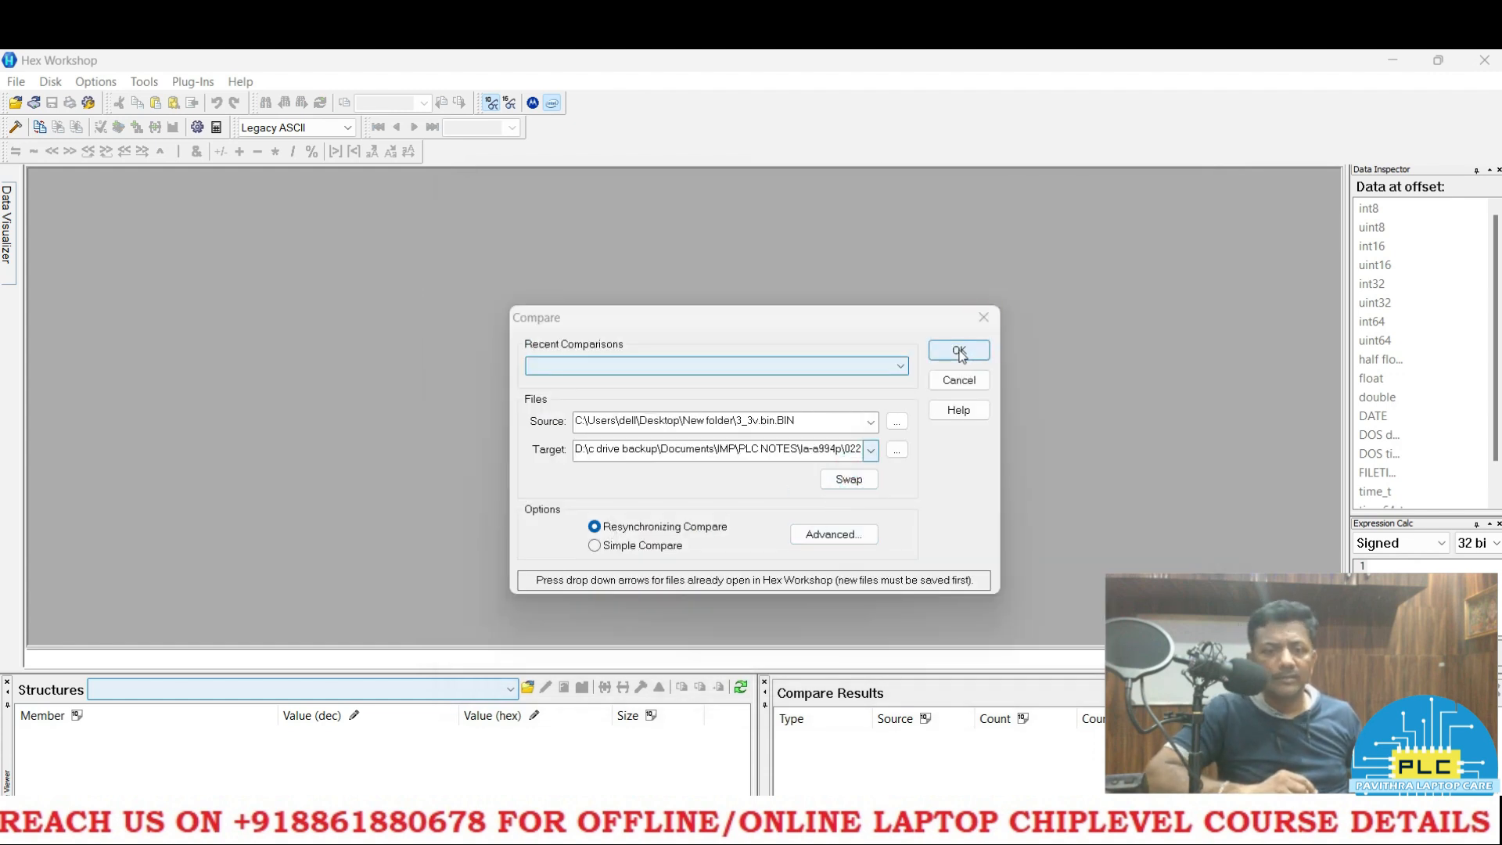
- Run the comparison and review both hex views, all 8388608 bytes reported matched
{"action": "left_click", "coordinate": [958, 349]}
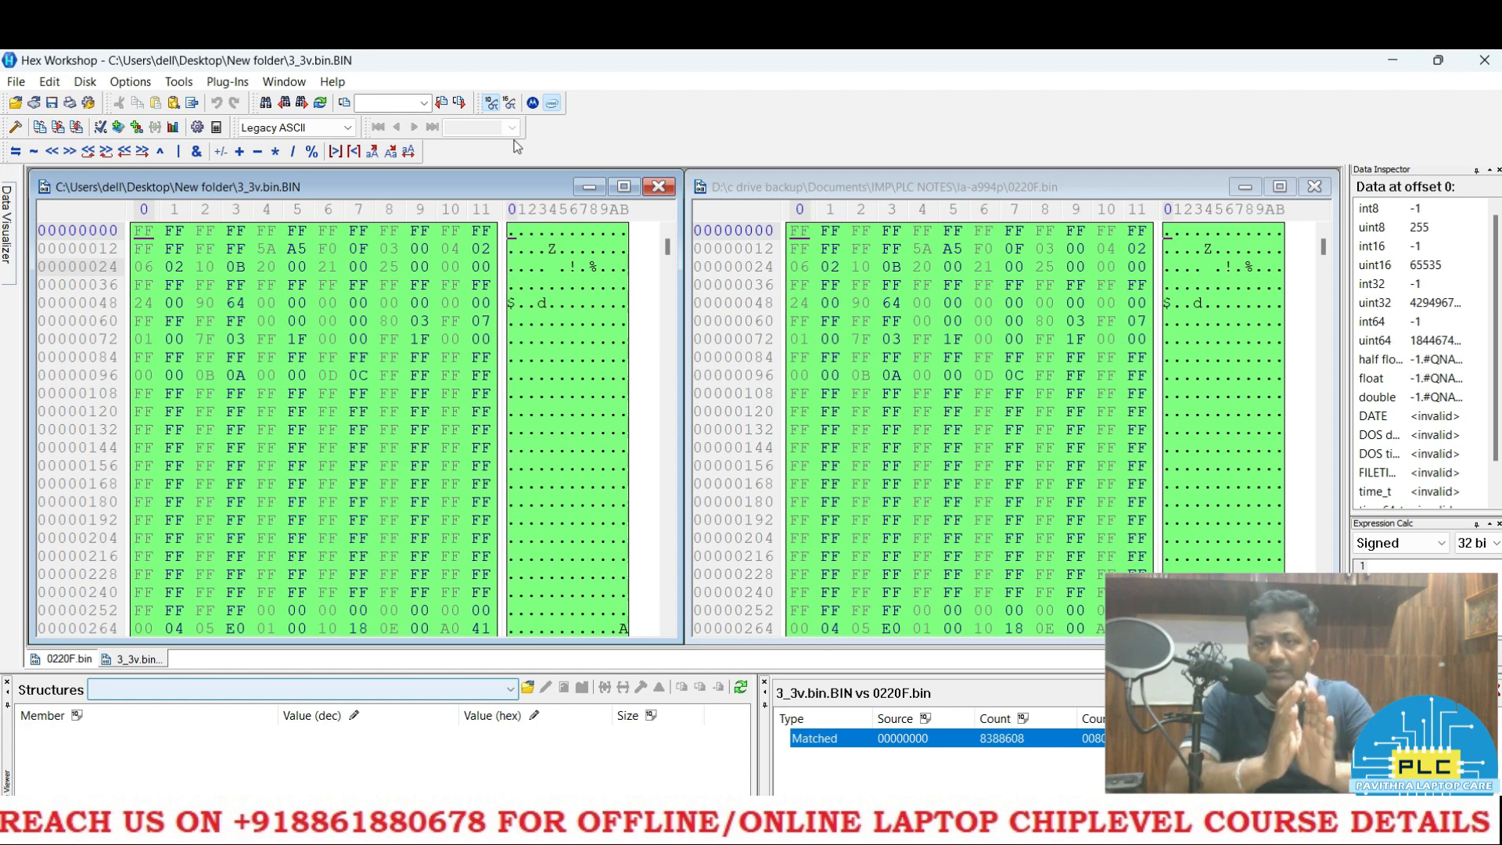
{"action": "mouse_move", "coordinate": [459, 130]}
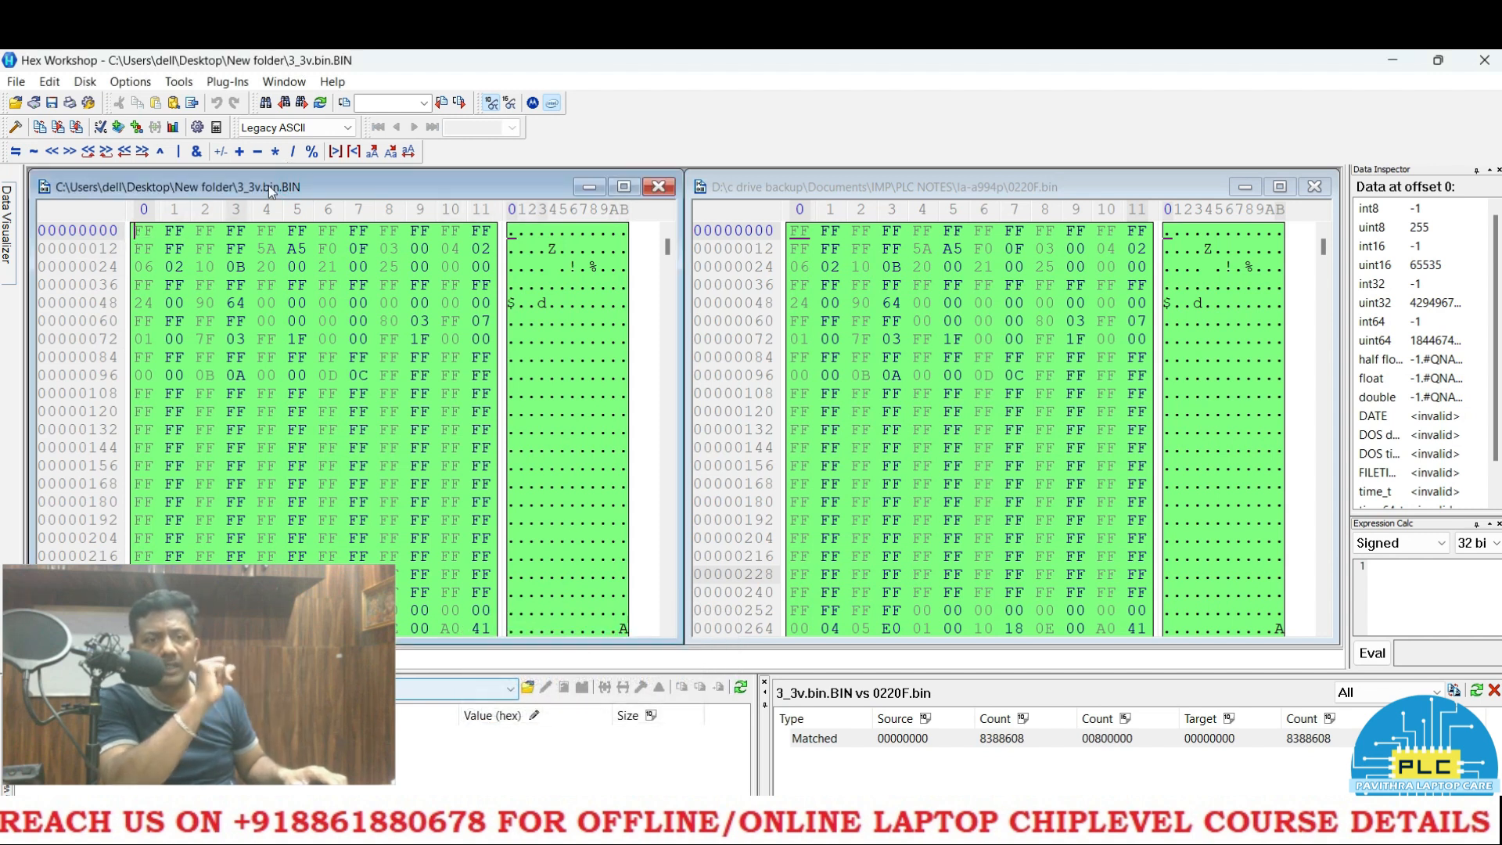
{"action": "left_click", "coordinate": [957, 187]}
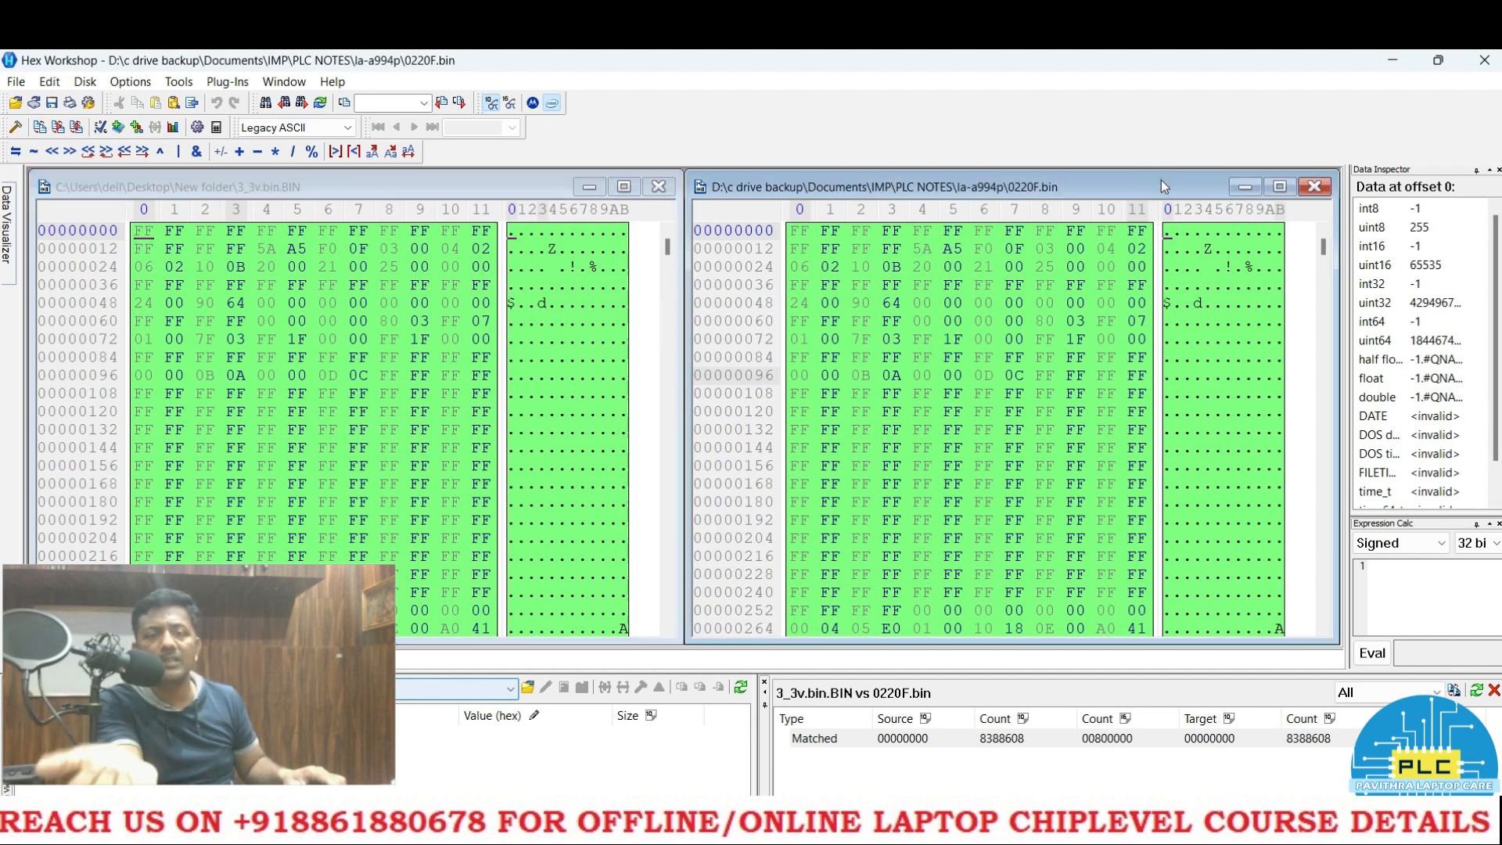
{"action": "mouse_move", "coordinate": [1081, 206]}
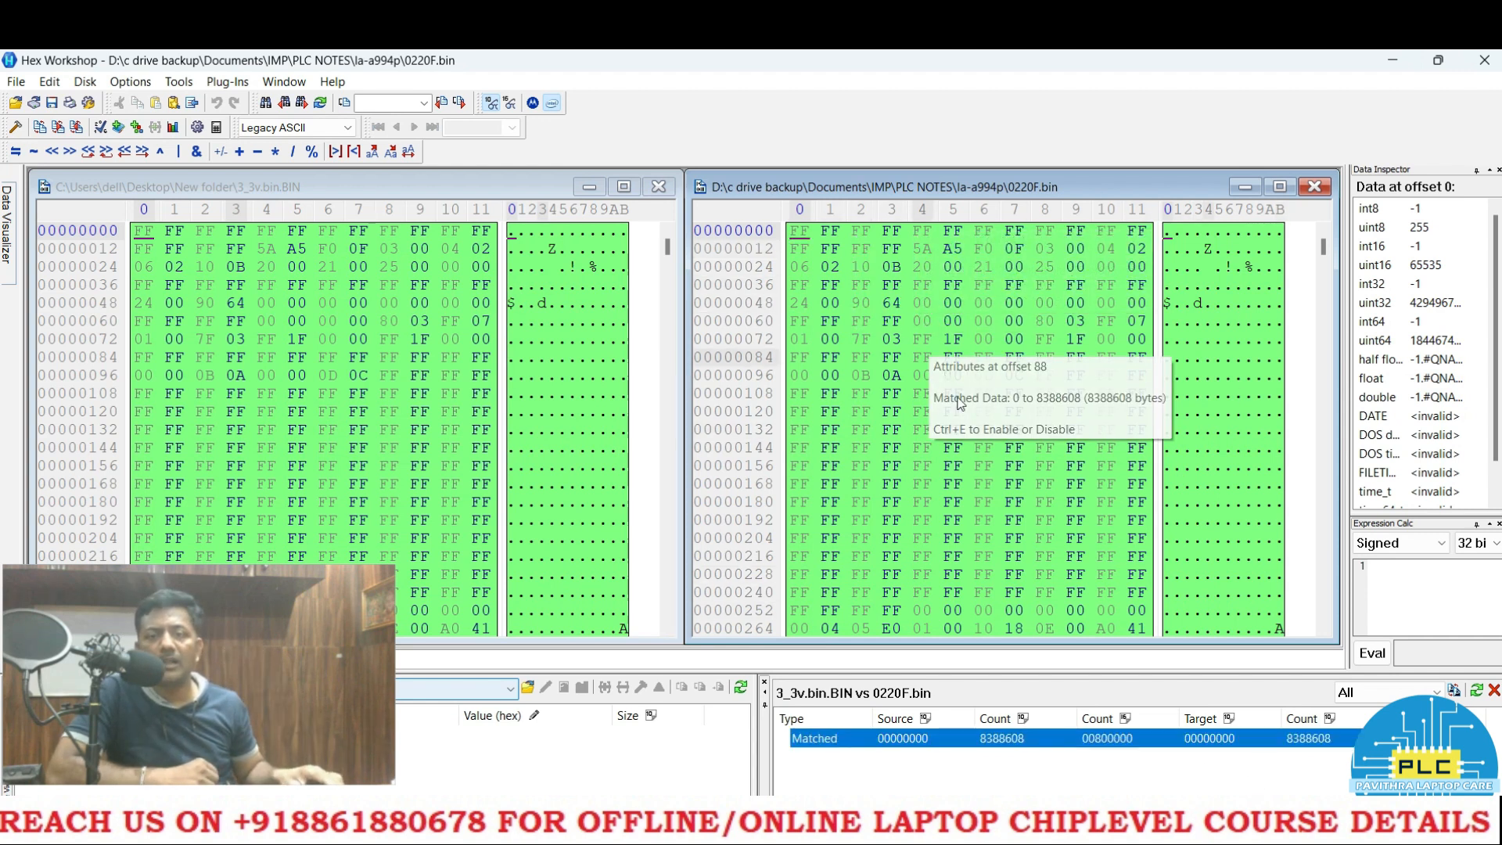
{"action": "mouse_move", "coordinate": [972, 483]}
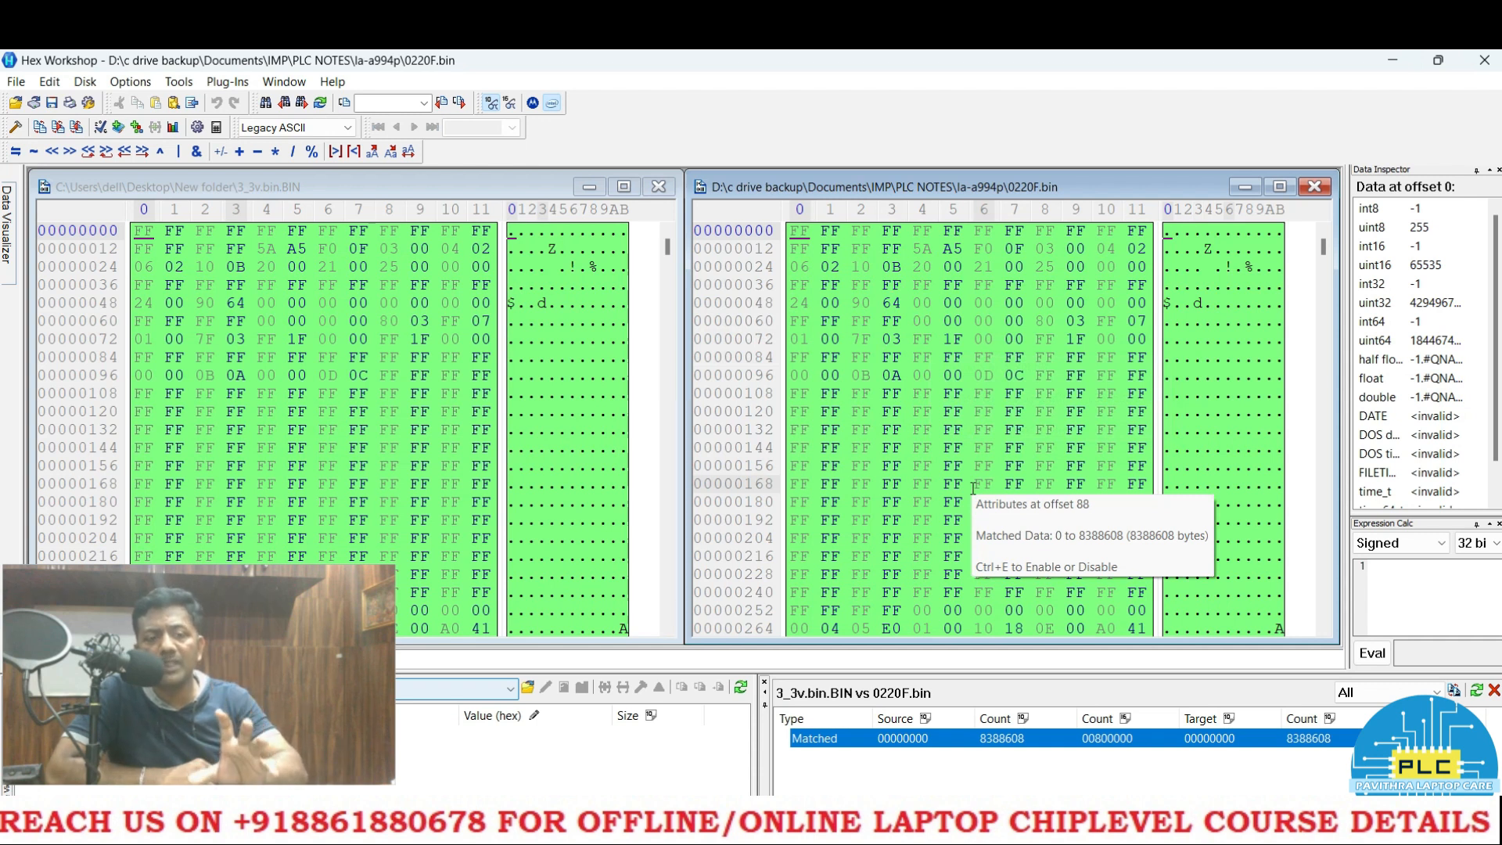
{"action": "mouse_move", "coordinate": [828, 773]}
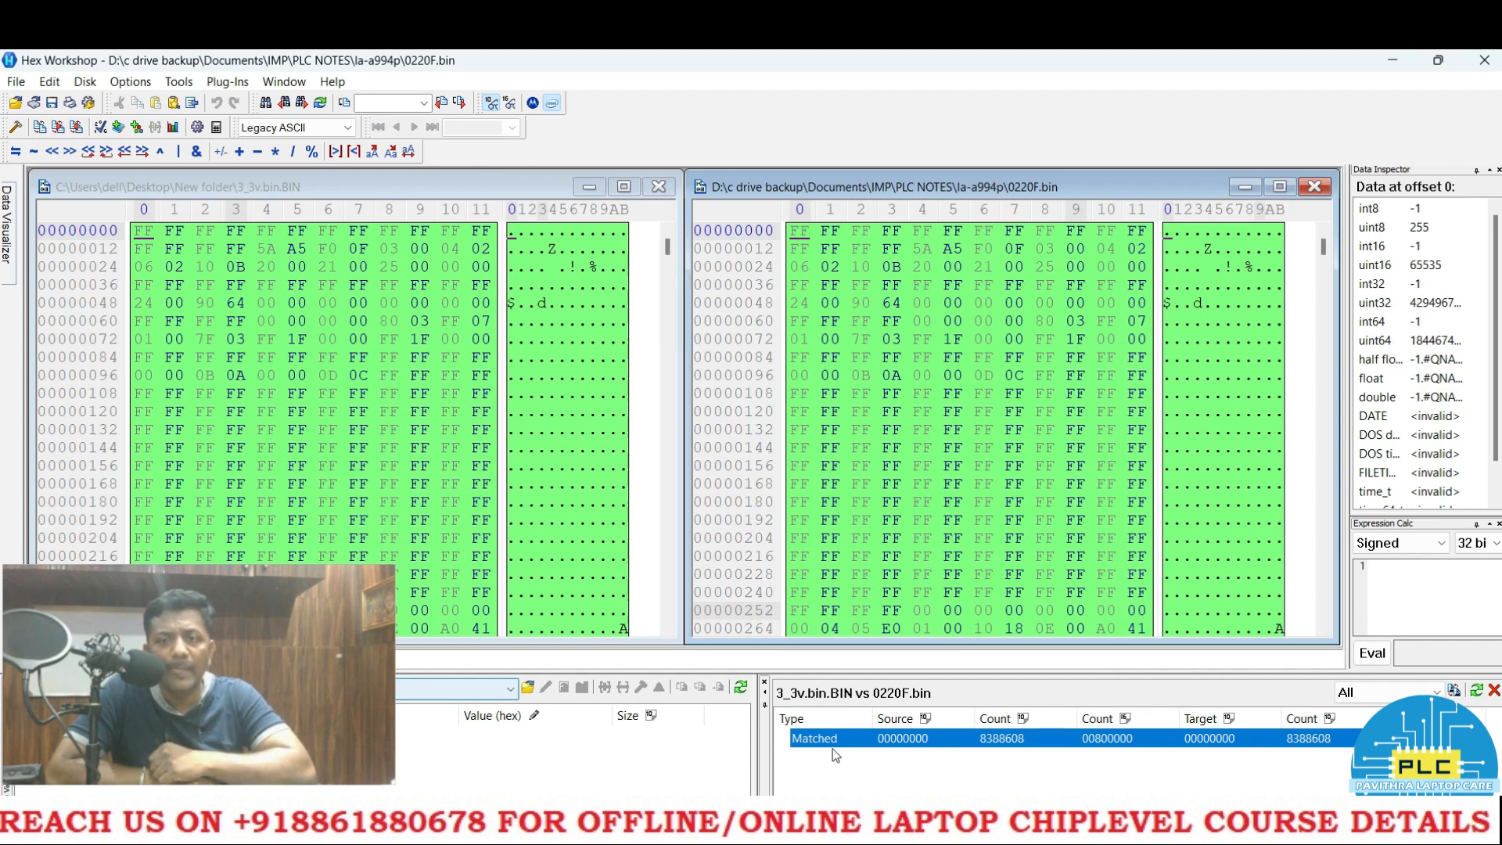
{"action": "mouse_move", "coordinate": [1163, 101]}
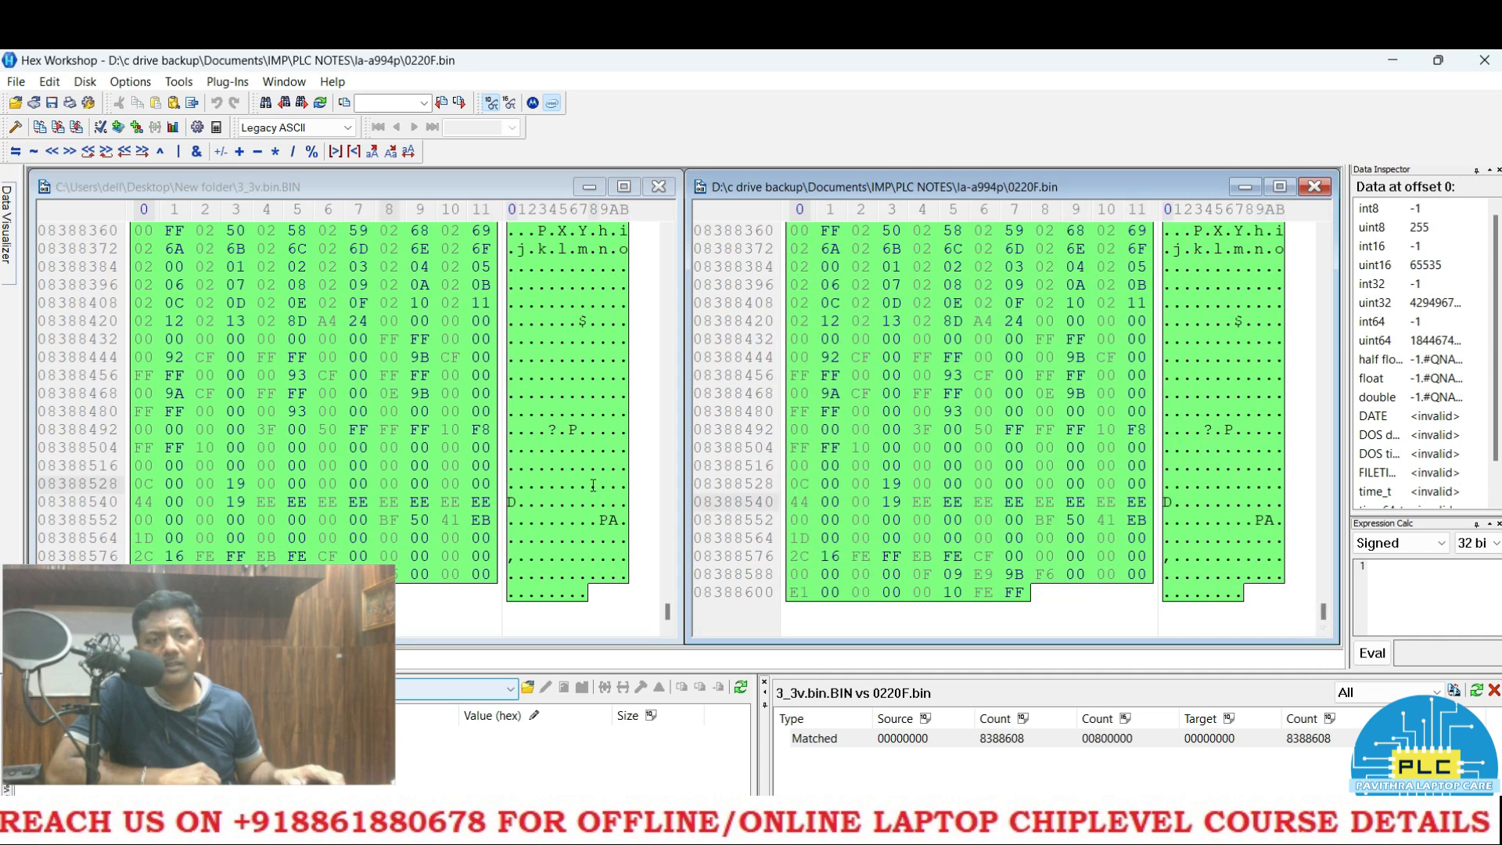
{"action": "mouse_move", "coordinate": [591, 501]}
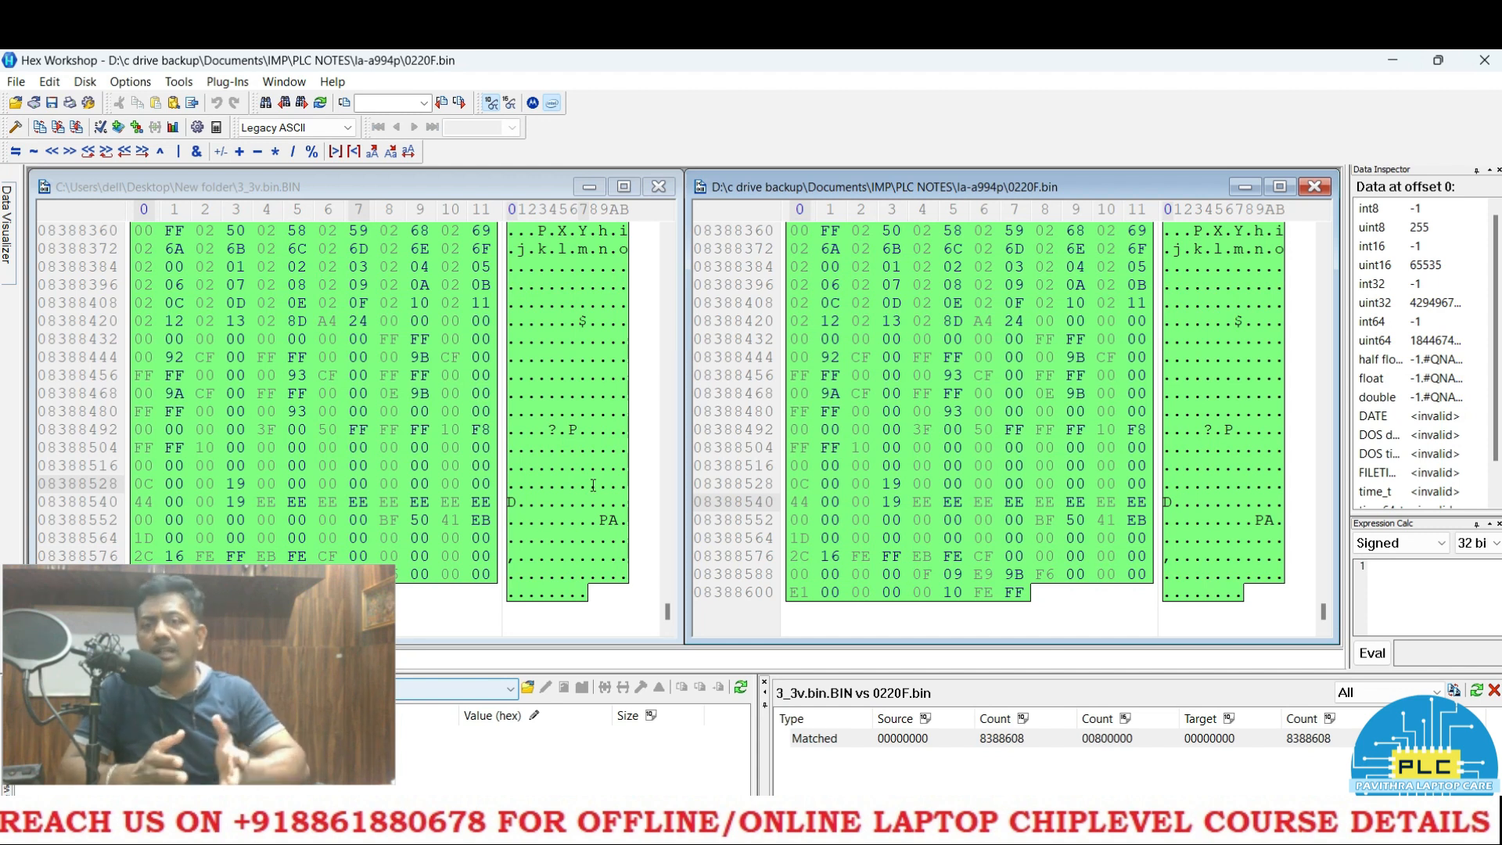
{"action": "mouse_move", "coordinate": [613, 475]}
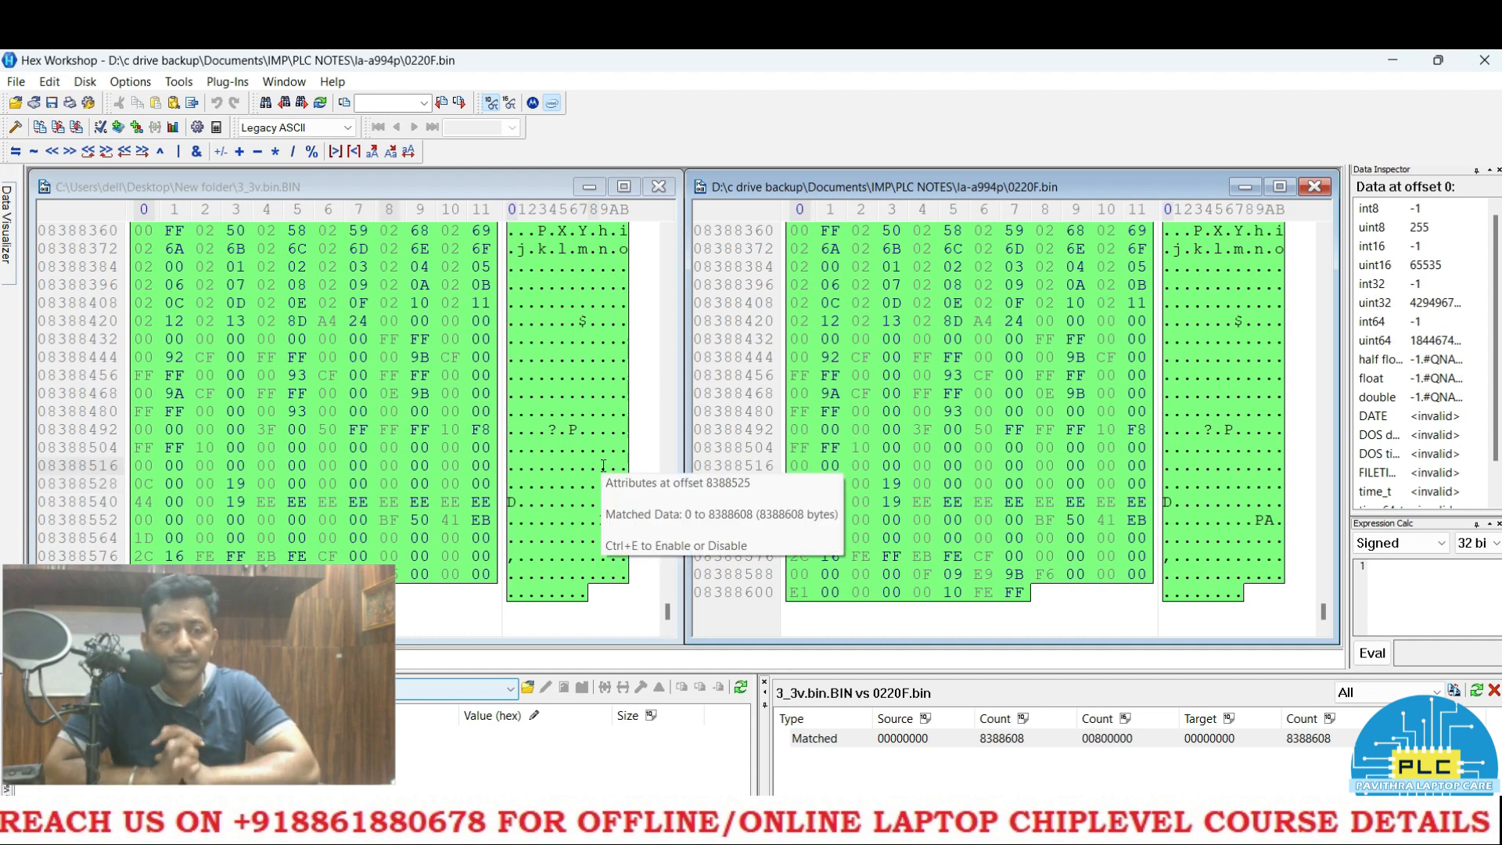